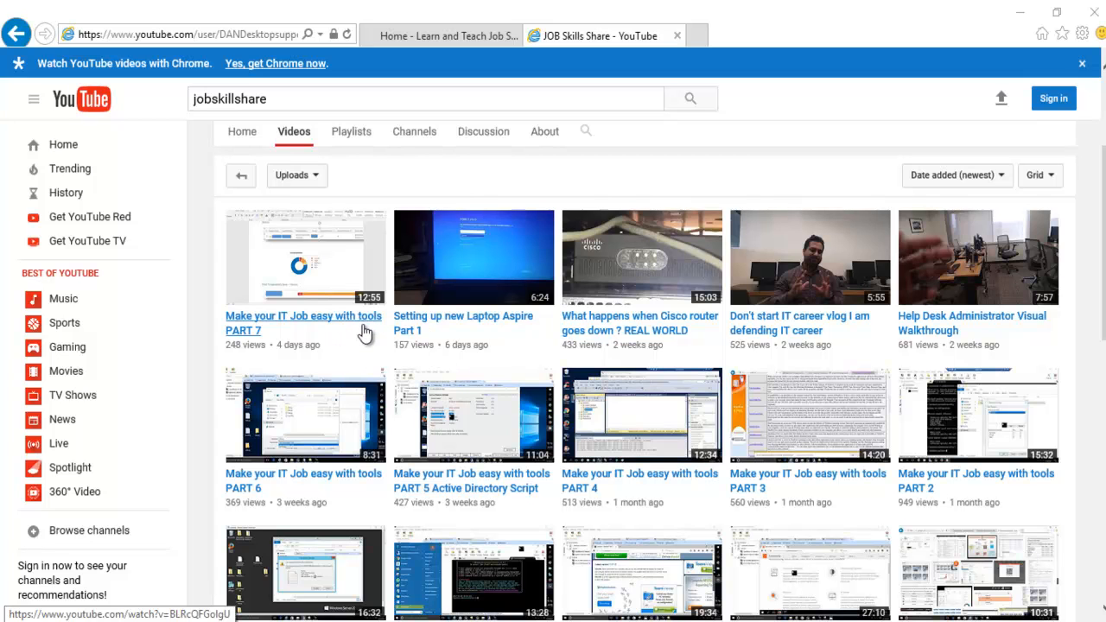
mouse_move(340, 345)
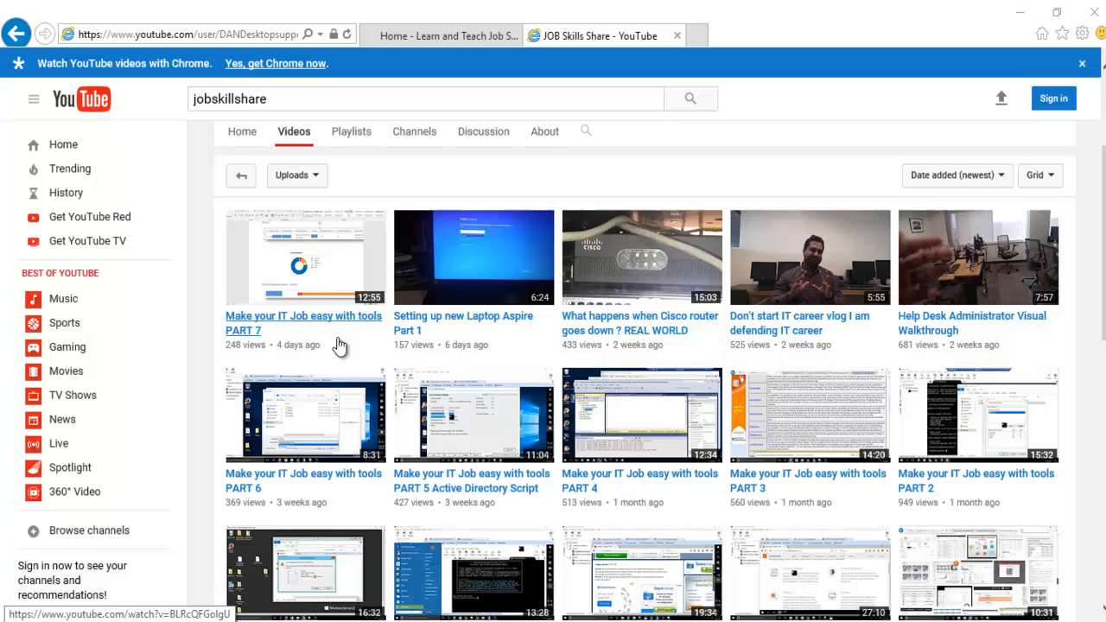
mouse_move(377, 327)
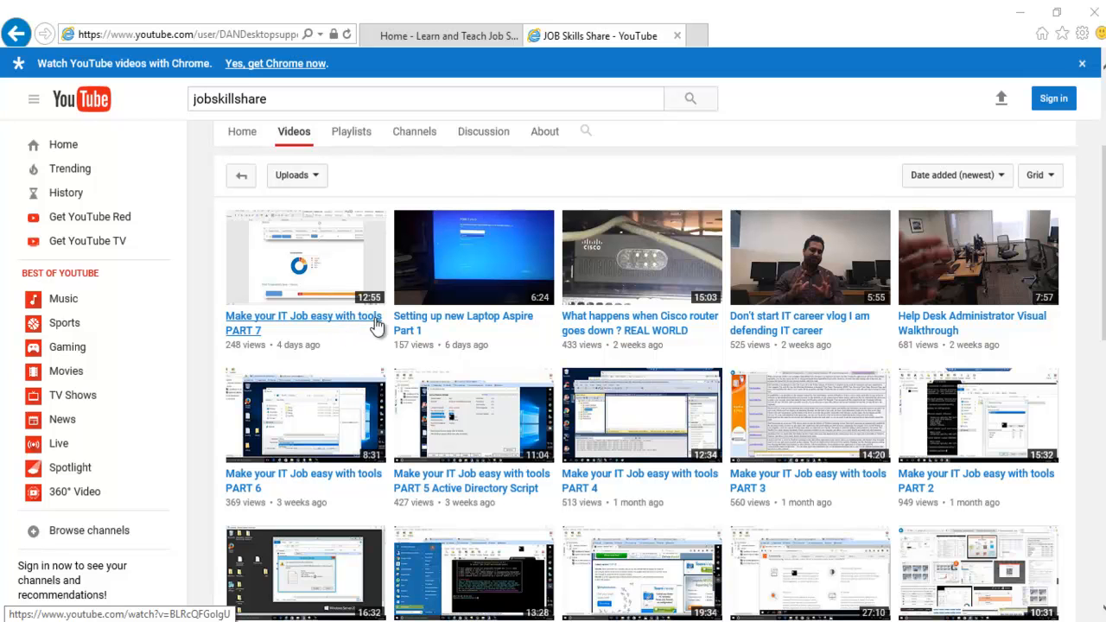
mouse_move(653, 7)
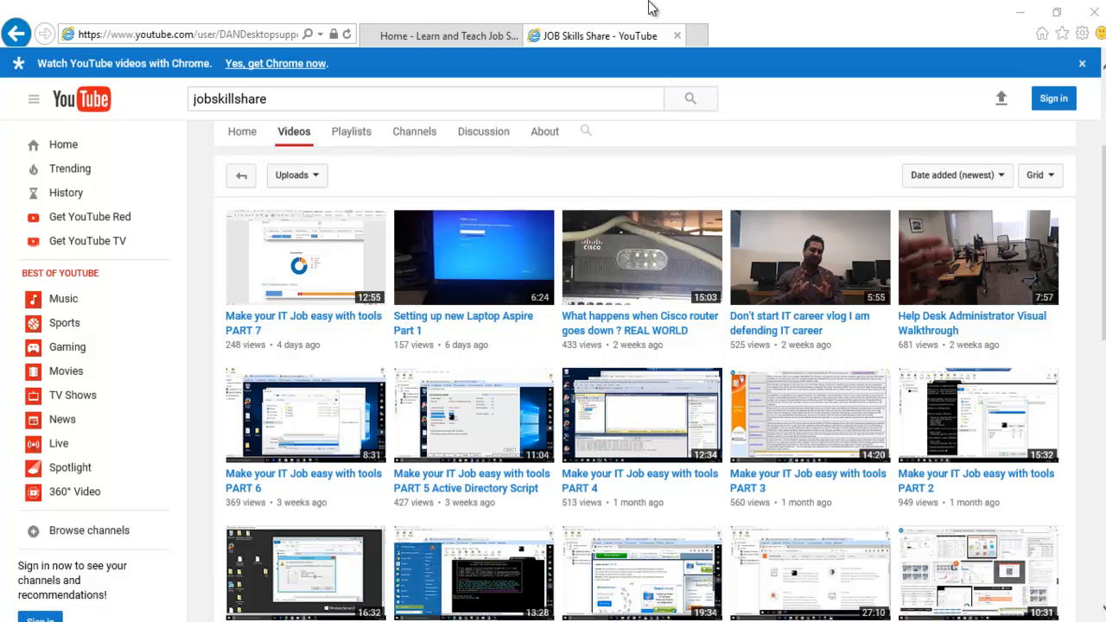
mouse_move(764, 7)
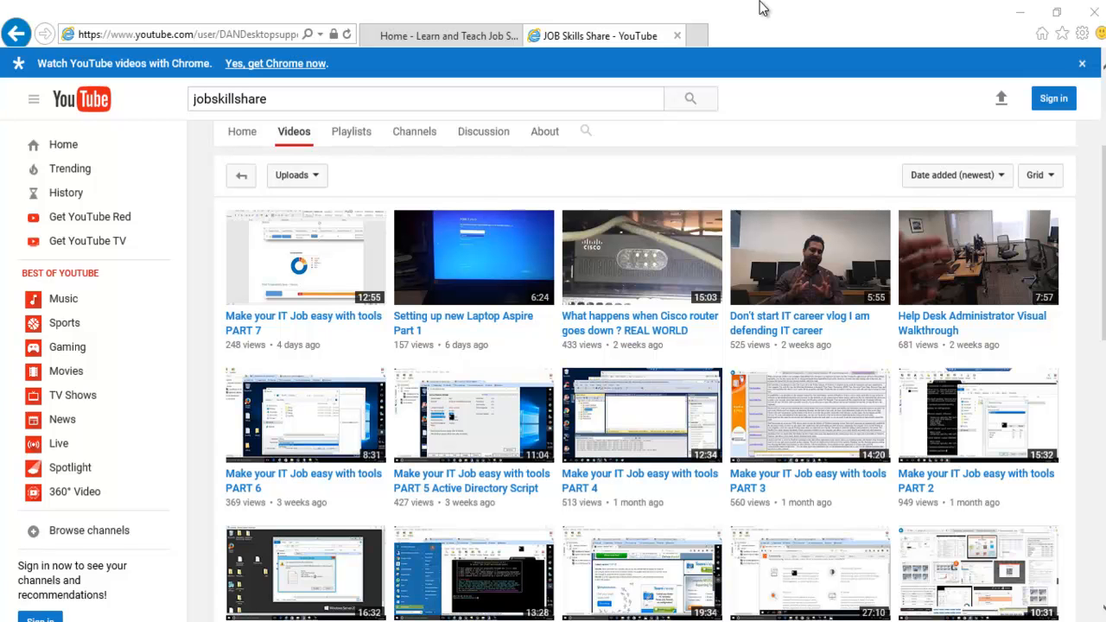
mouse_move(441, 35)
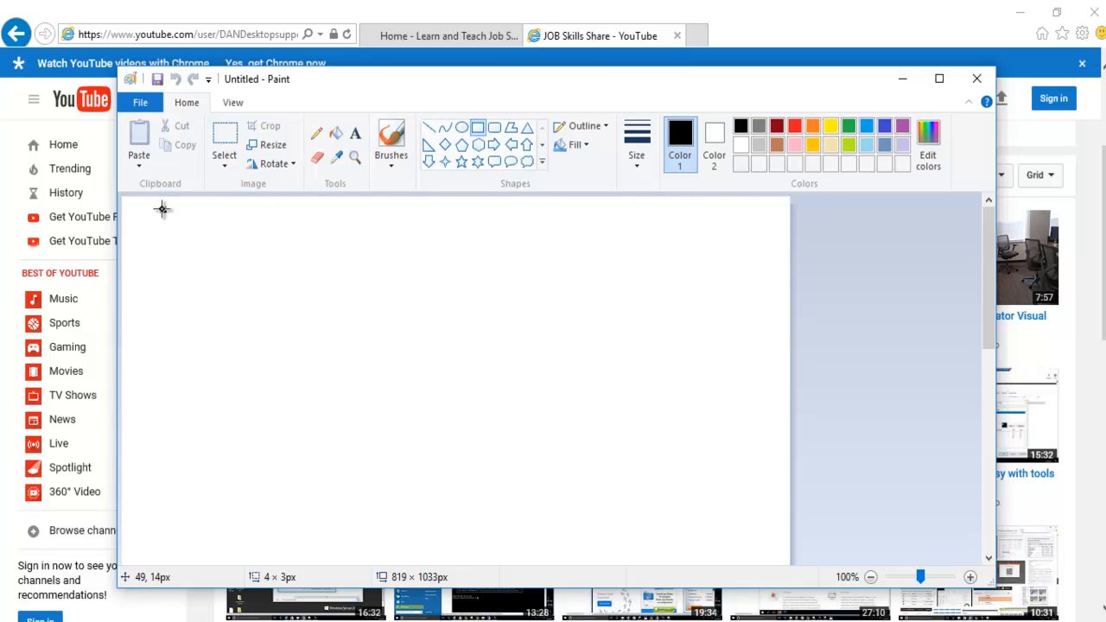
- Draw a large rectangular frame and two small boxes along its top inside edge
drag(165, 209, 676, 469)
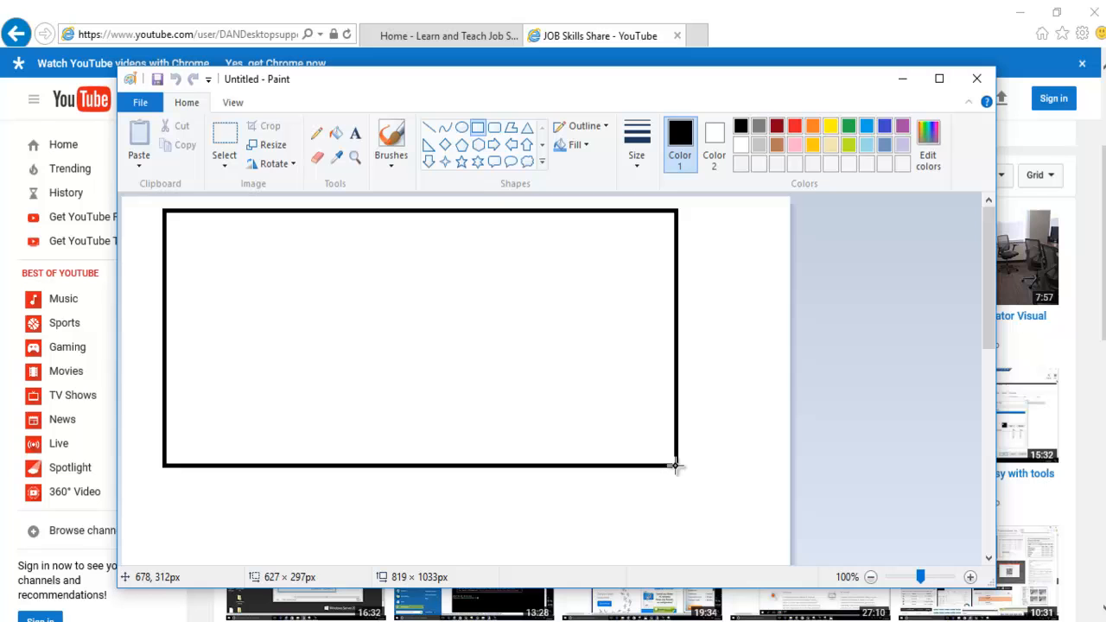
drag(677, 467, 648, 474)
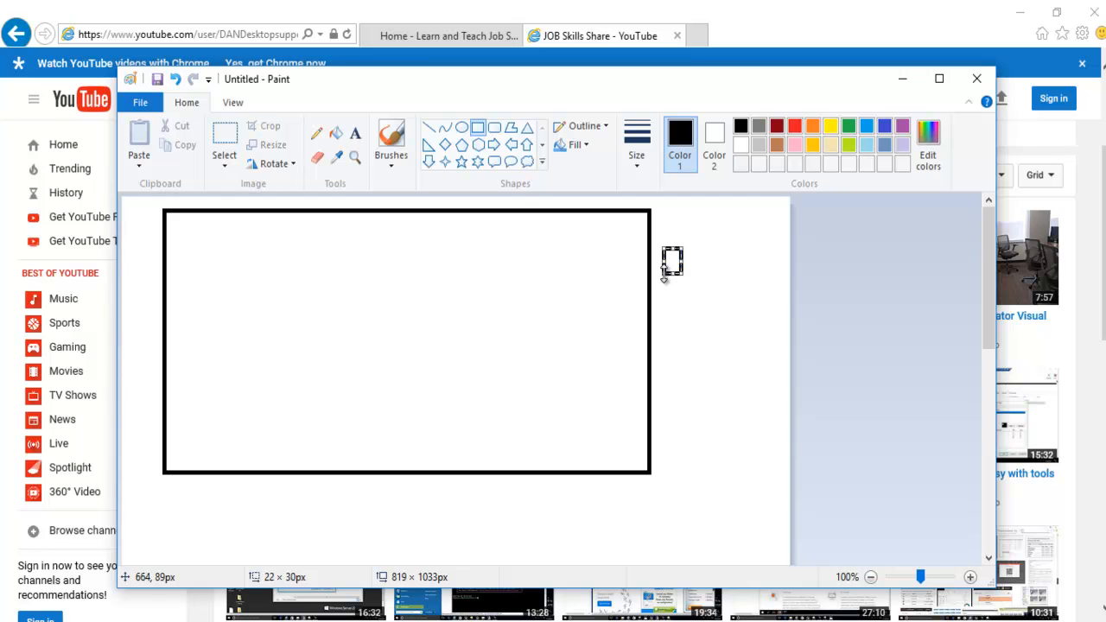
mouse_move(467, 292)
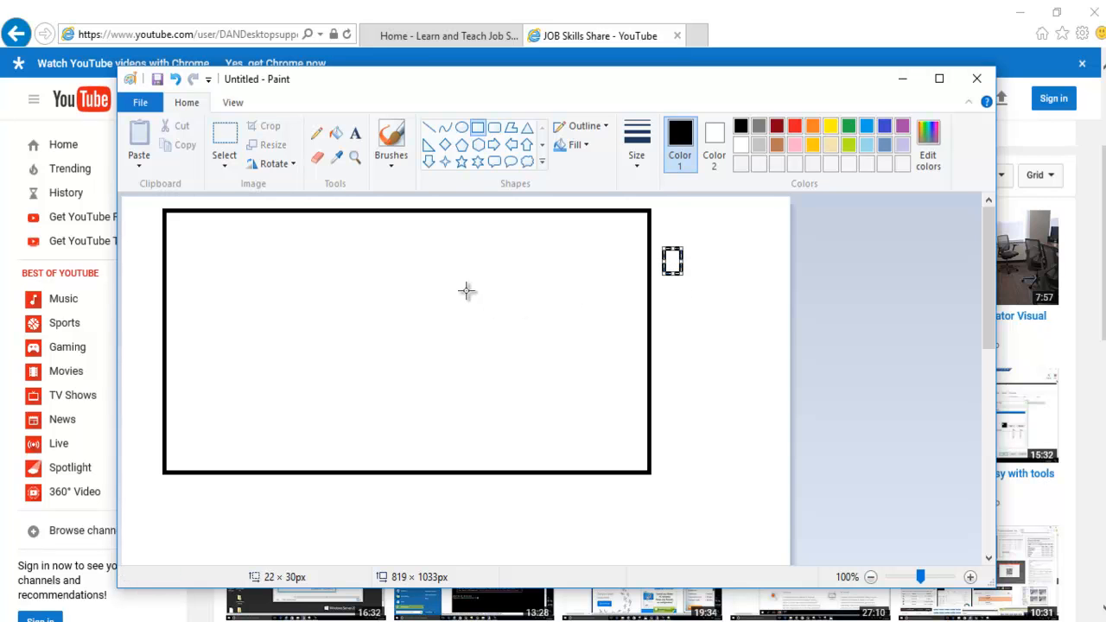
mouse_move(164, 212)
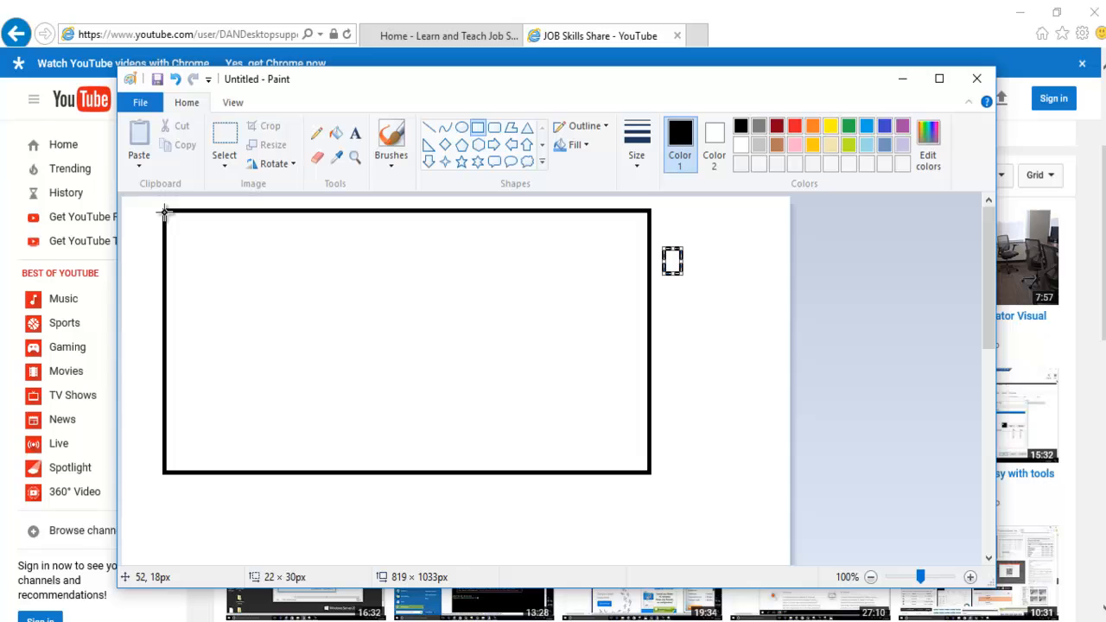
drag(164, 212, 250, 273)
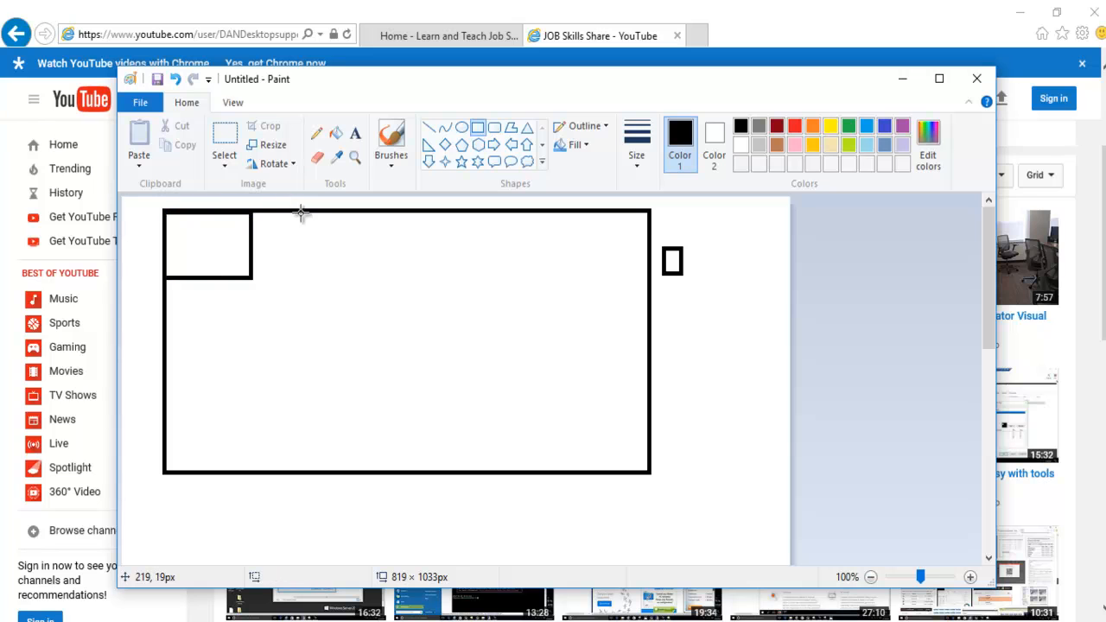
mouse_move(300, 214)
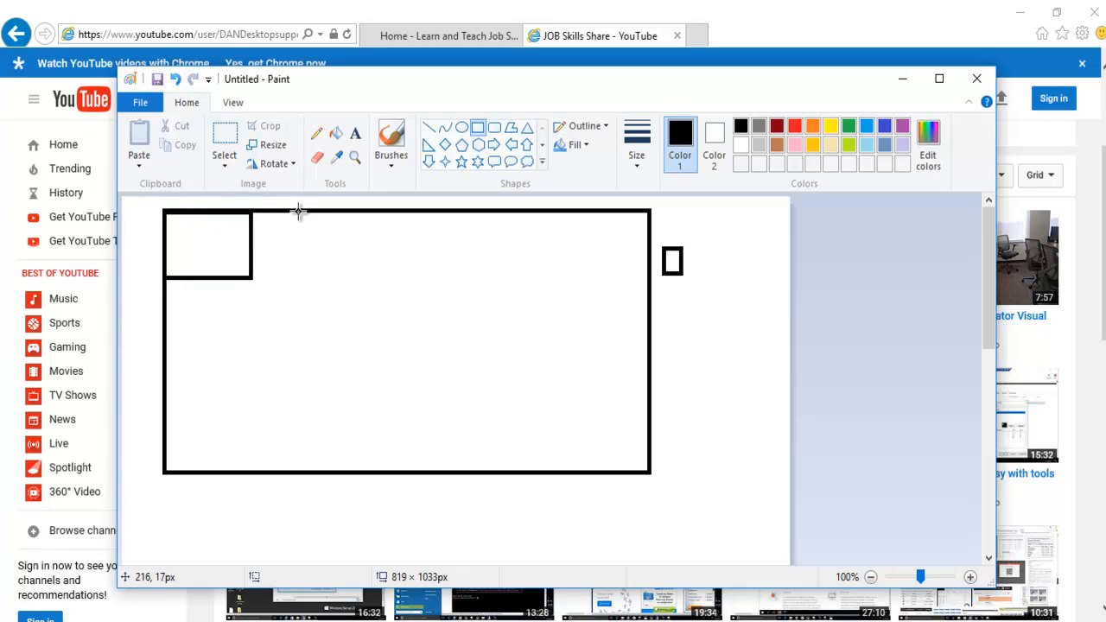
drag(283, 209, 355, 281)
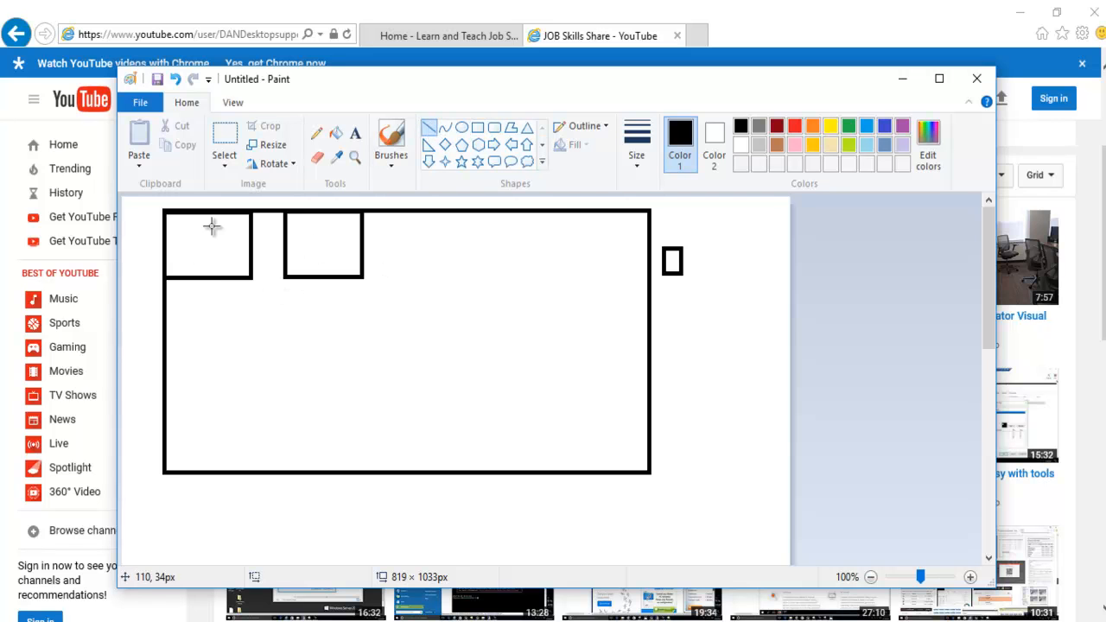
- Draw a V of lines from the two boxes with a small circle beneath
drag(221, 285, 264, 362)
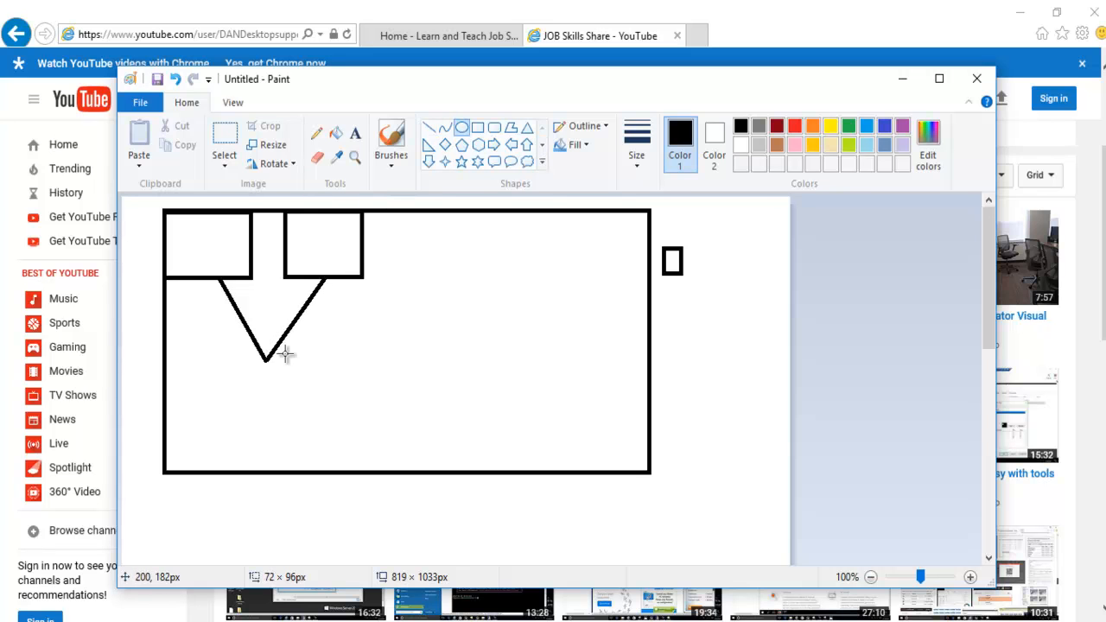
drag(255, 372, 286, 397)
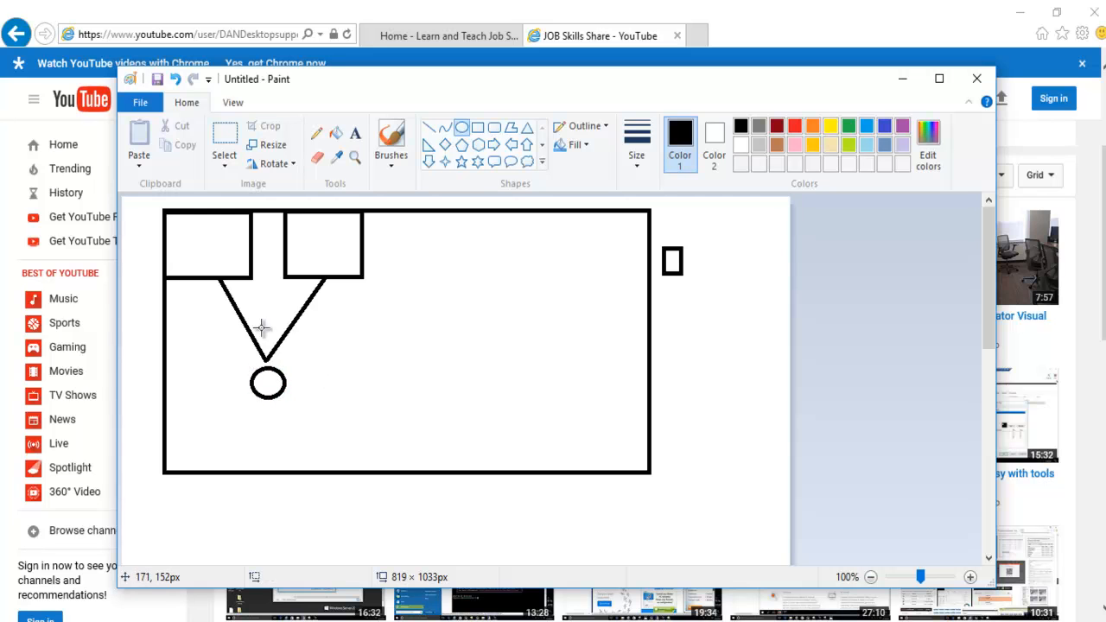
mouse_move(294, 303)
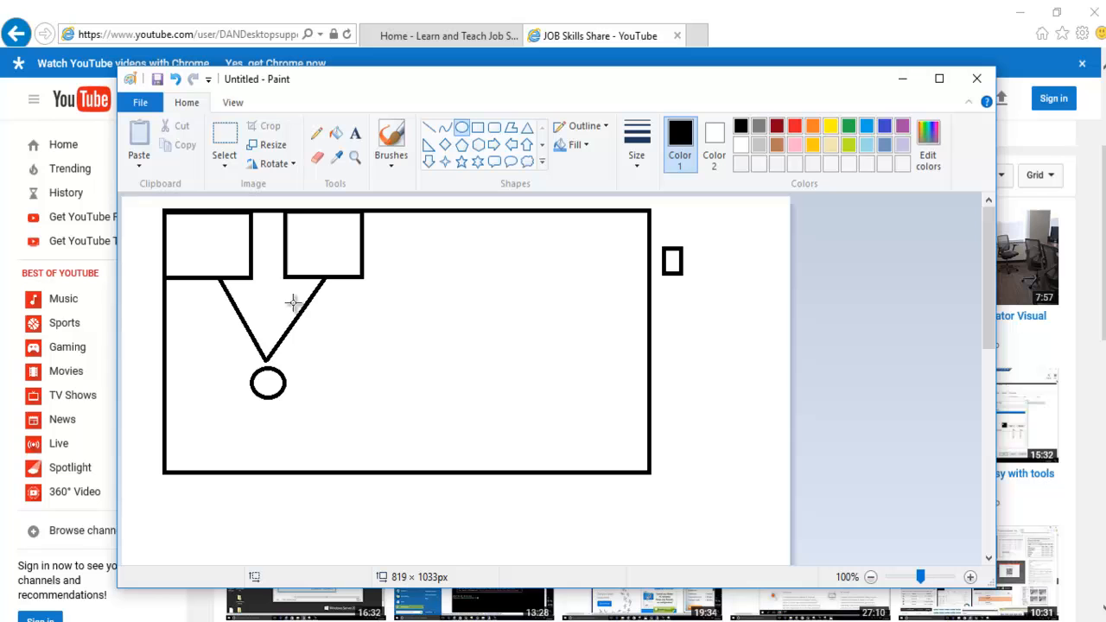
mouse_move(238, 249)
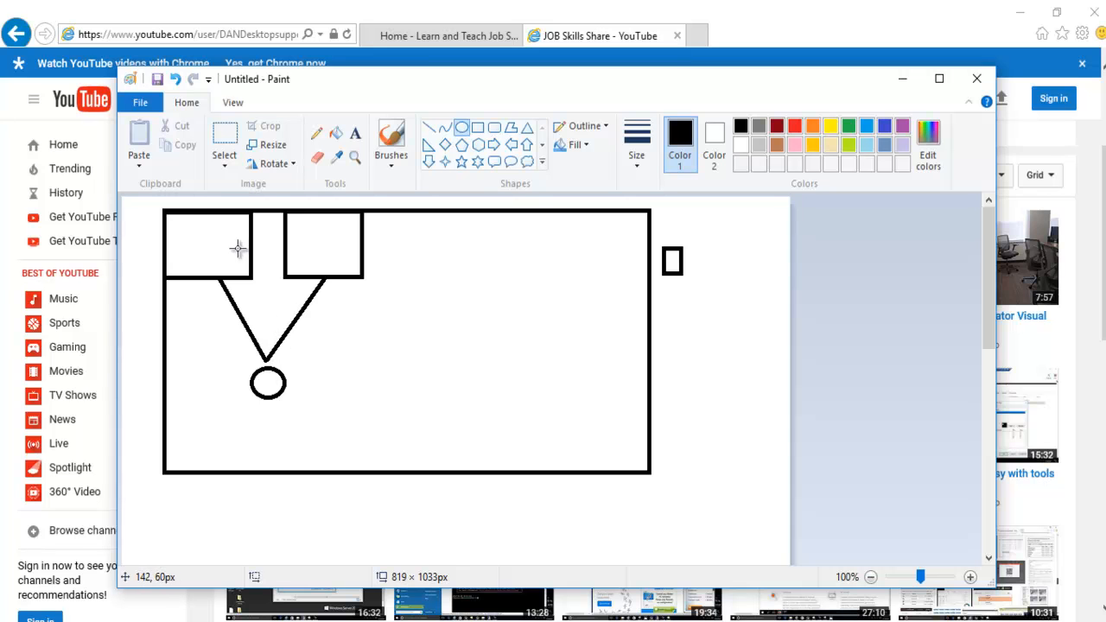
mouse_move(201, 240)
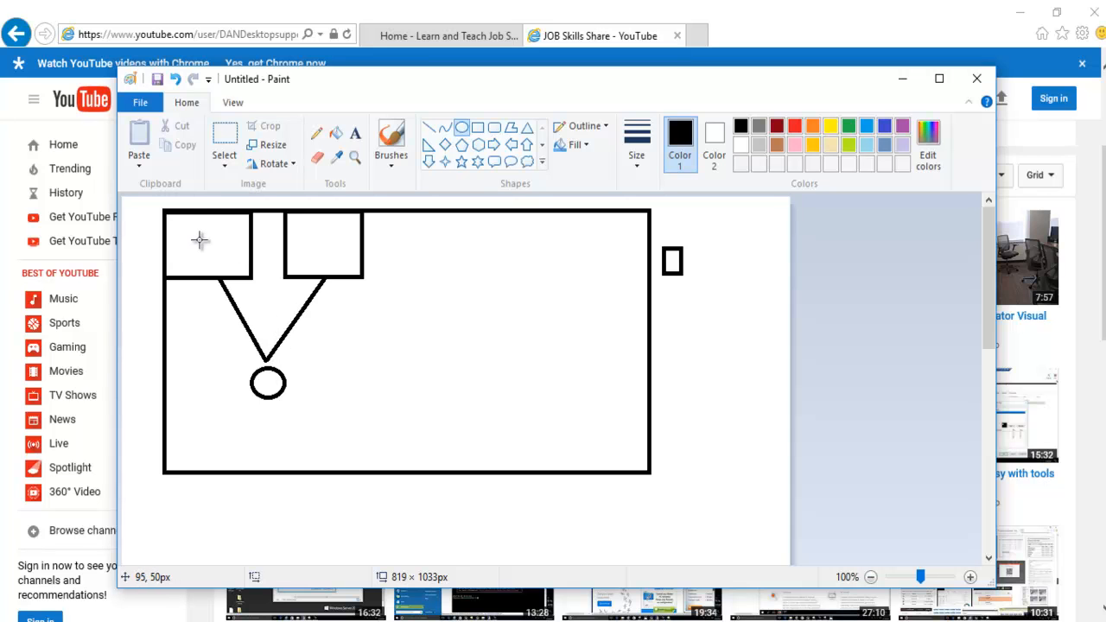
mouse_move(214, 243)
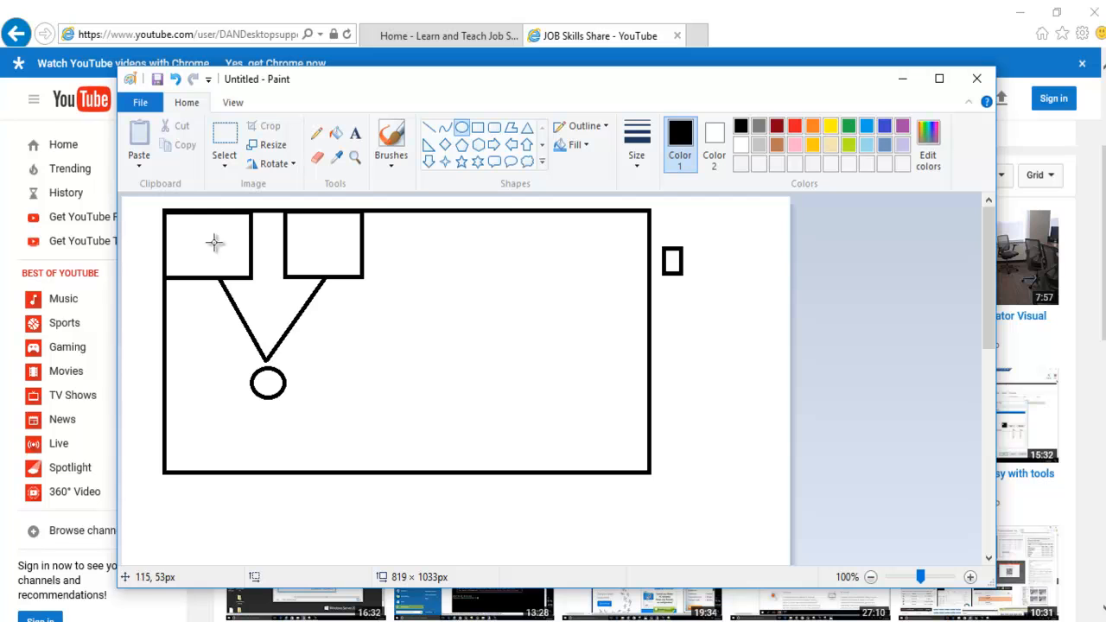
mouse_move(309, 239)
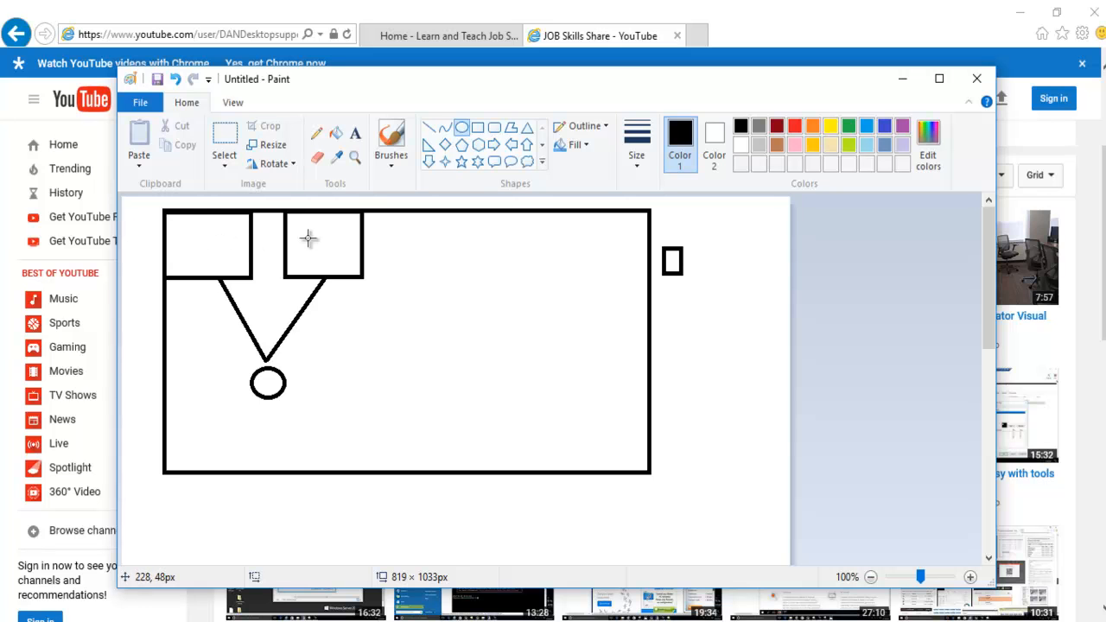
mouse_move(268, 383)
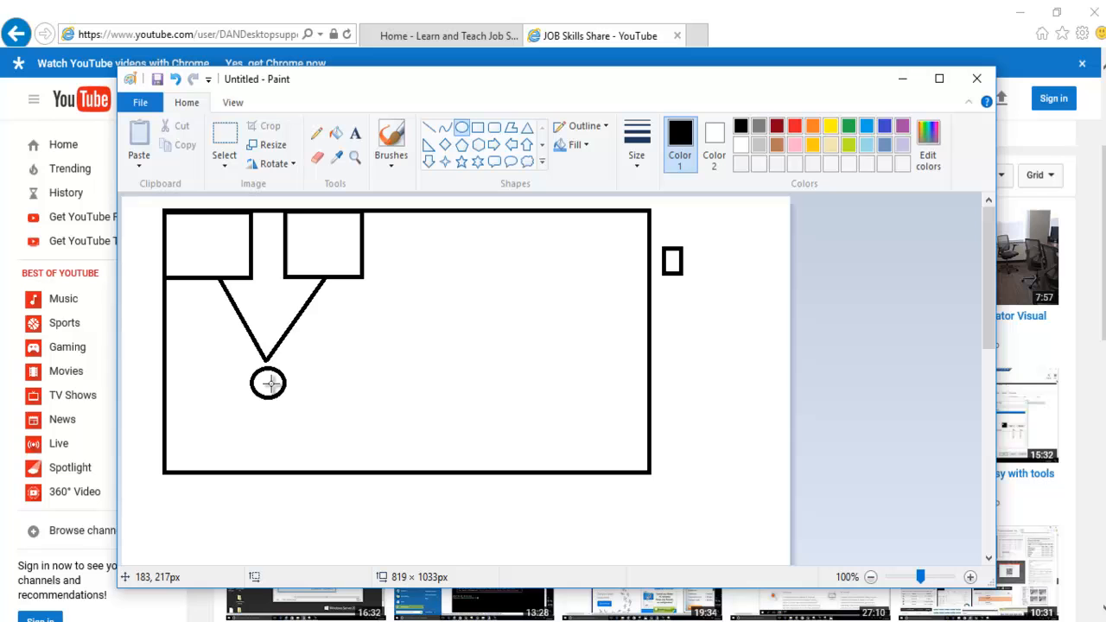
mouse_move(210, 258)
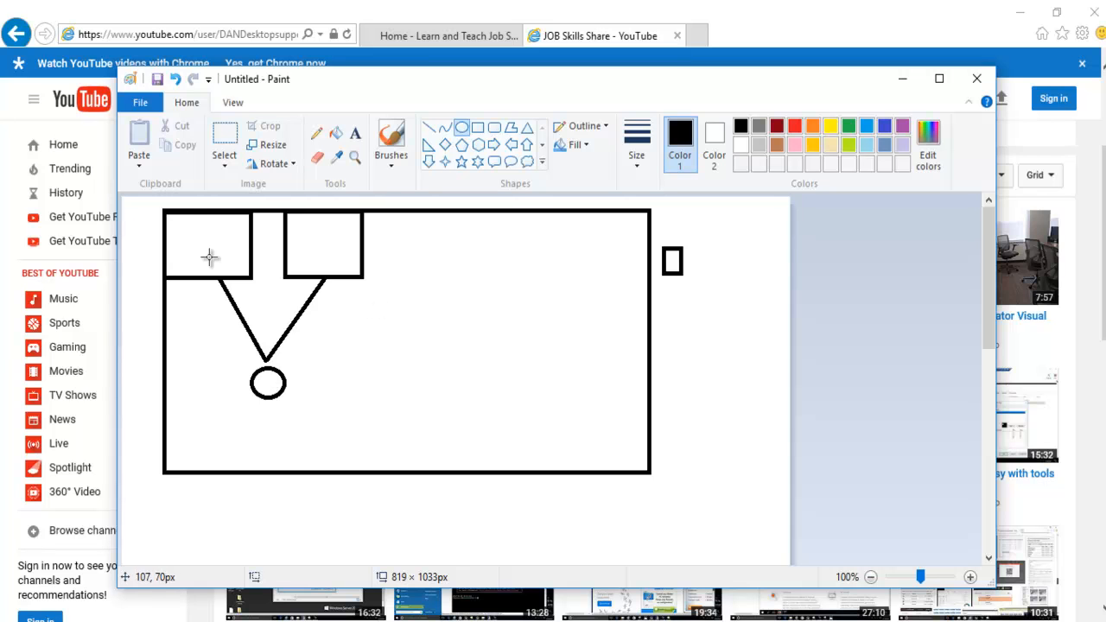
mouse_move(336, 254)
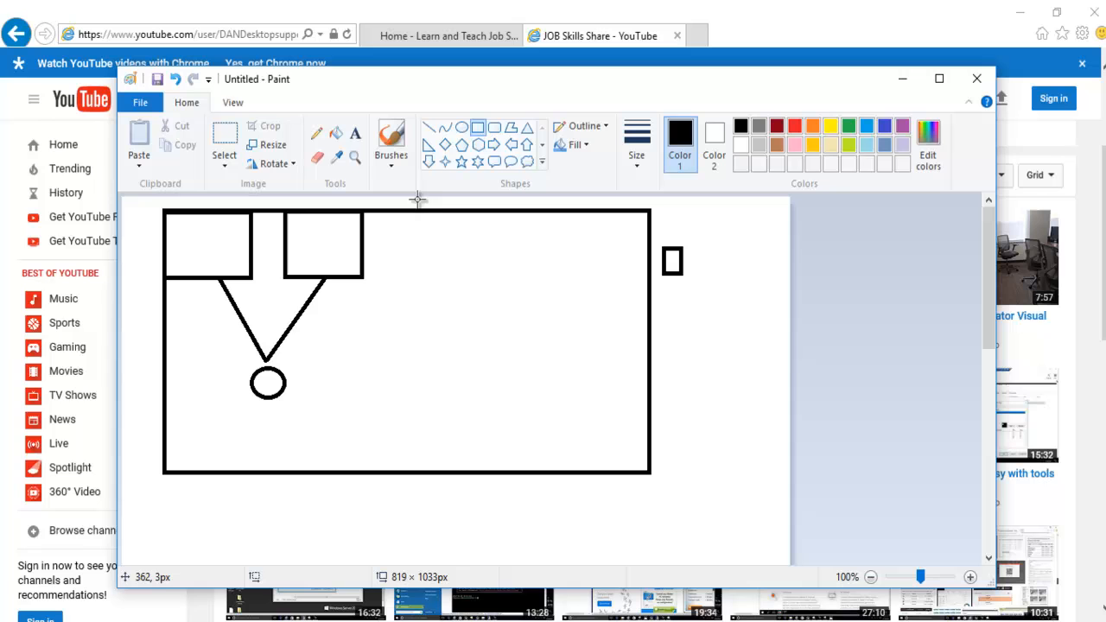
- Draw a third square box at the frame's top edge, right of the second
drag(414, 212, 486, 277)
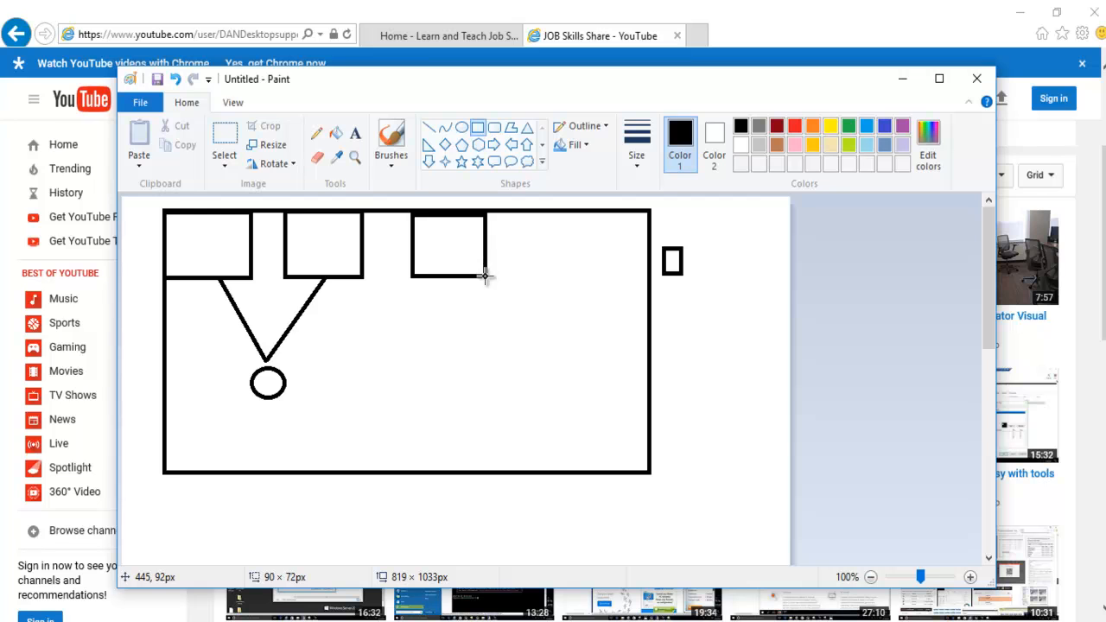
mouse_move(402, 299)
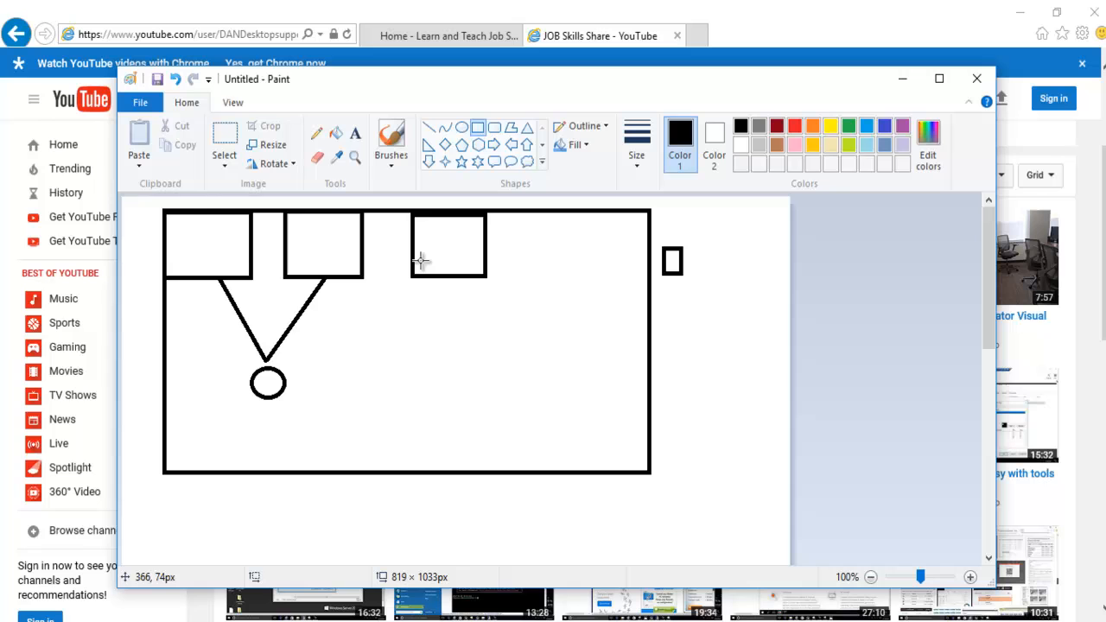
mouse_move(442, 269)
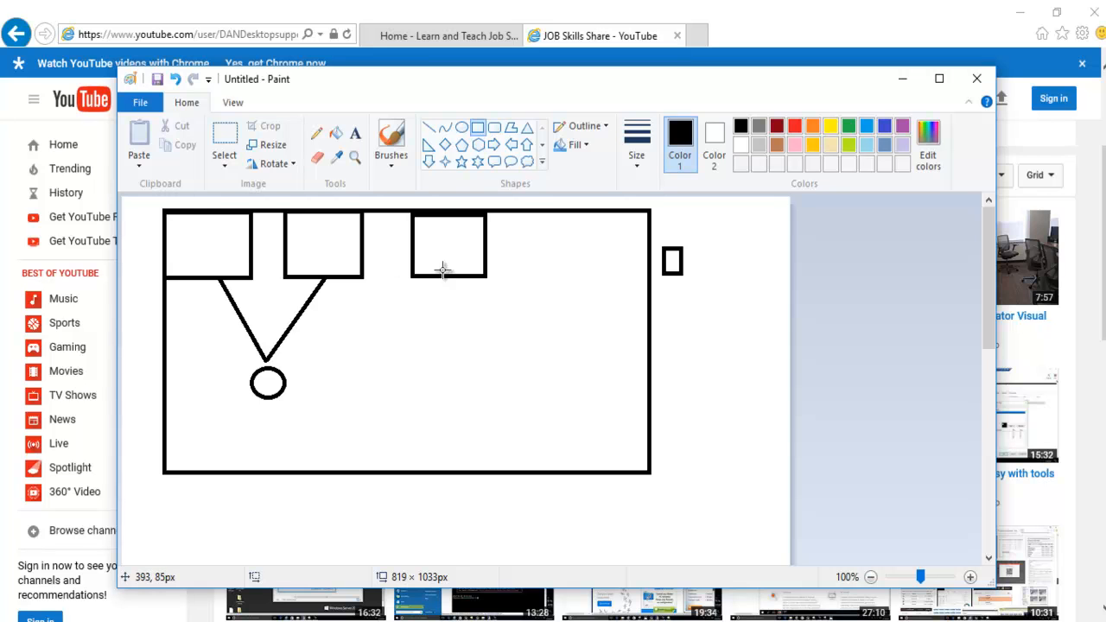
mouse_move(211, 252)
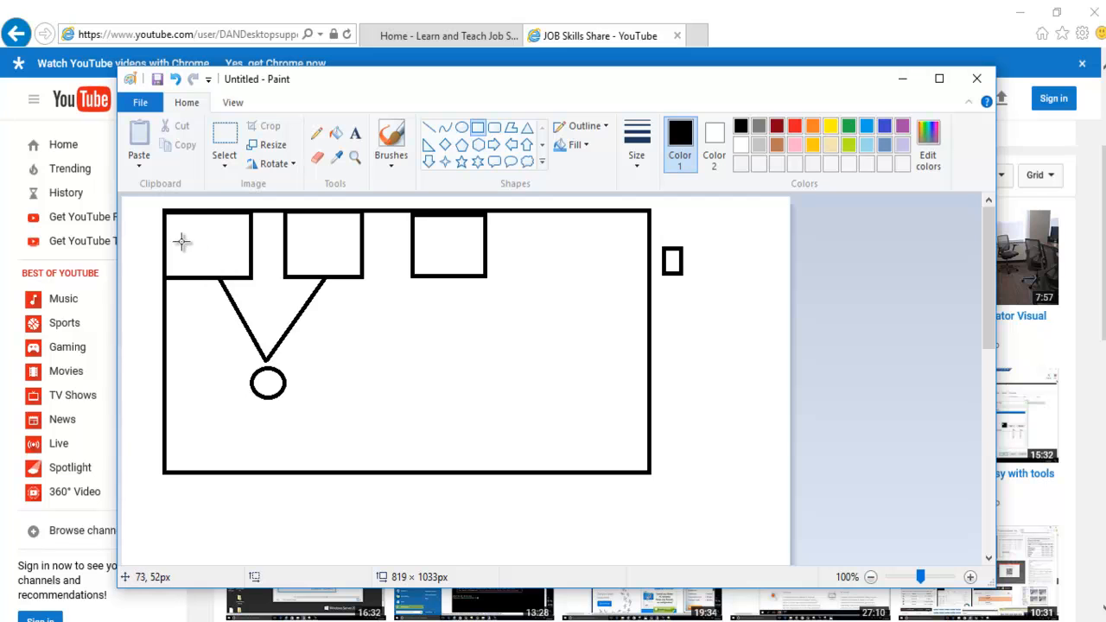
mouse_move(413, 244)
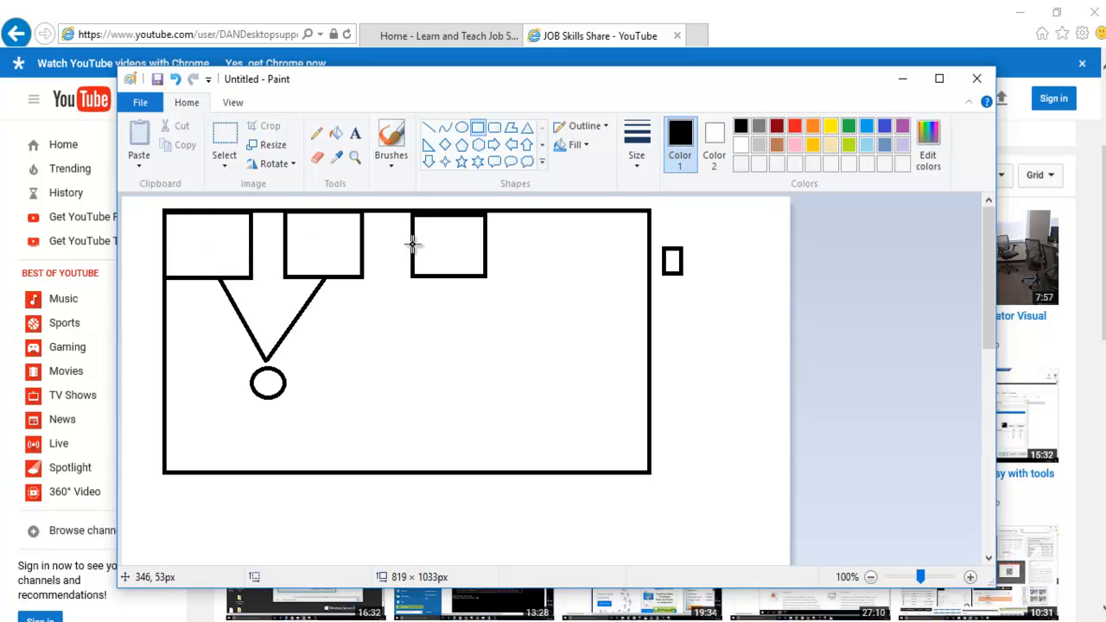
mouse_move(442, 249)
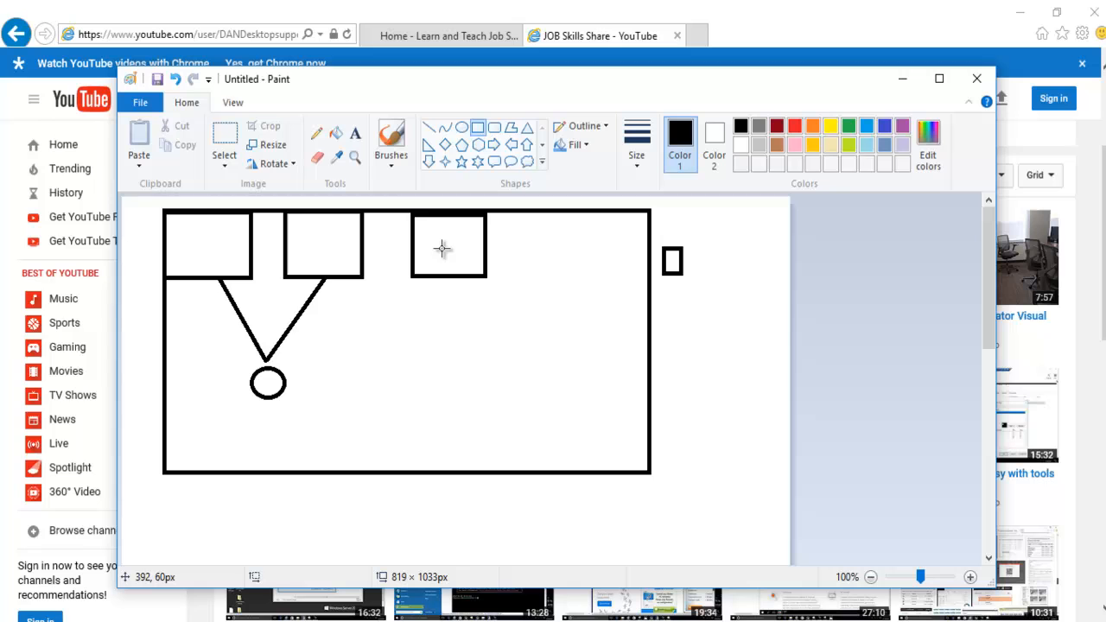
mouse_move(424, 257)
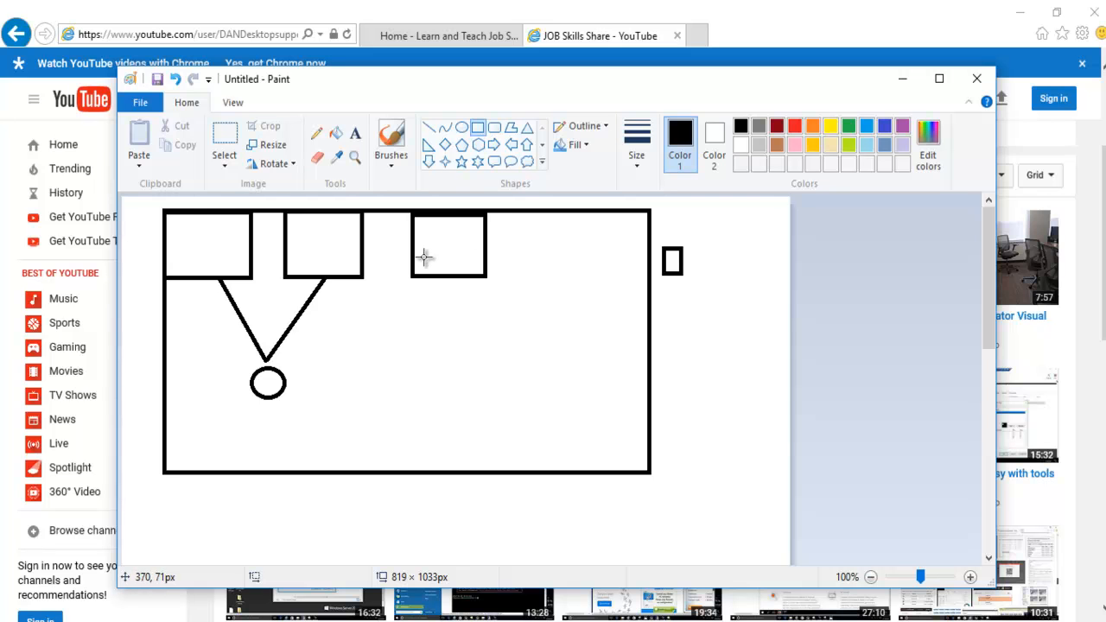
mouse_move(255, 261)
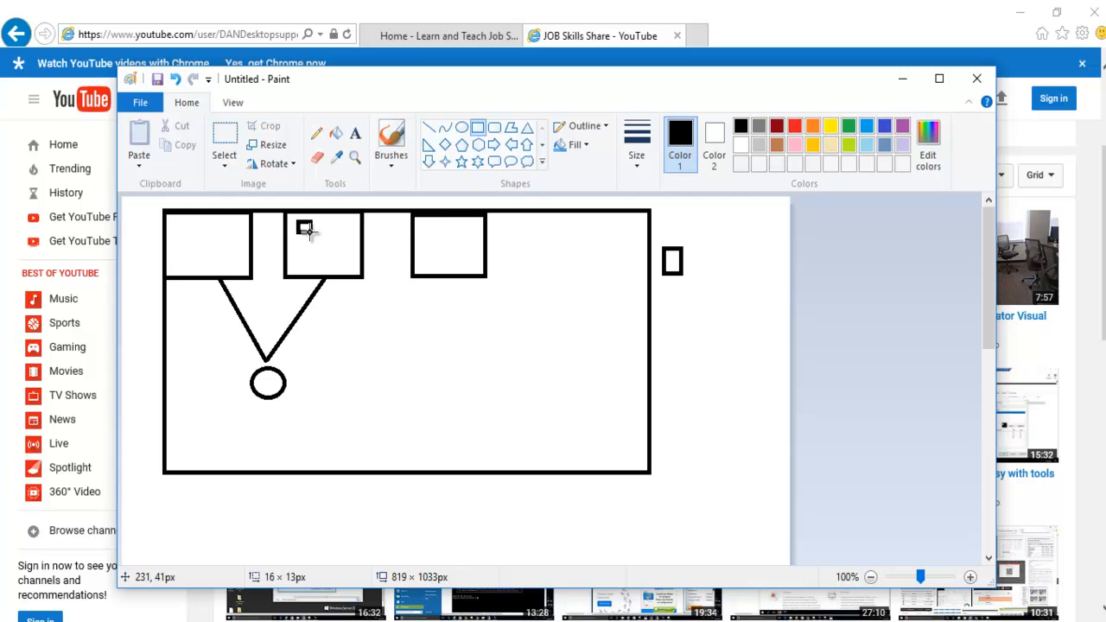
mouse_move(324, 220)
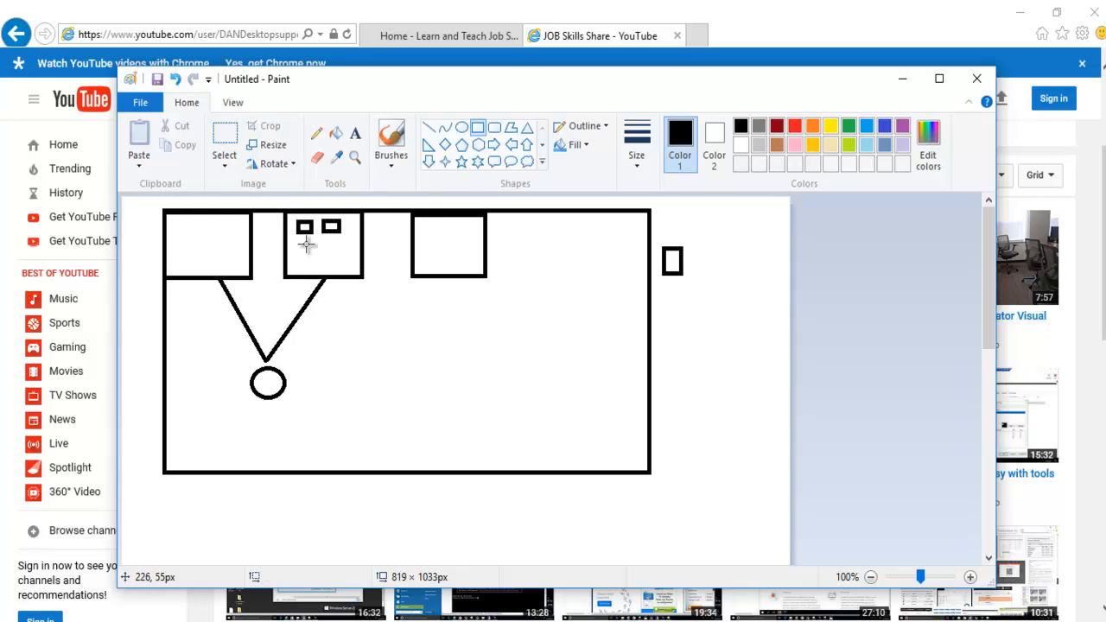
mouse_move(327, 253)
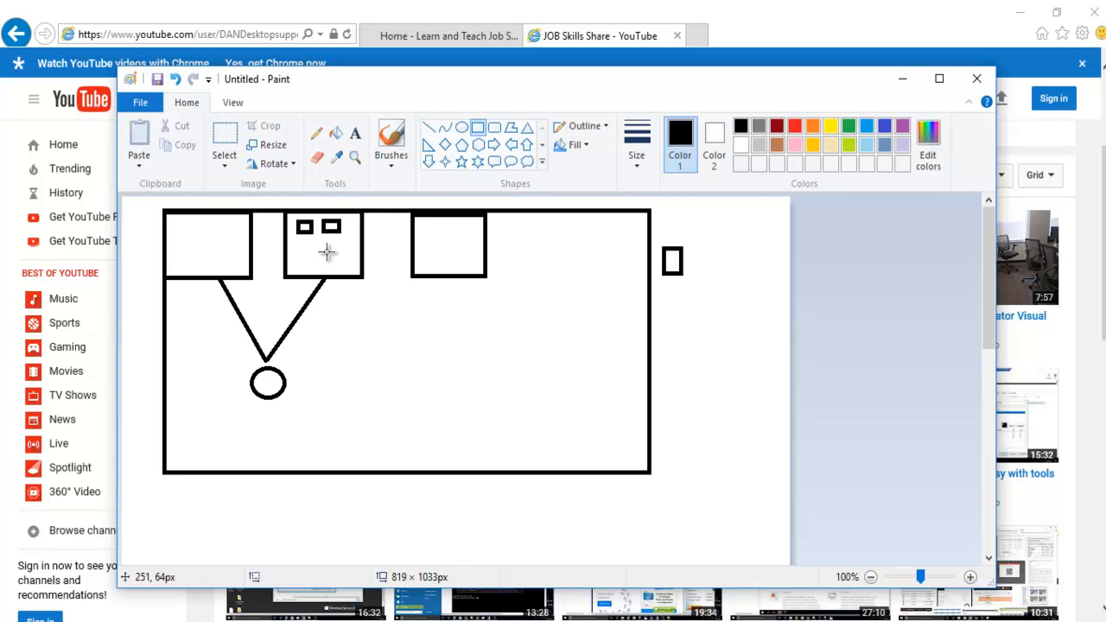
mouse_move(295, 234)
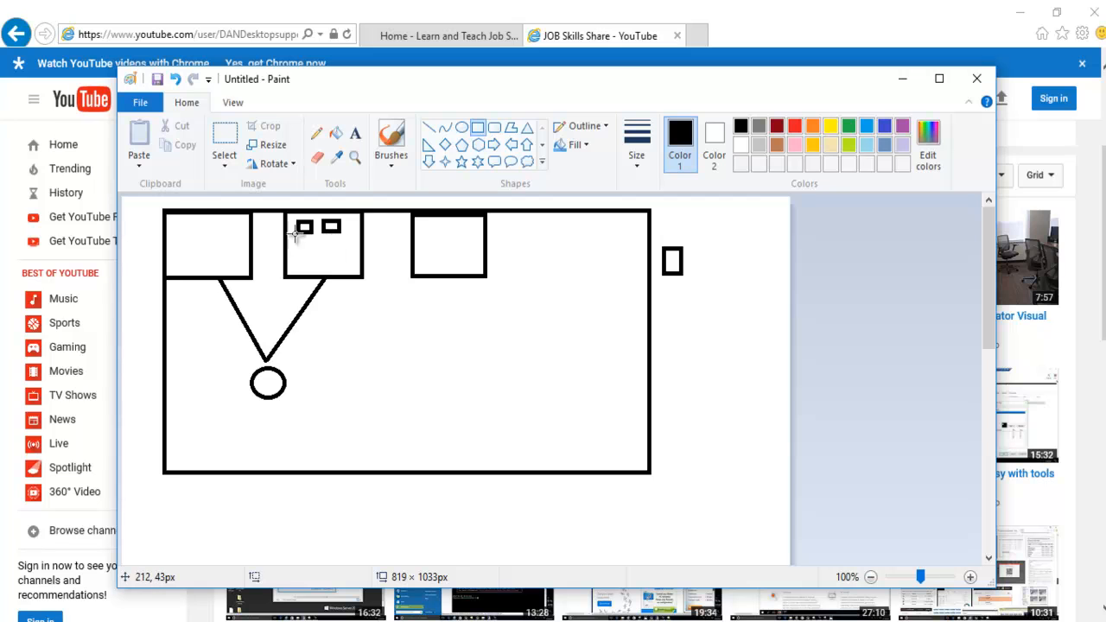
mouse_move(335, 244)
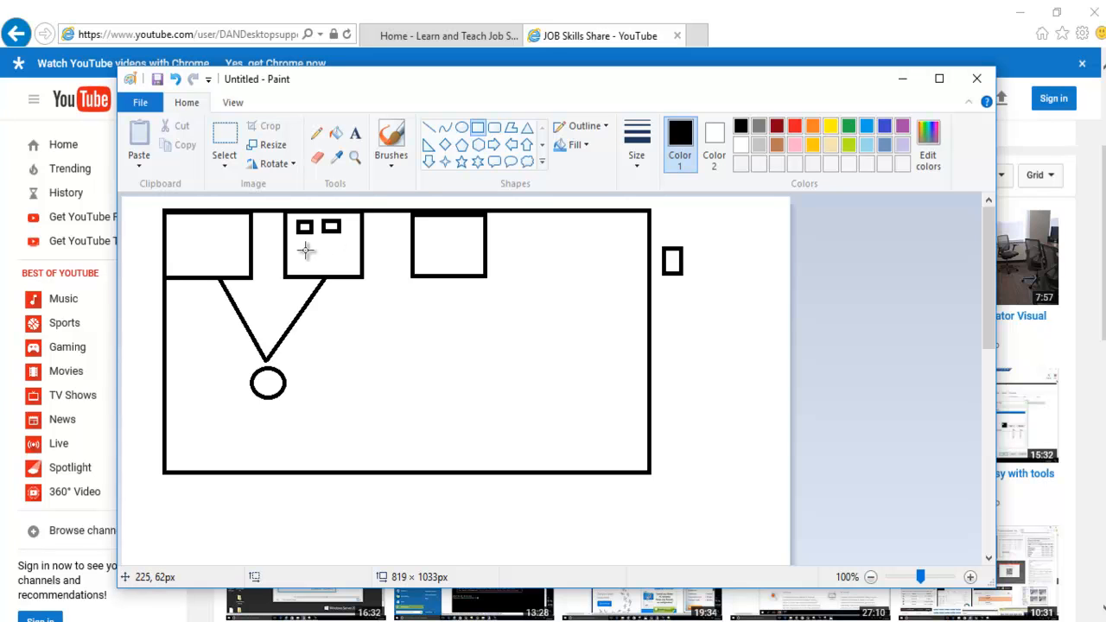
mouse_move(307, 251)
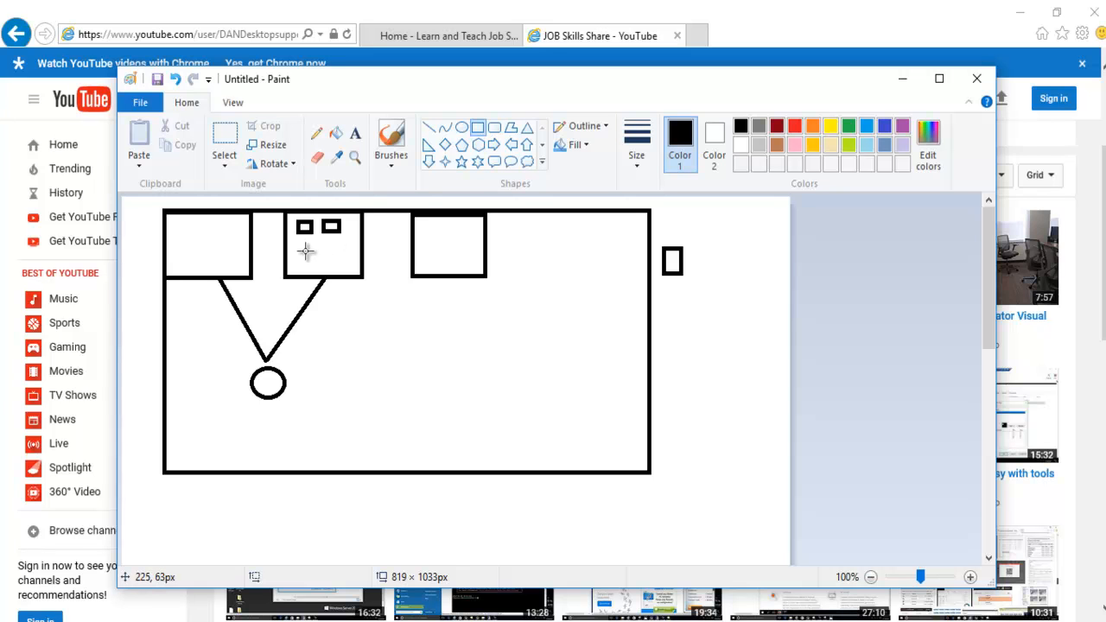
mouse_move(329, 259)
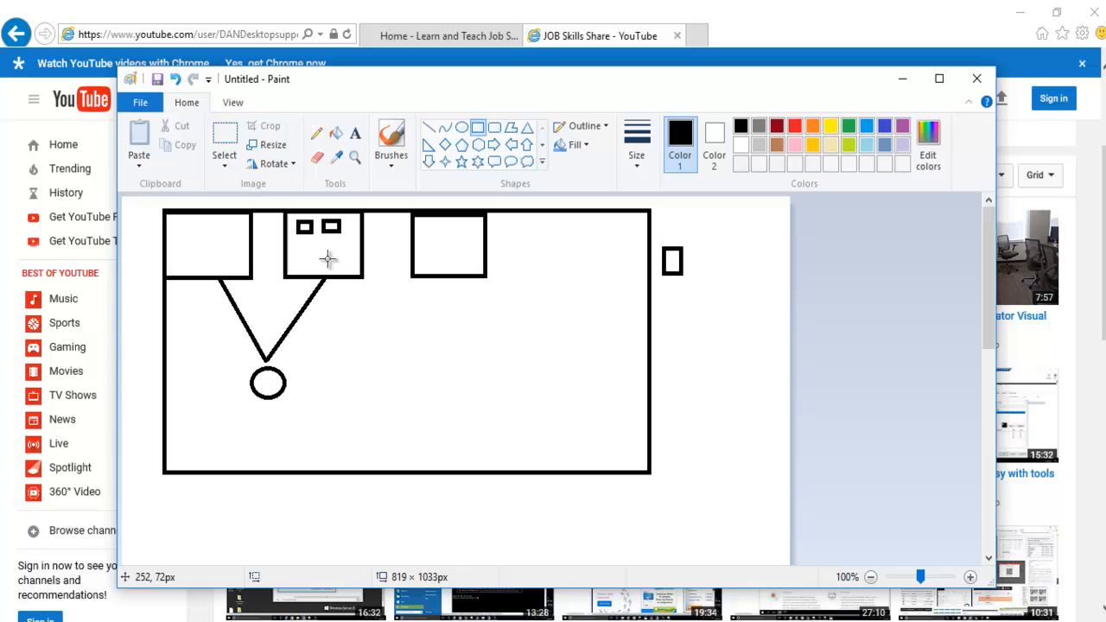
mouse_move(421, 230)
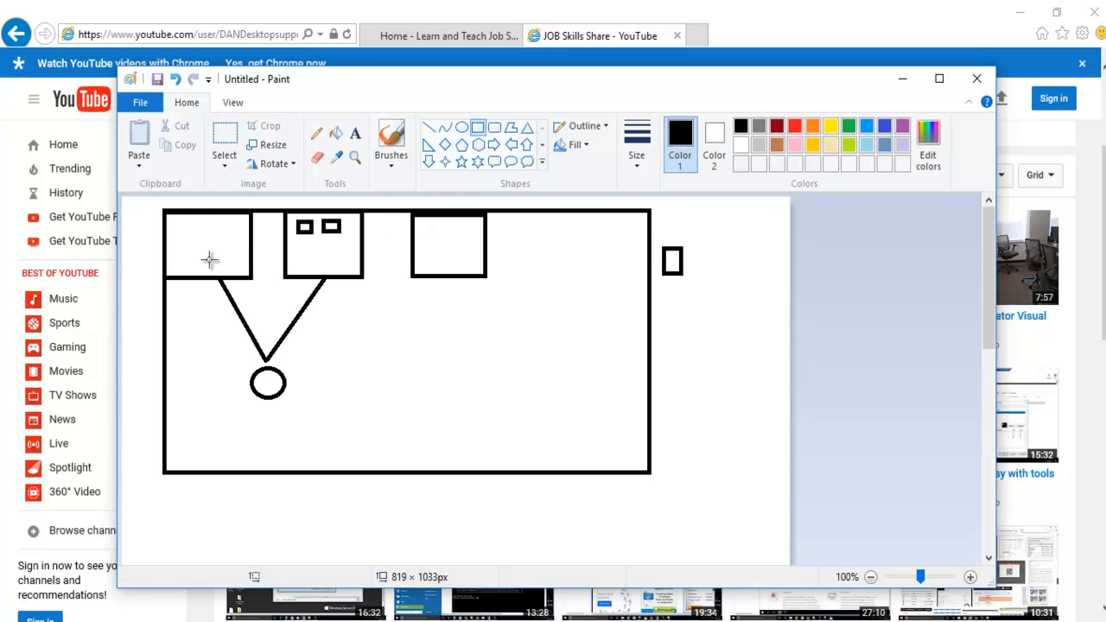
mouse_move(205, 257)
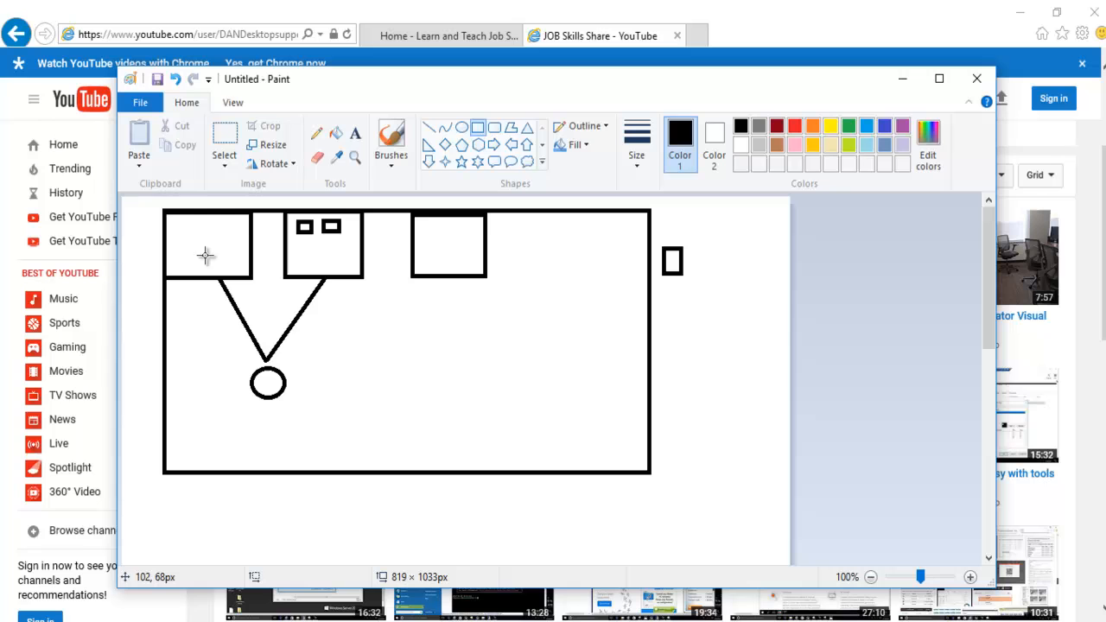
mouse_move(473, 227)
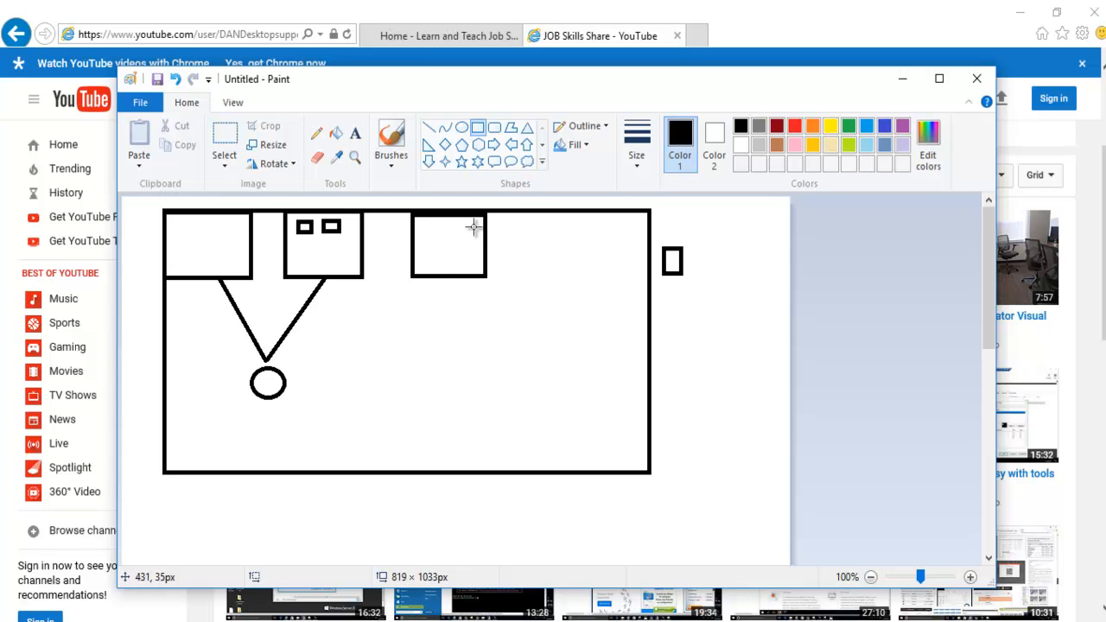
mouse_move(333, 233)
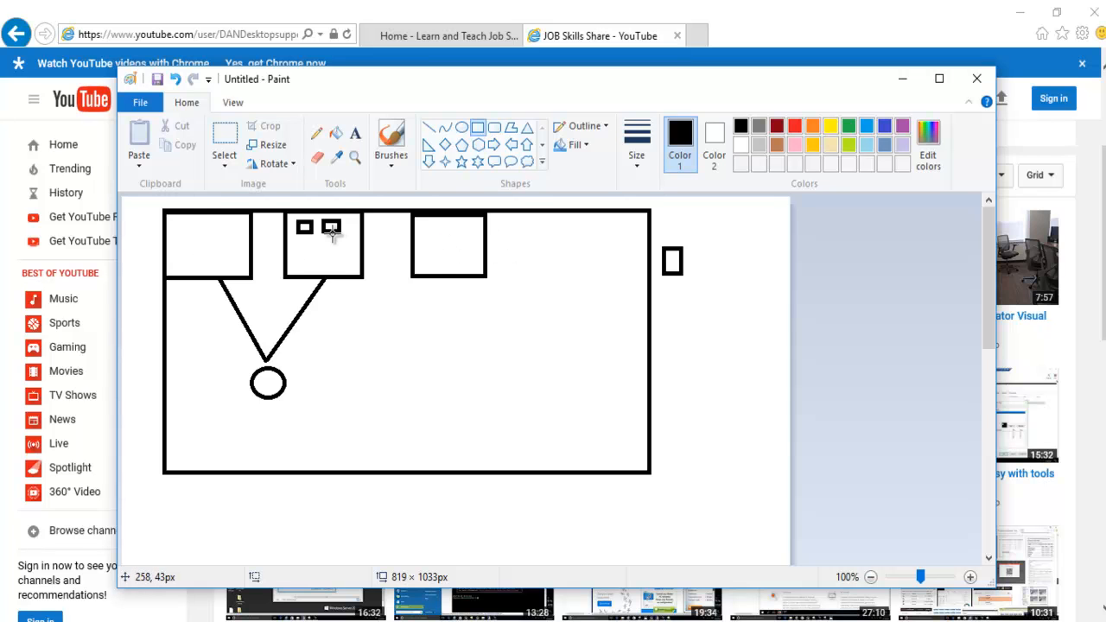
mouse_move(242, 242)
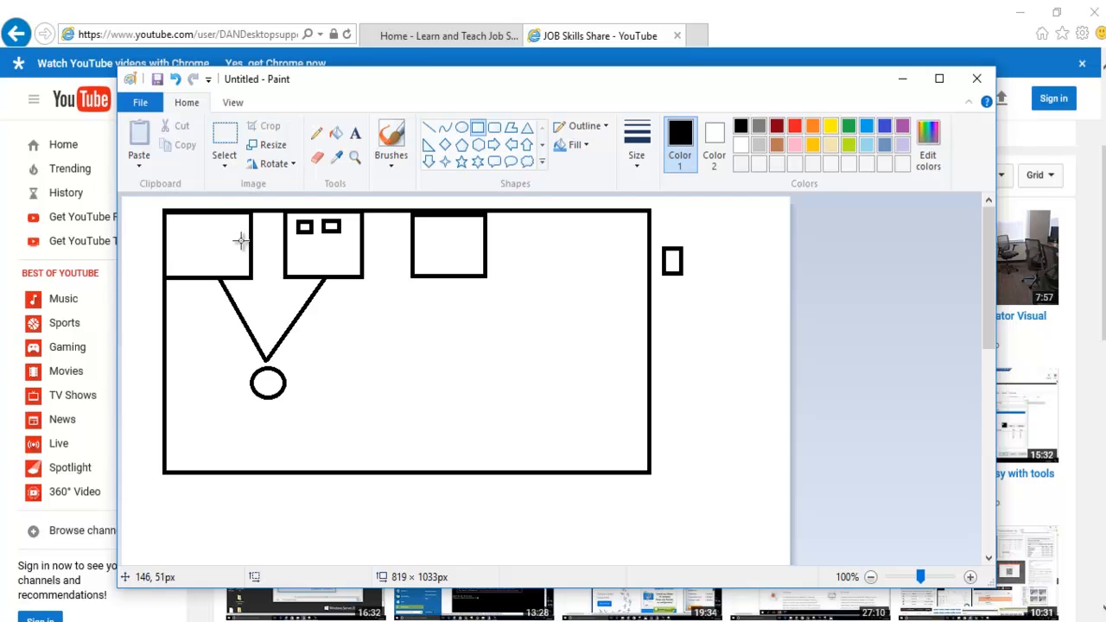
mouse_move(258, 274)
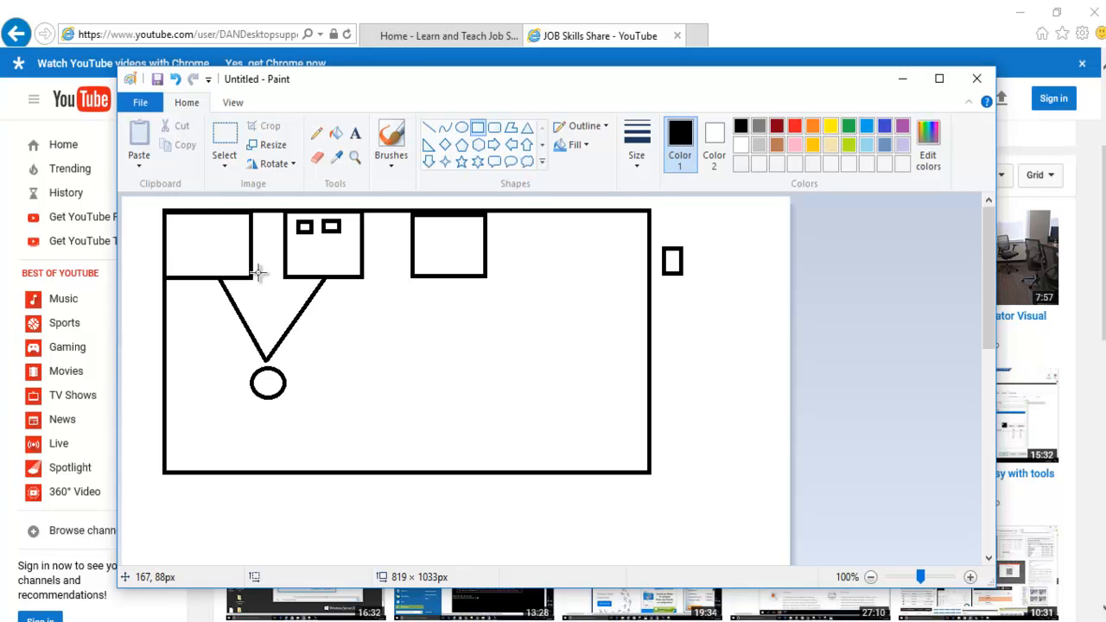
mouse_move(415, 236)
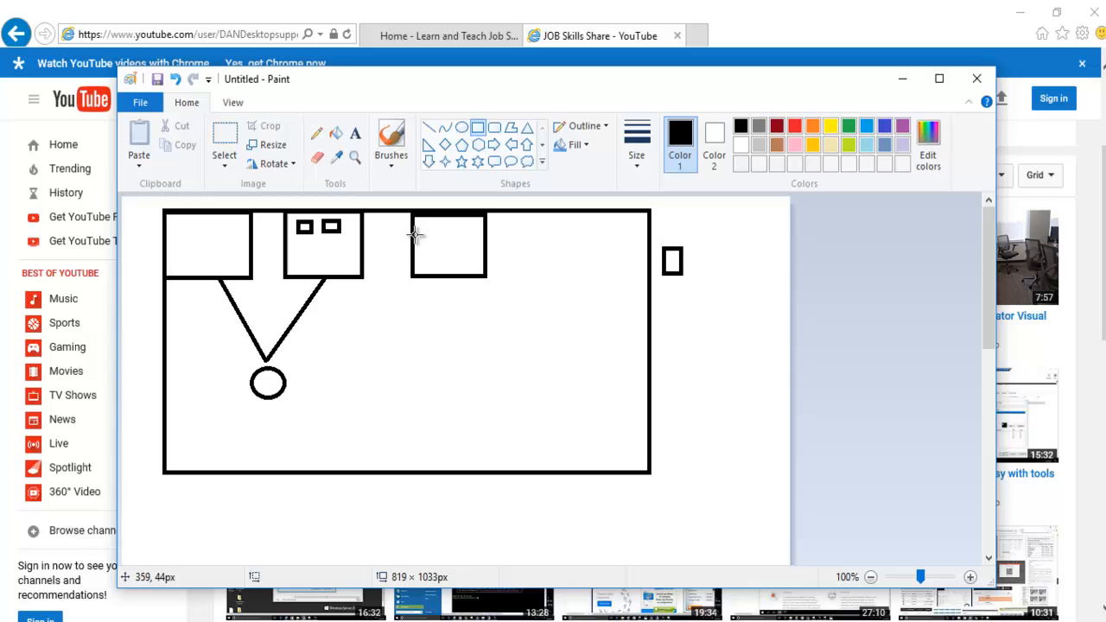
mouse_move(438, 239)
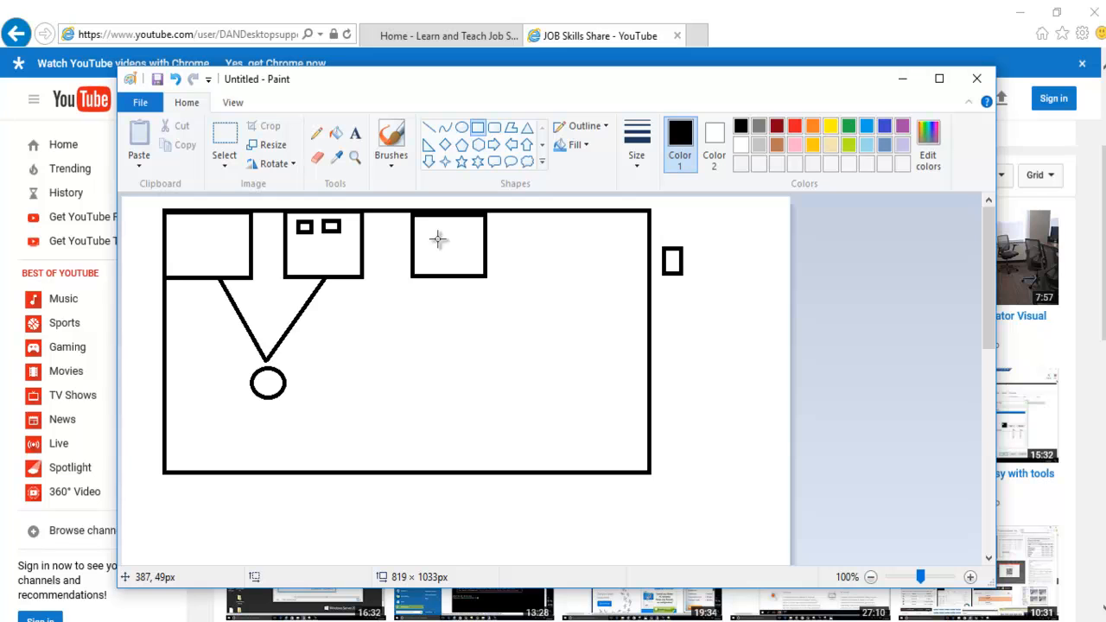
mouse_move(425, 248)
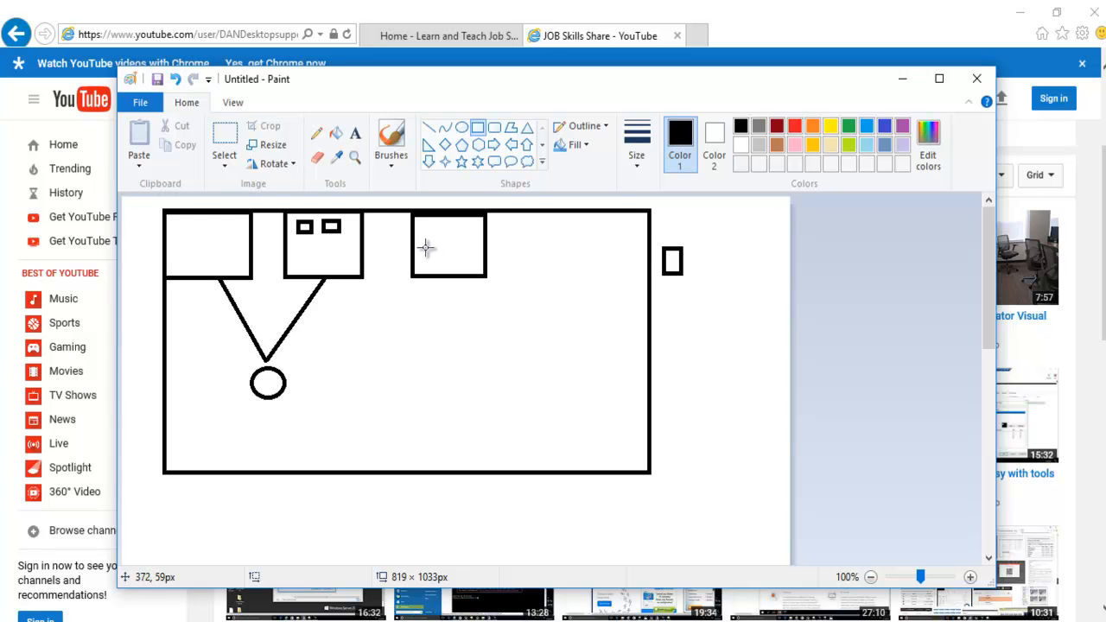
mouse_move(433, 243)
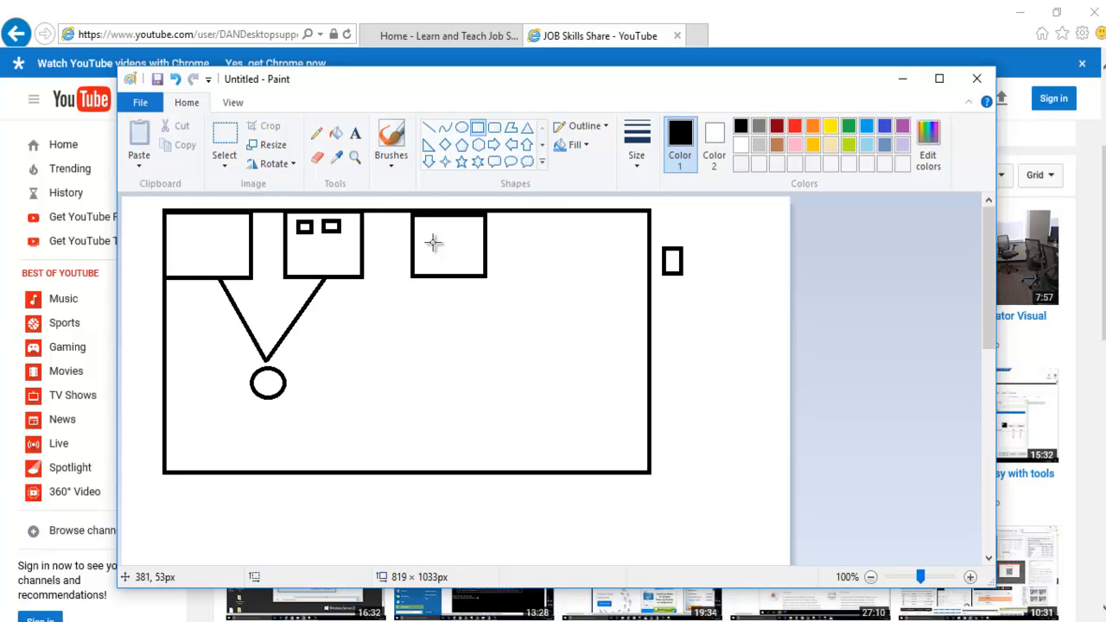
mouse_move(424, 251)
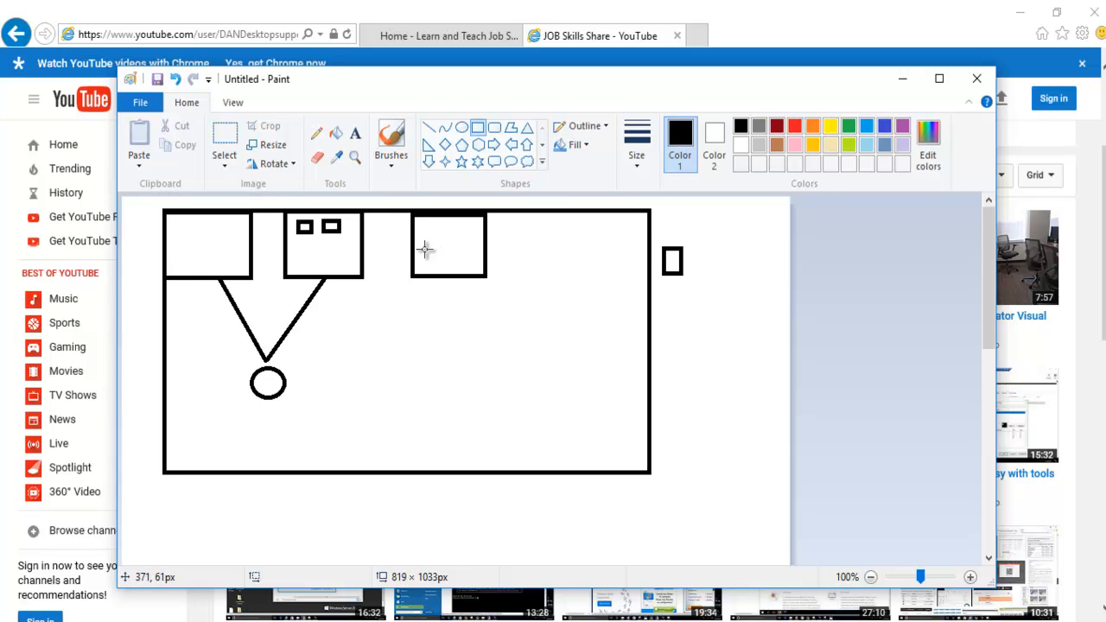
mouse_move(322, 257)
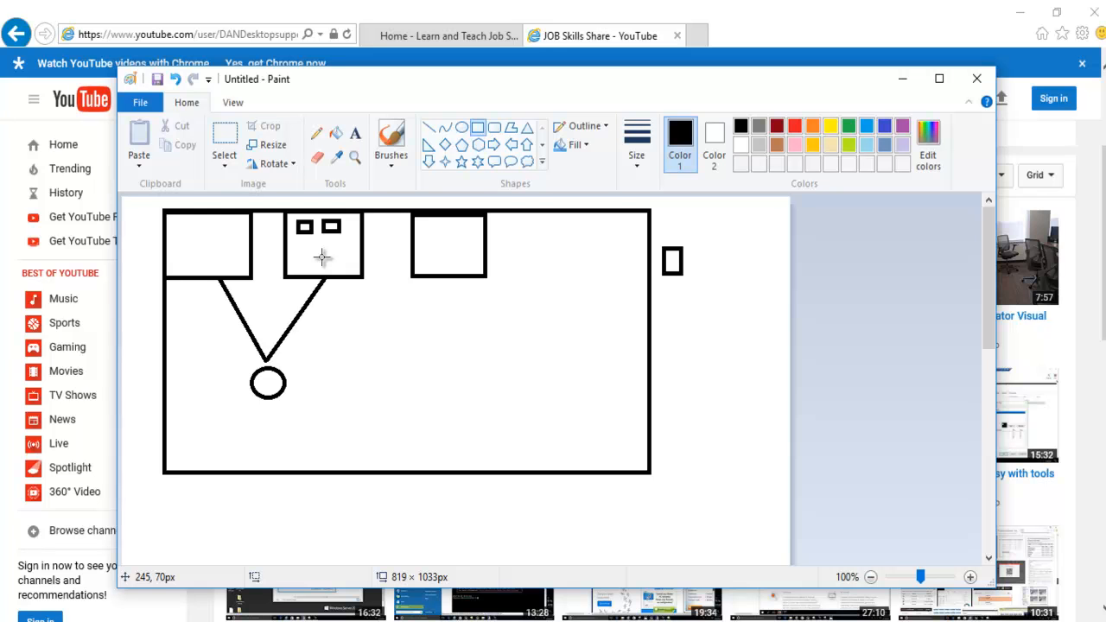
mouse_move(402, 263)
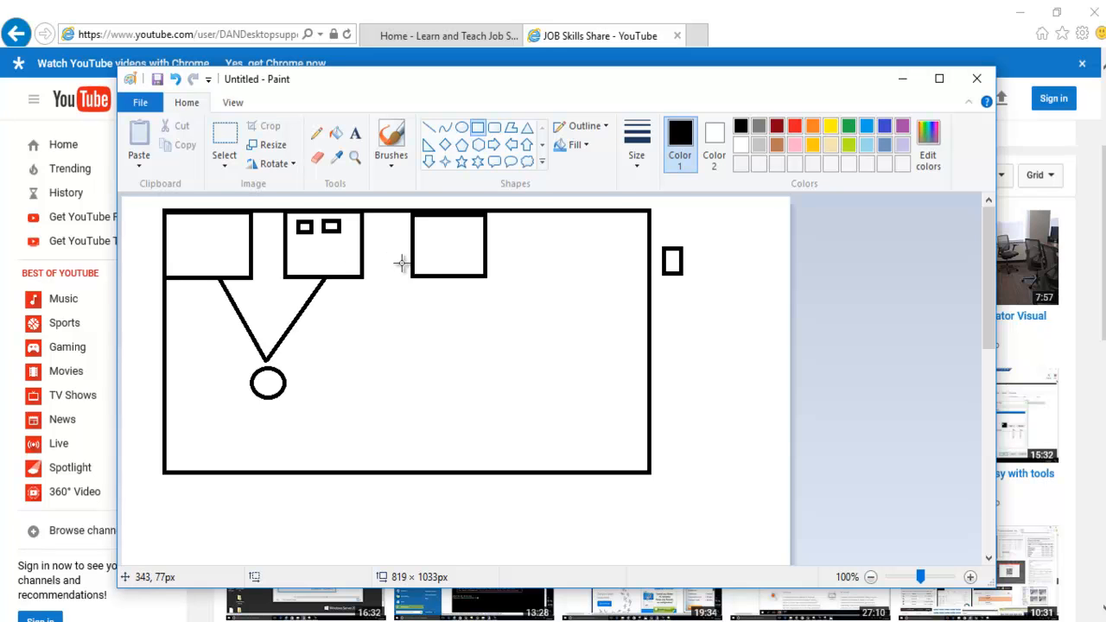
mouse_move(366, 264)
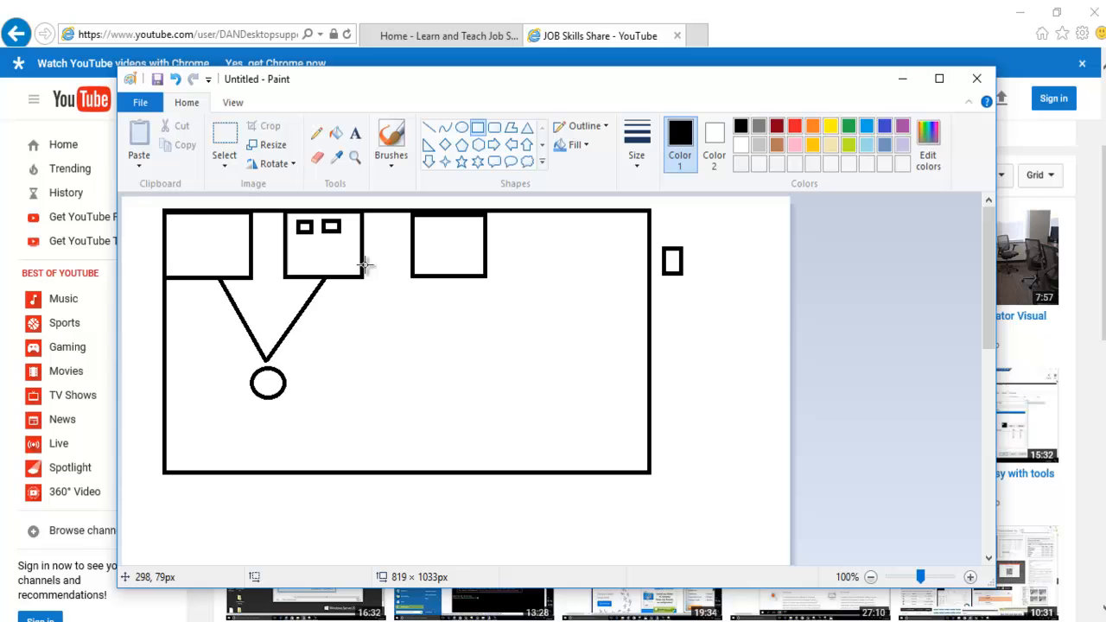
mouse_move(359, 230)
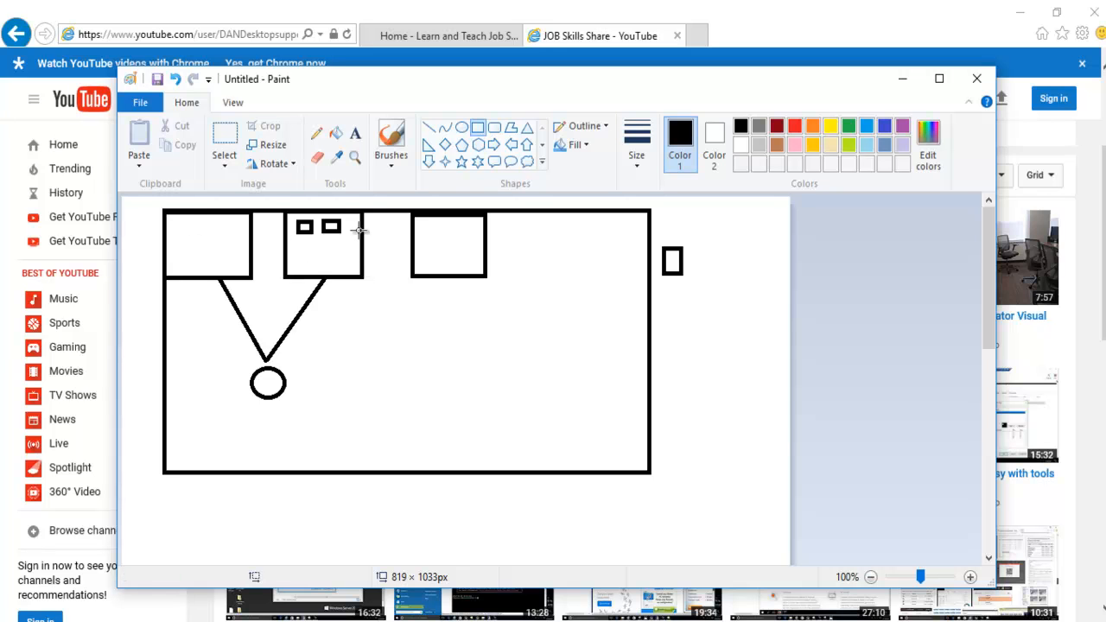
mouse_move(298, 252)
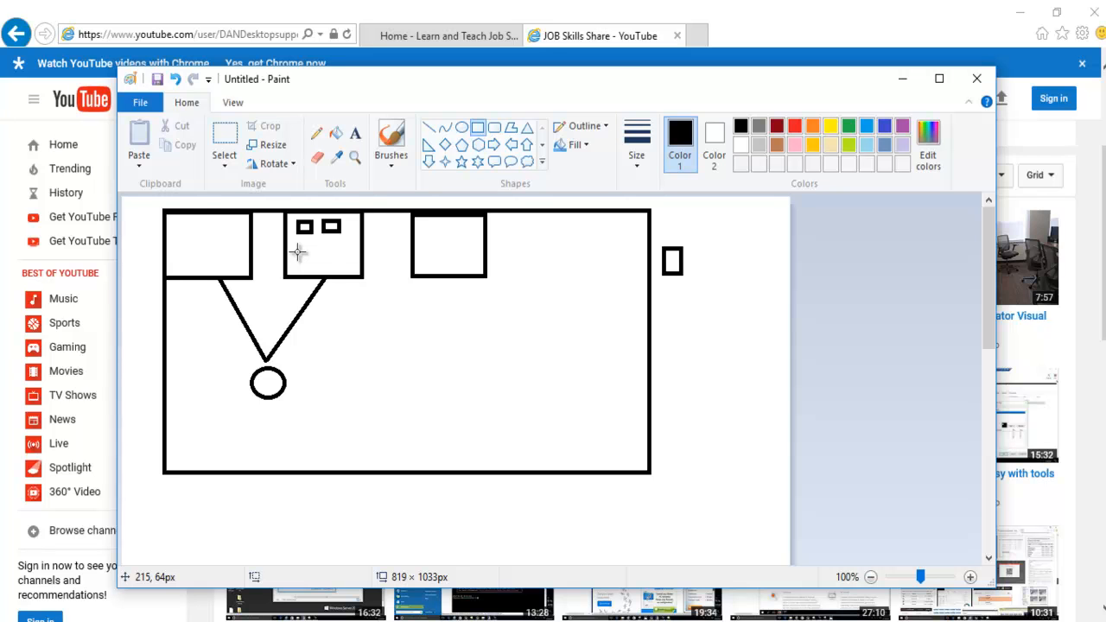
mouse_move(324, 264)
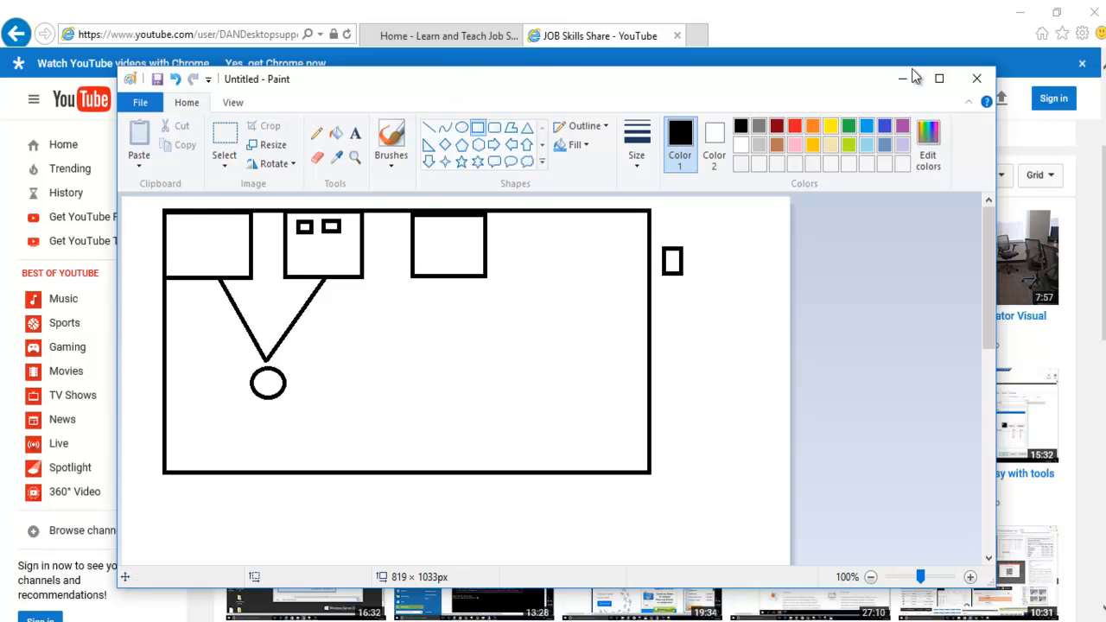
mouse_move(904, 79)
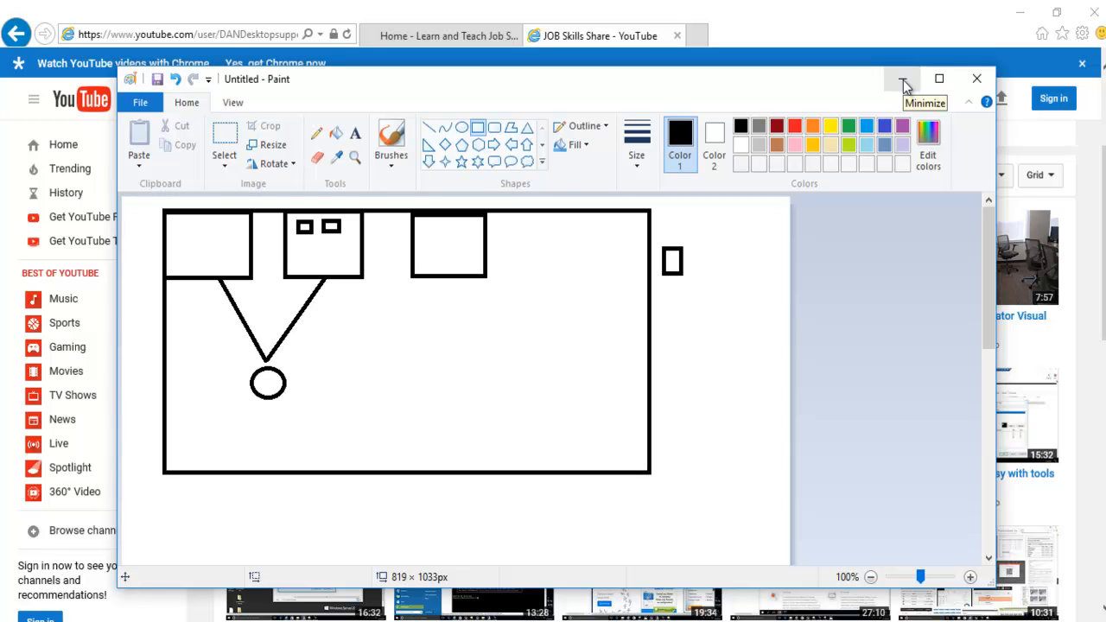
mouse_move(904, 78)
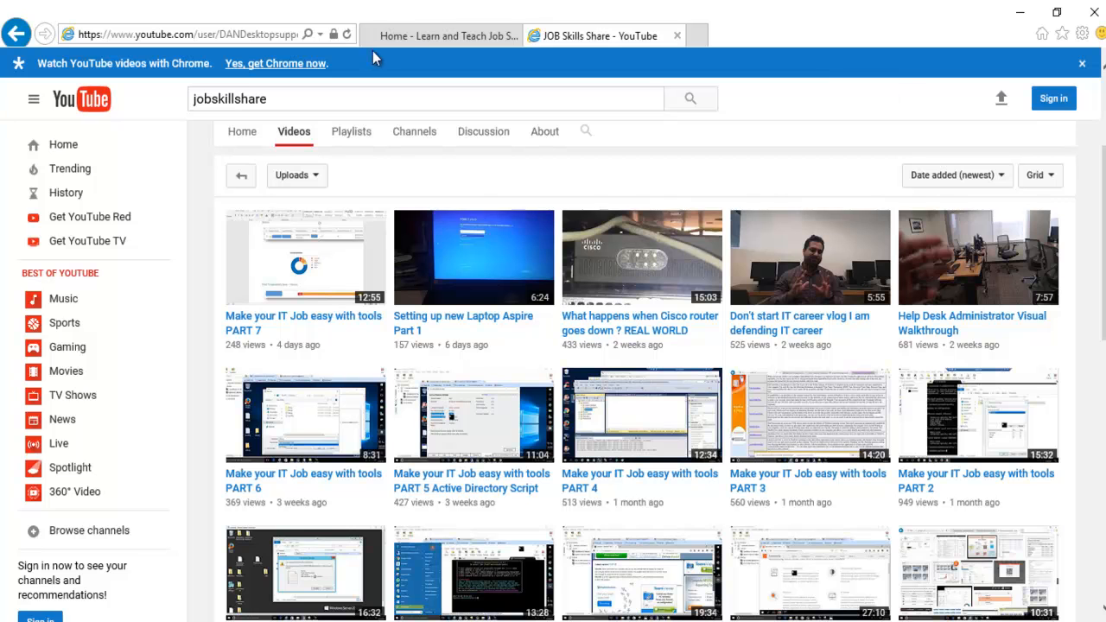
mouse_move(445, 35)
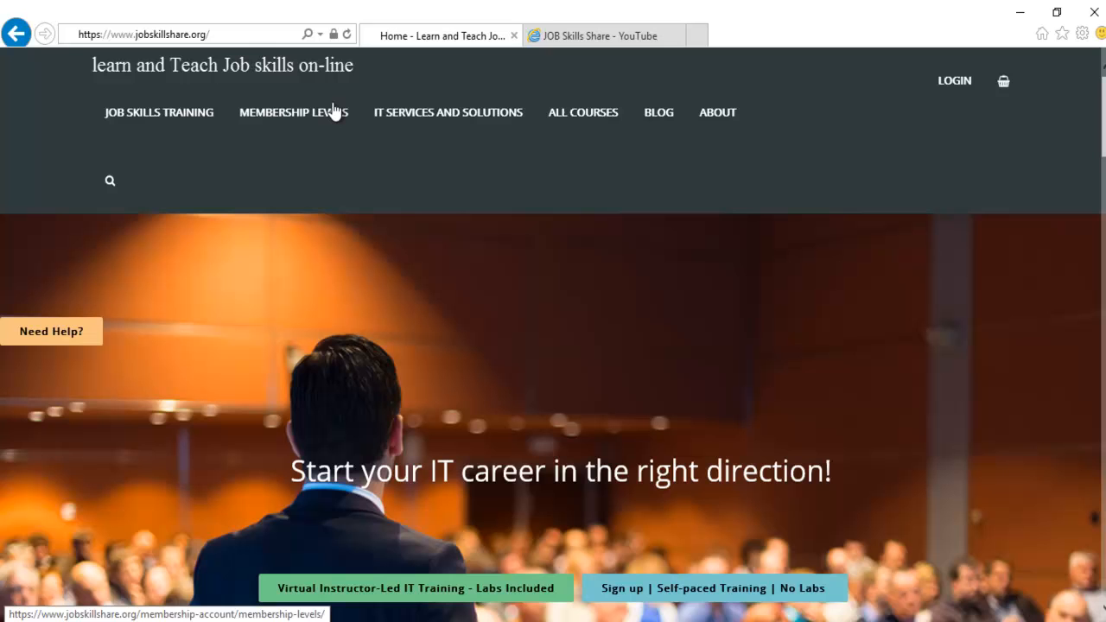
mouse_move(279, 54)
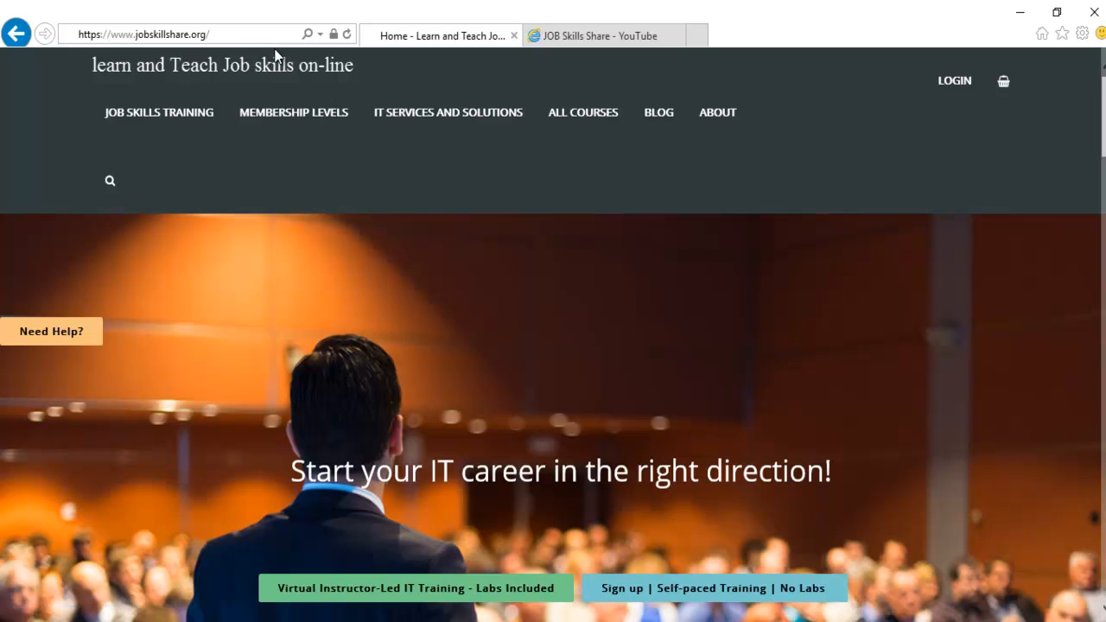
scroll(down, 3)
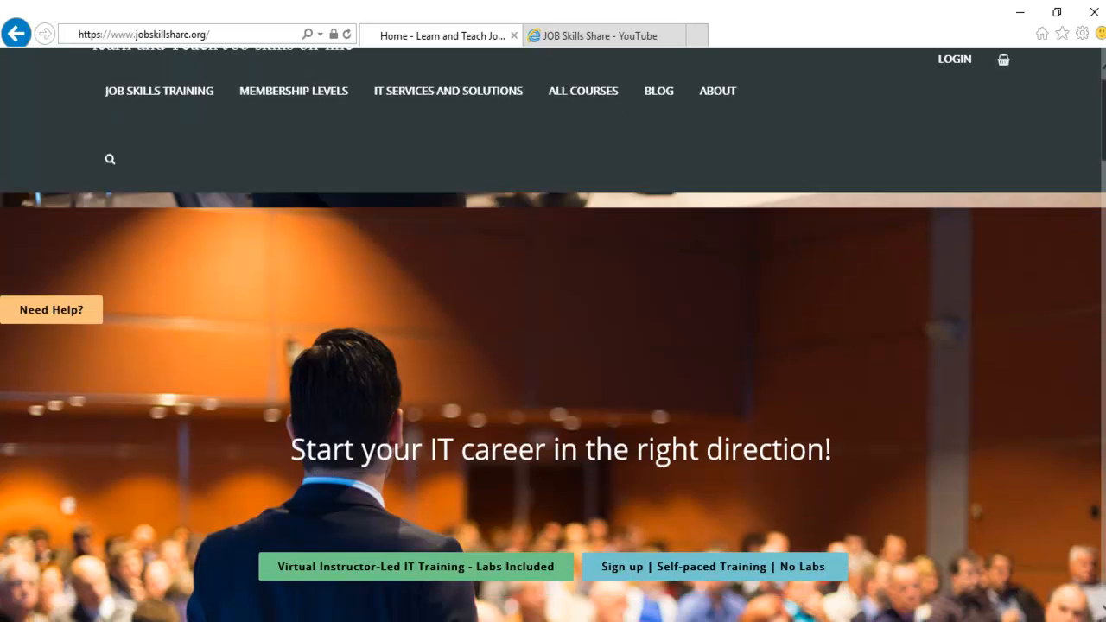
scroll(down, 3)
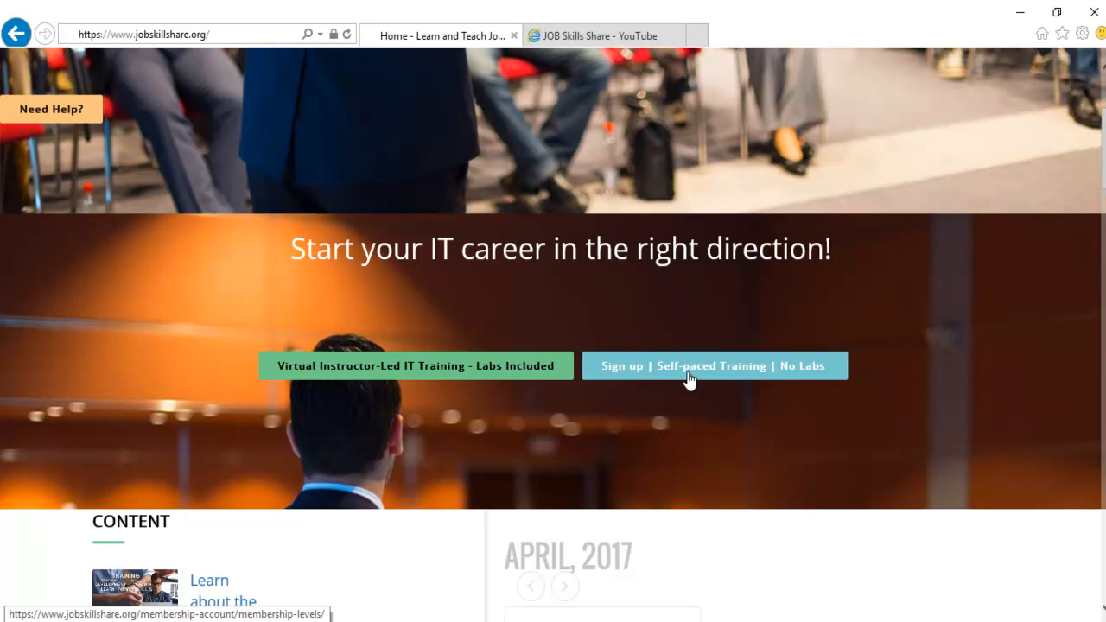
mouse_move(800, 357)
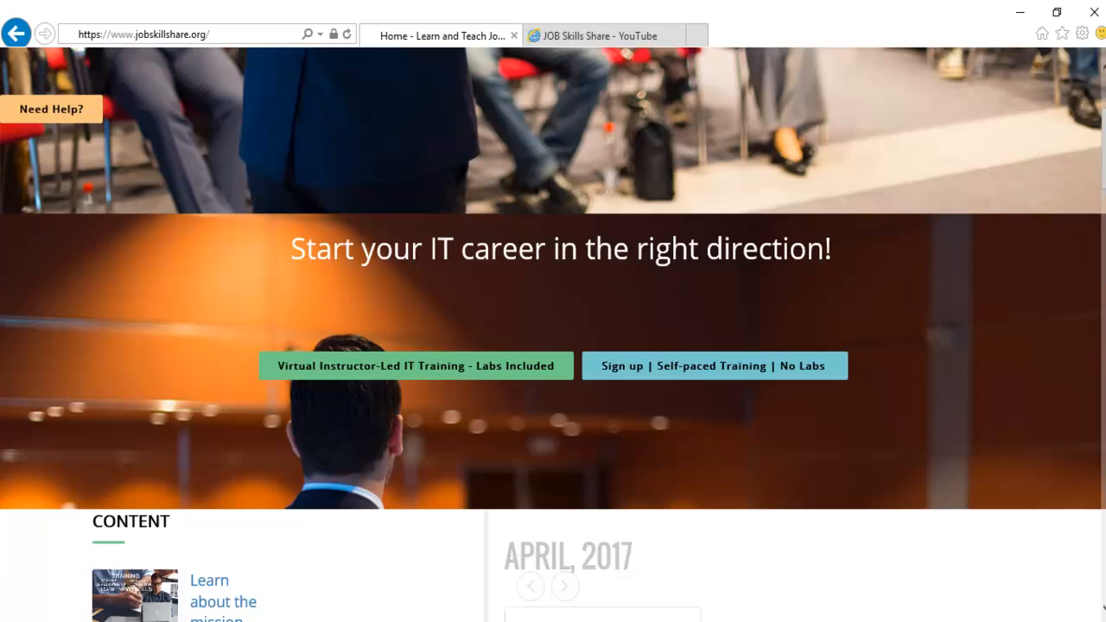
scroll(down, 3)
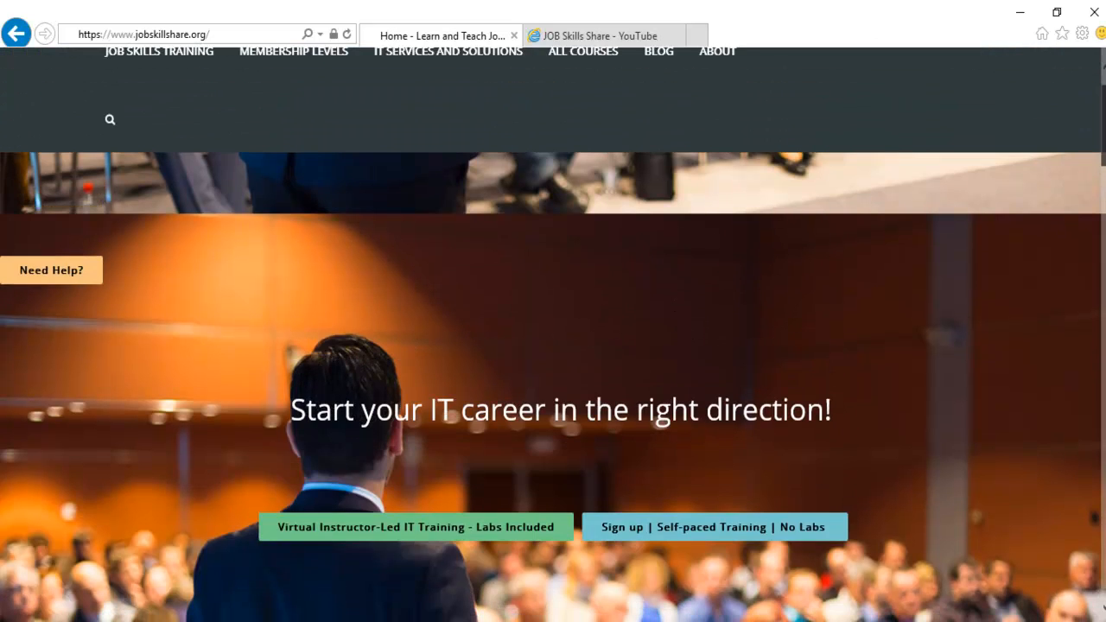
scroll(up, 3)
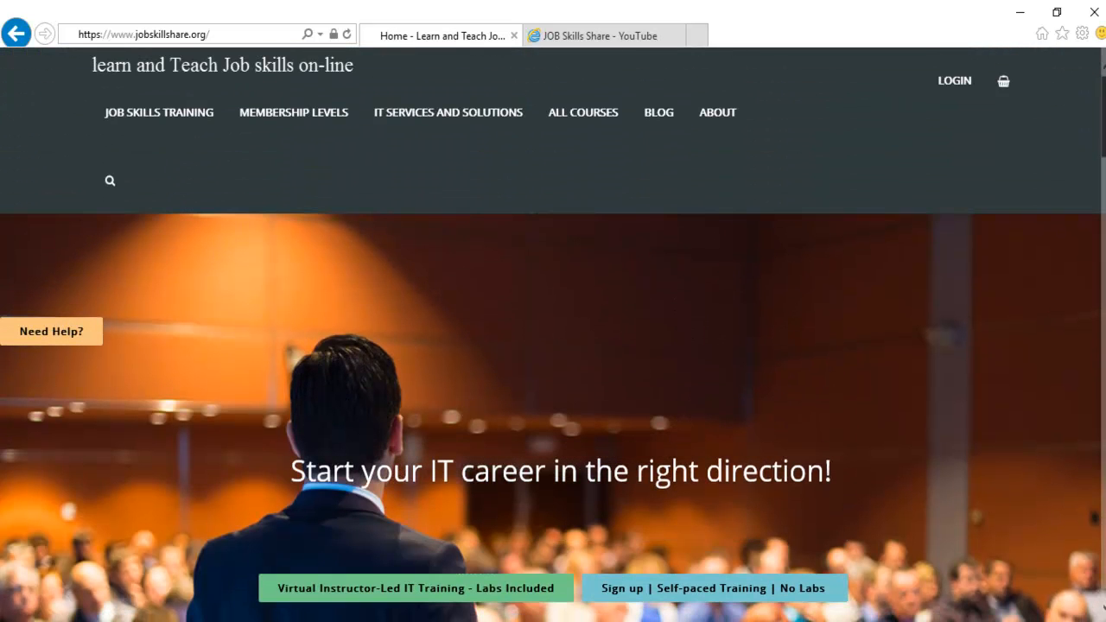
scroll(down, 3)
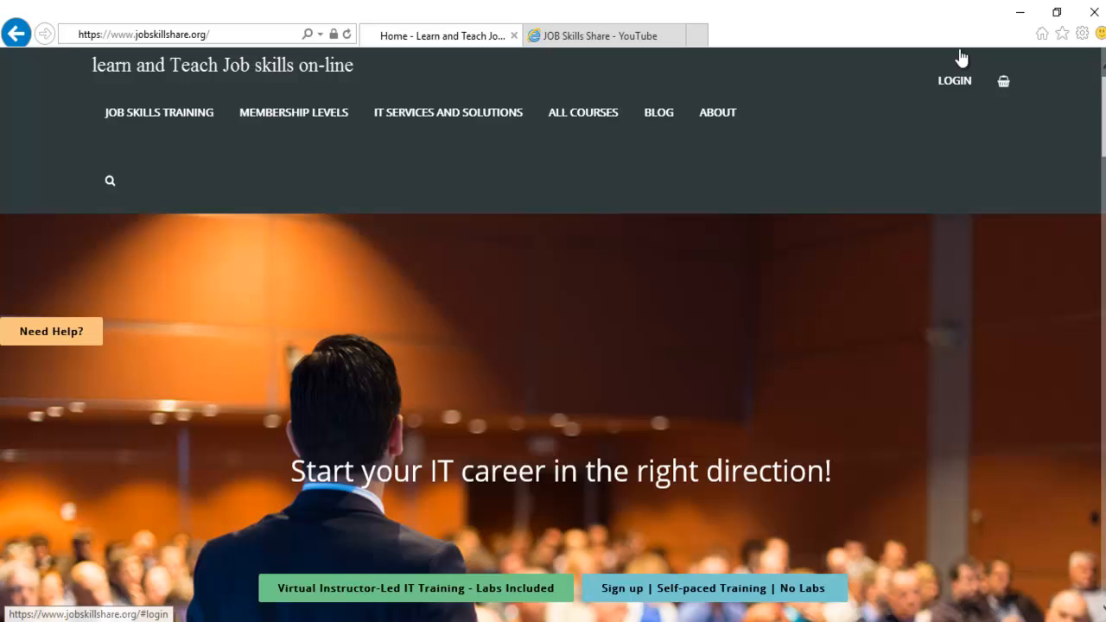
- Log in to jobskillshare.org as dani10 to reach the member dashboard
click(955, 81)
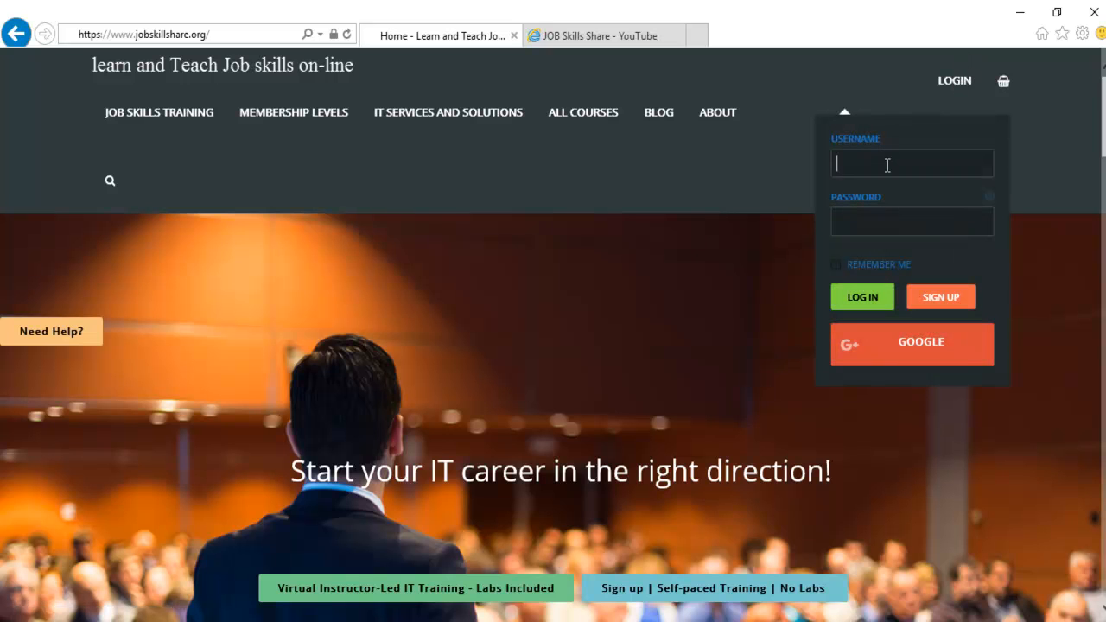
text(dani10)
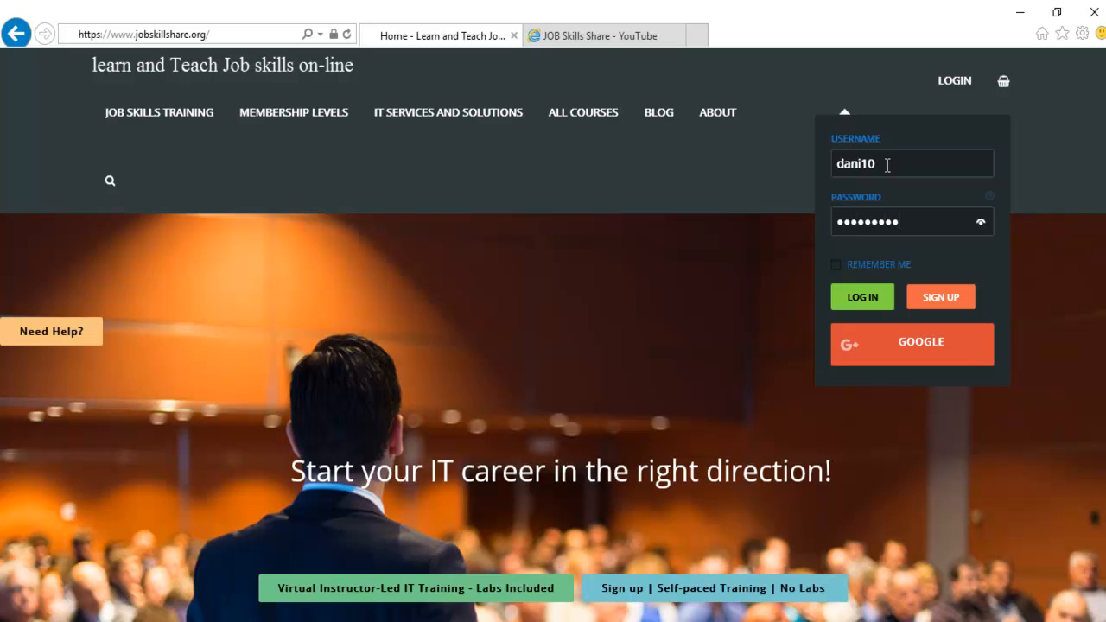
click(862, 297)
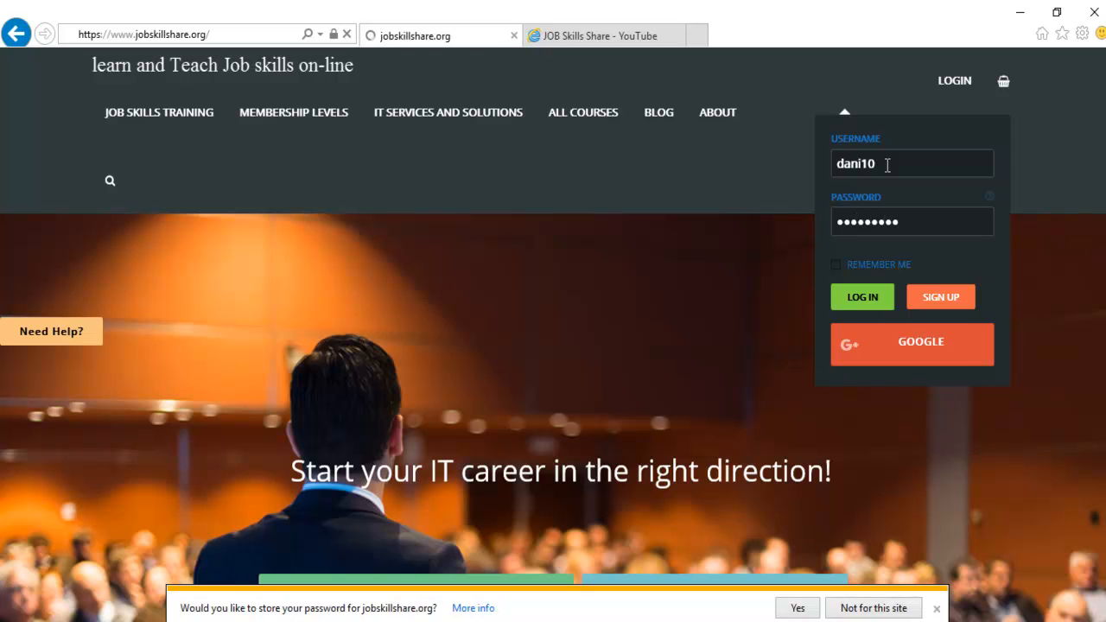
click(862, 296)
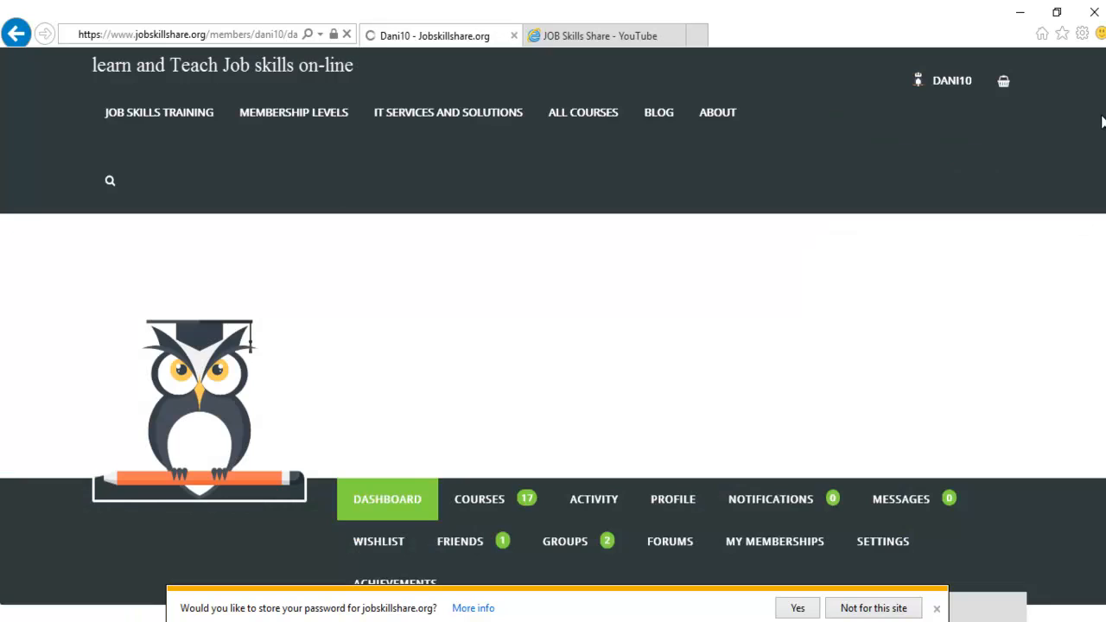
- Search courses for 'Computer Basics to IT Professional', getting one result
scroll(down, 3)
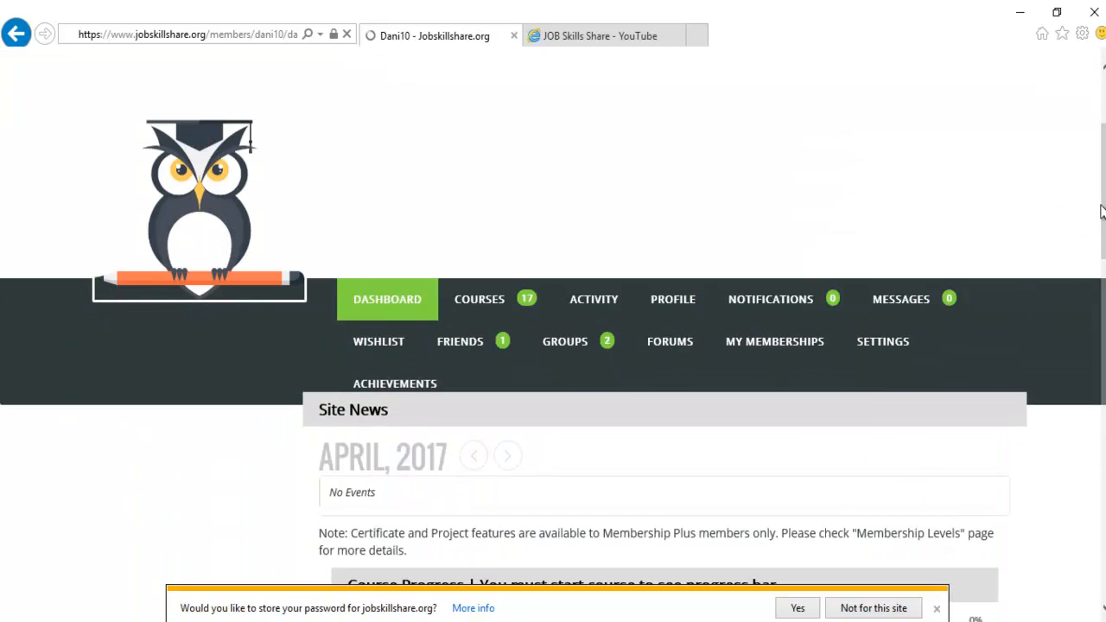
scroll(down, 3)
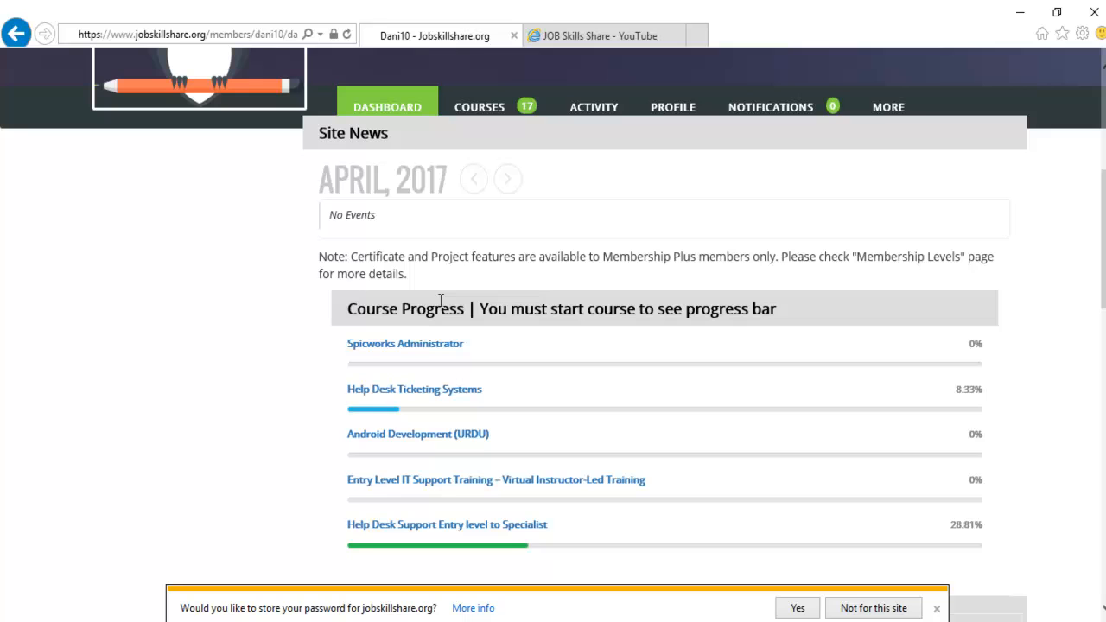
drag(347, 309, 682, 309)
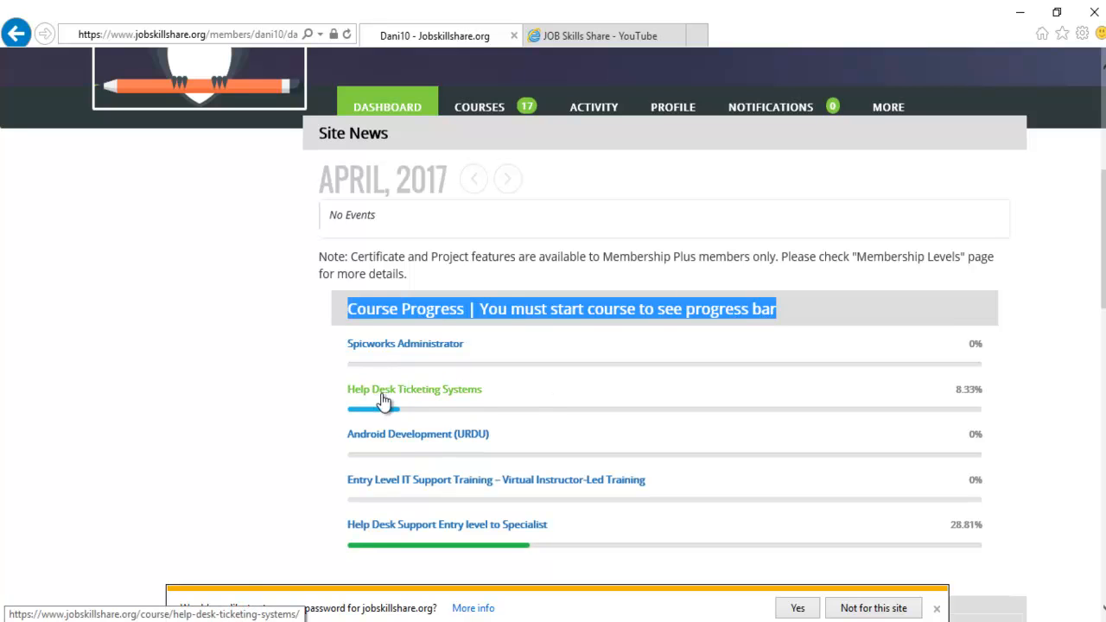
mouse_move(505, 540)
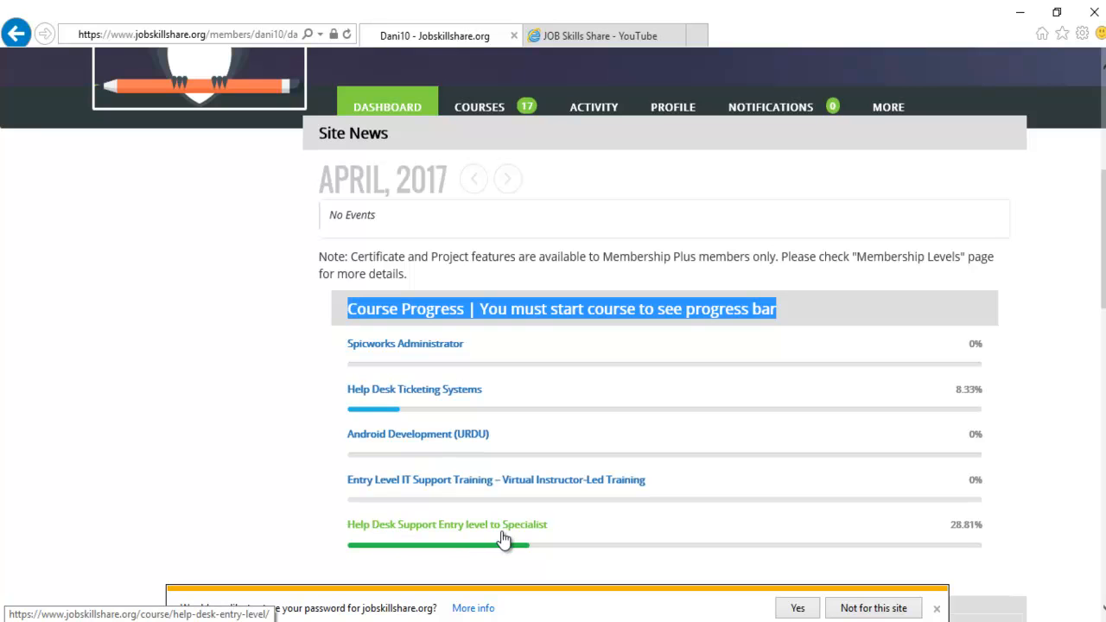
scroll(down, 3)
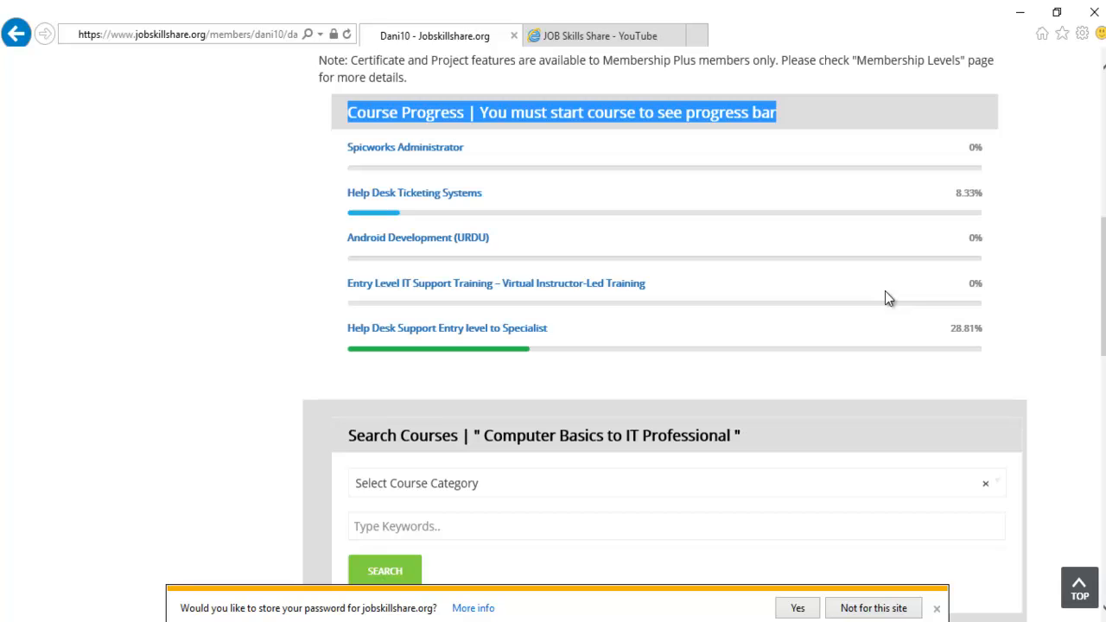
scroll(down, 3)
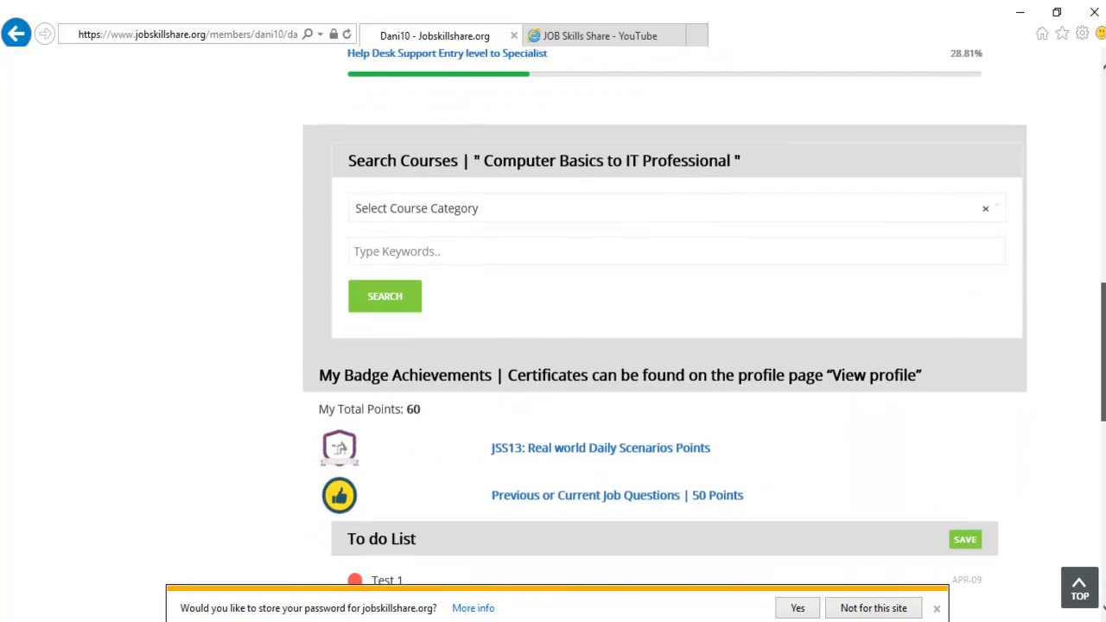
mouse_move(455, 161)
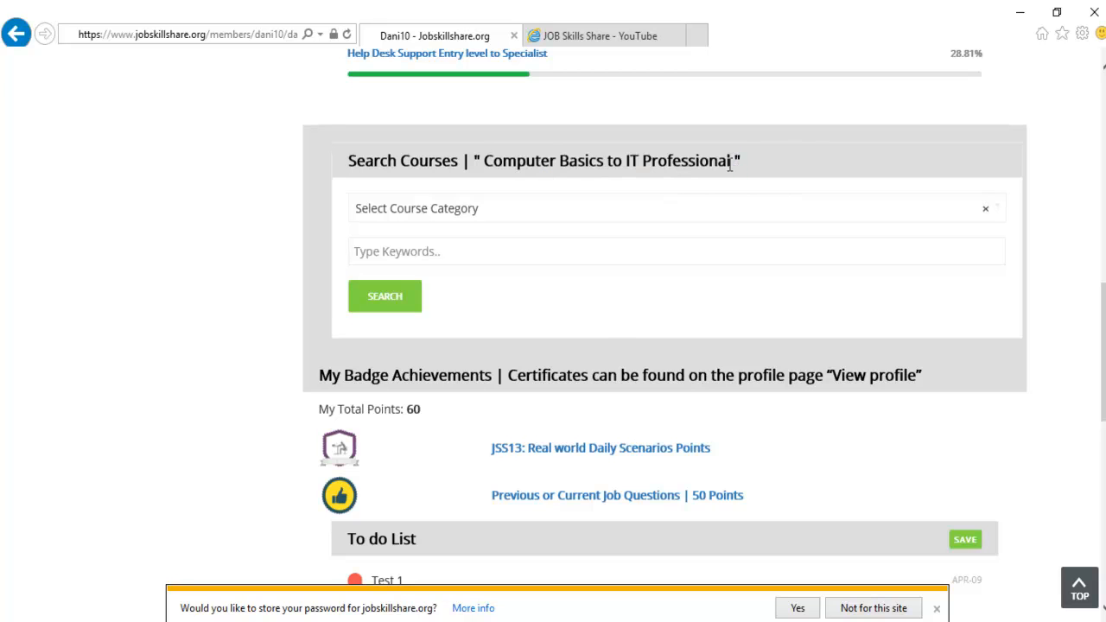
double_click(605, 160)
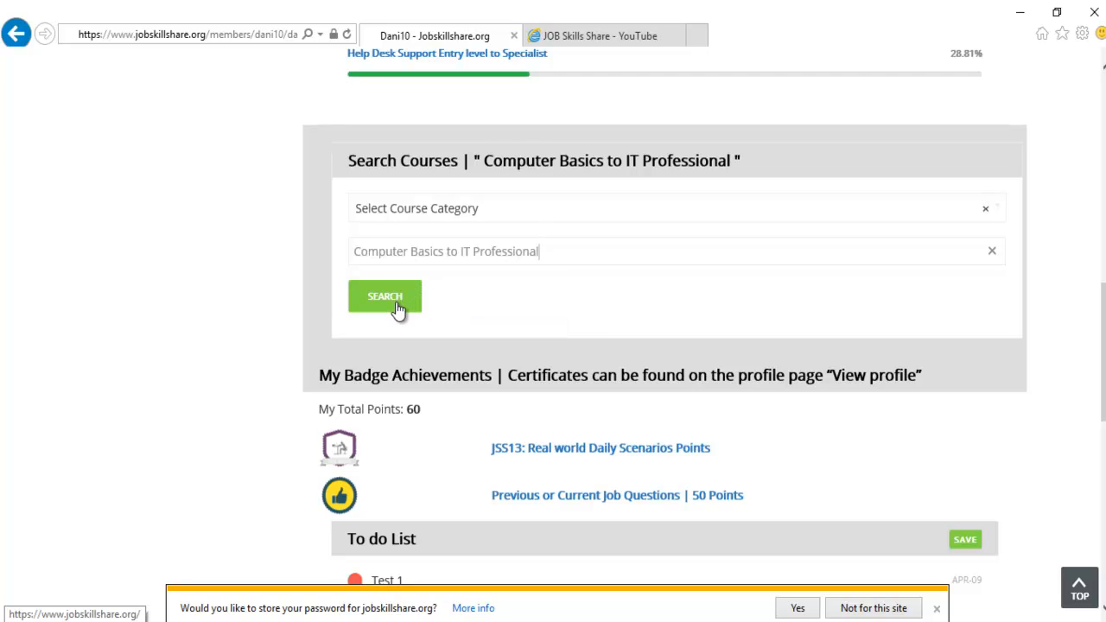
click(384, 296)
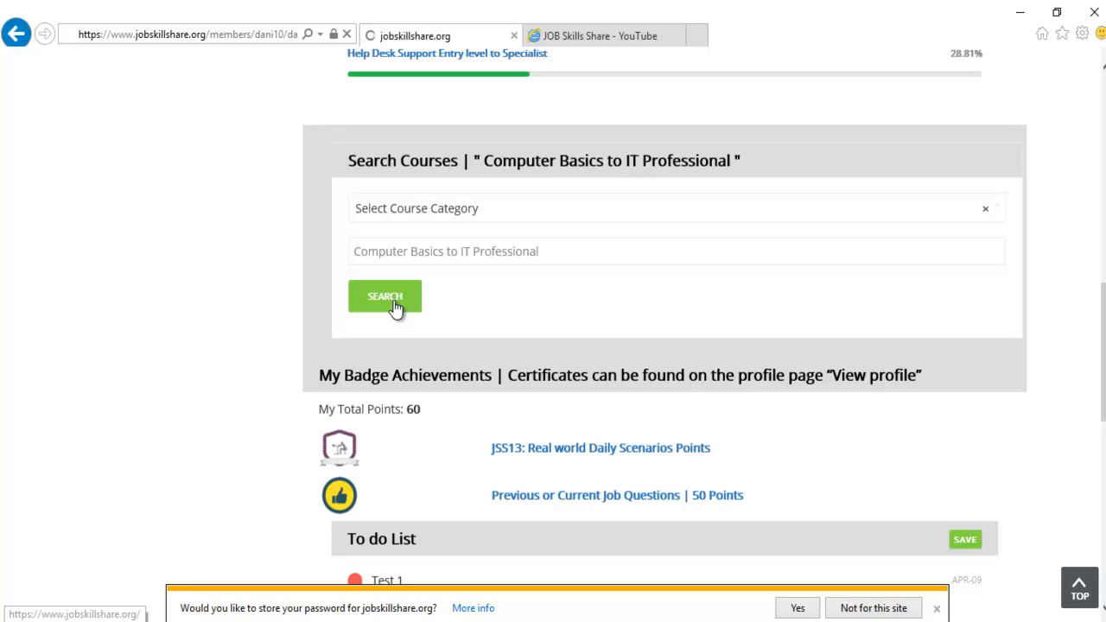
click(385, 296)
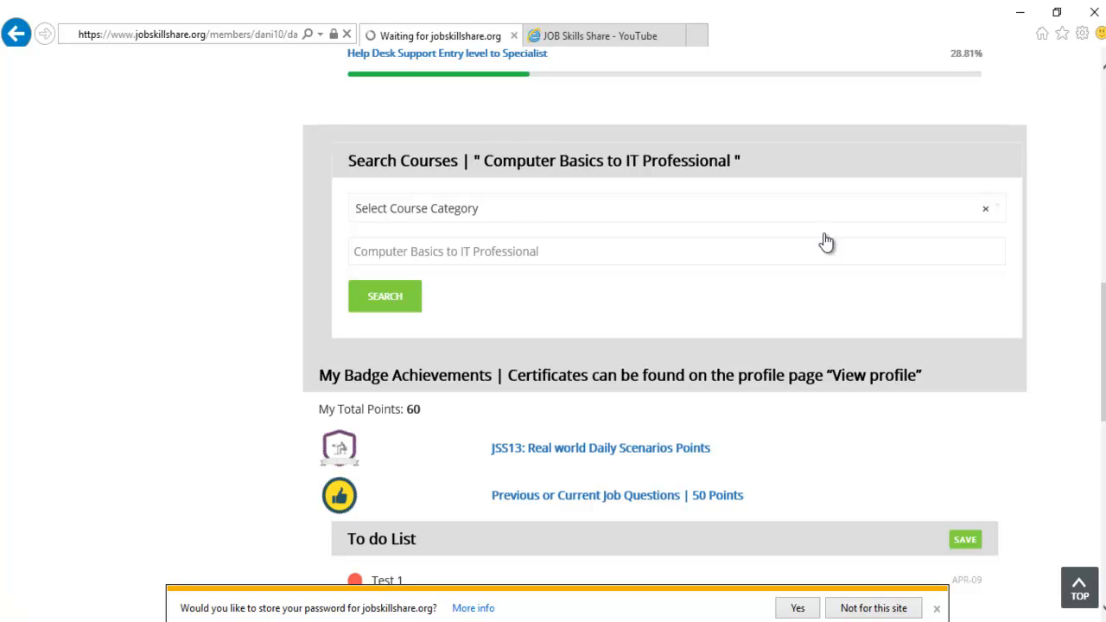
click(385, 295)
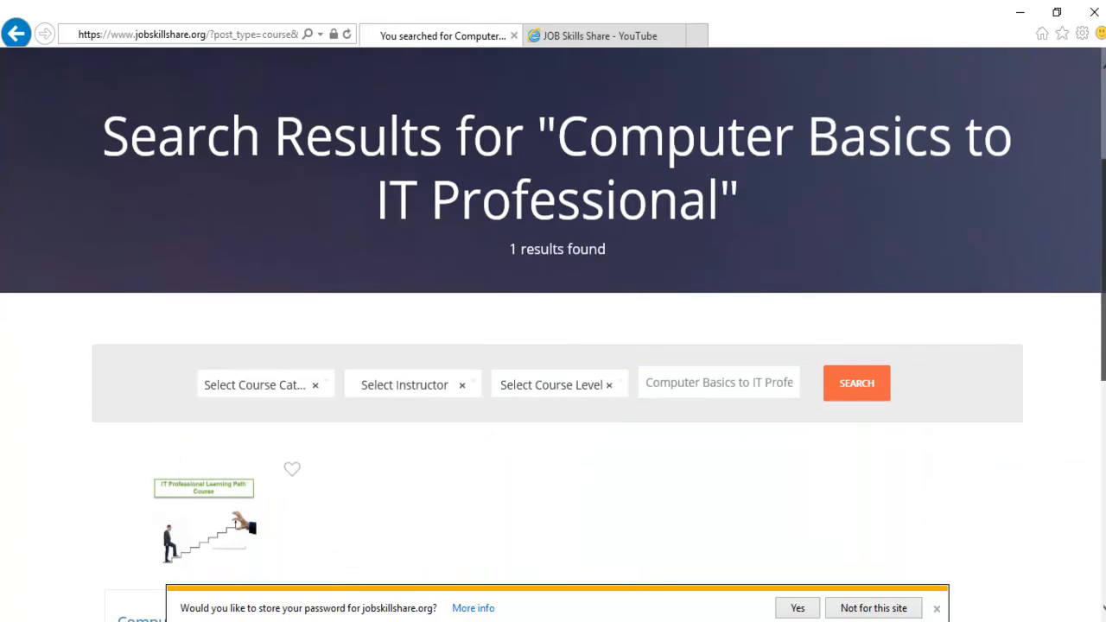
- Open the 'Computer Basics to IT Professional - Learning Path' course from the results
scroll(down, 3)
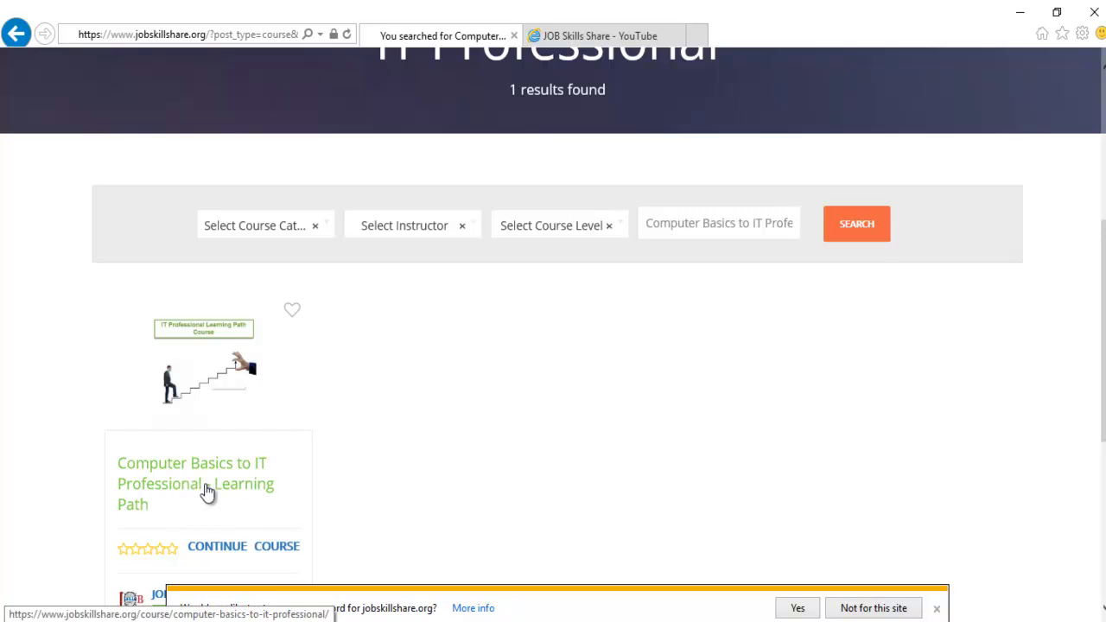
click(195, 484)
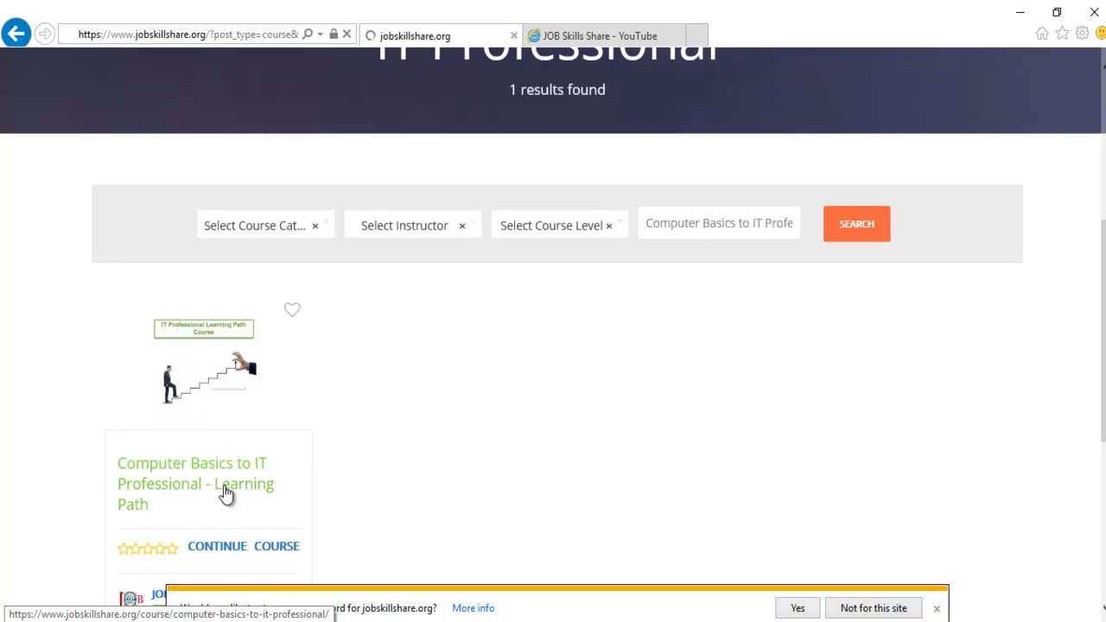
click(195, 484)
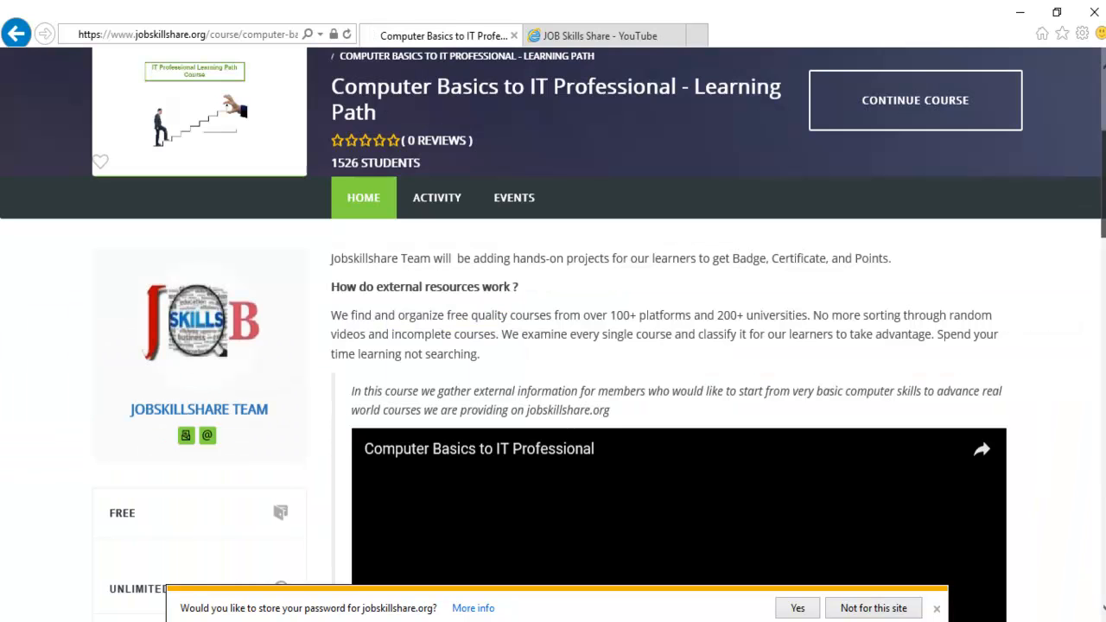
- Expand the First and Second Real World IT Course sections and browse their lessons
scroll(down, 3)
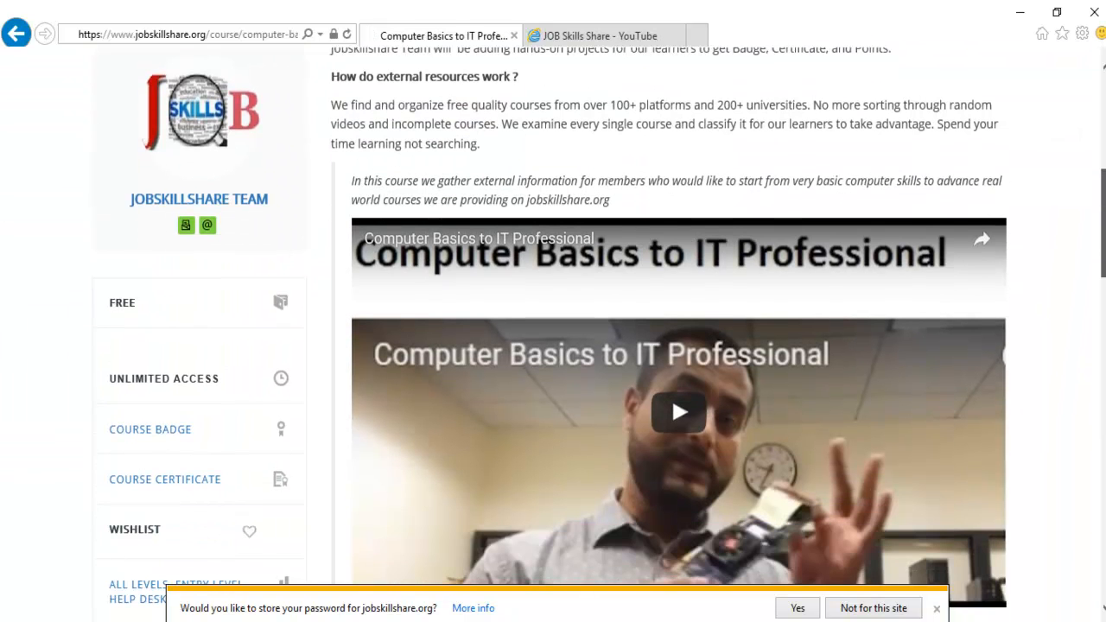
scroll(down, 3)
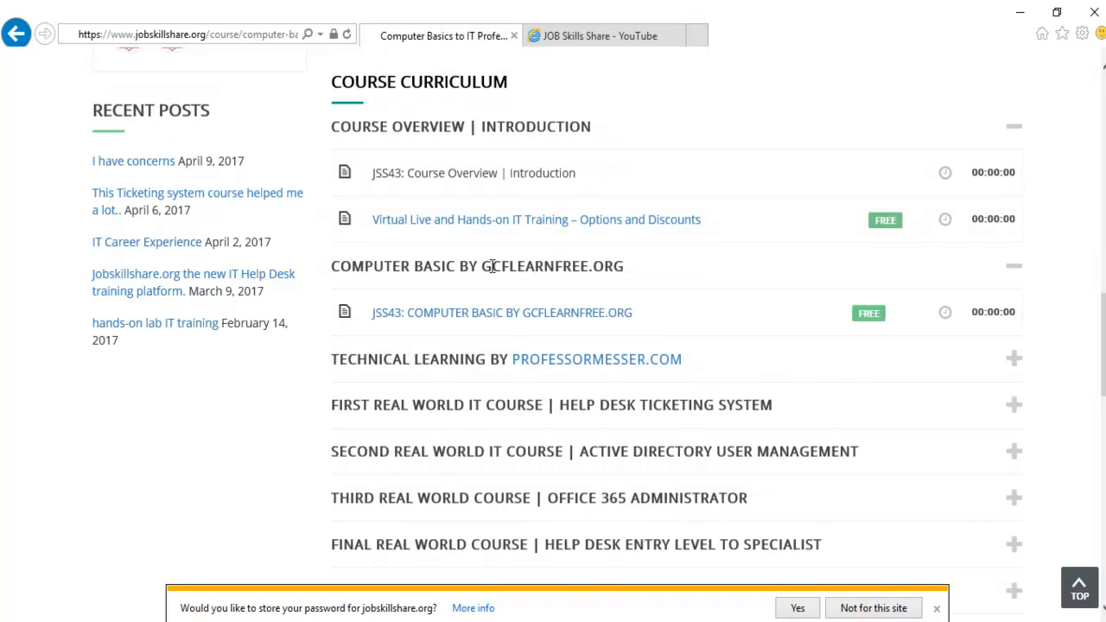
scroll(down, 3)
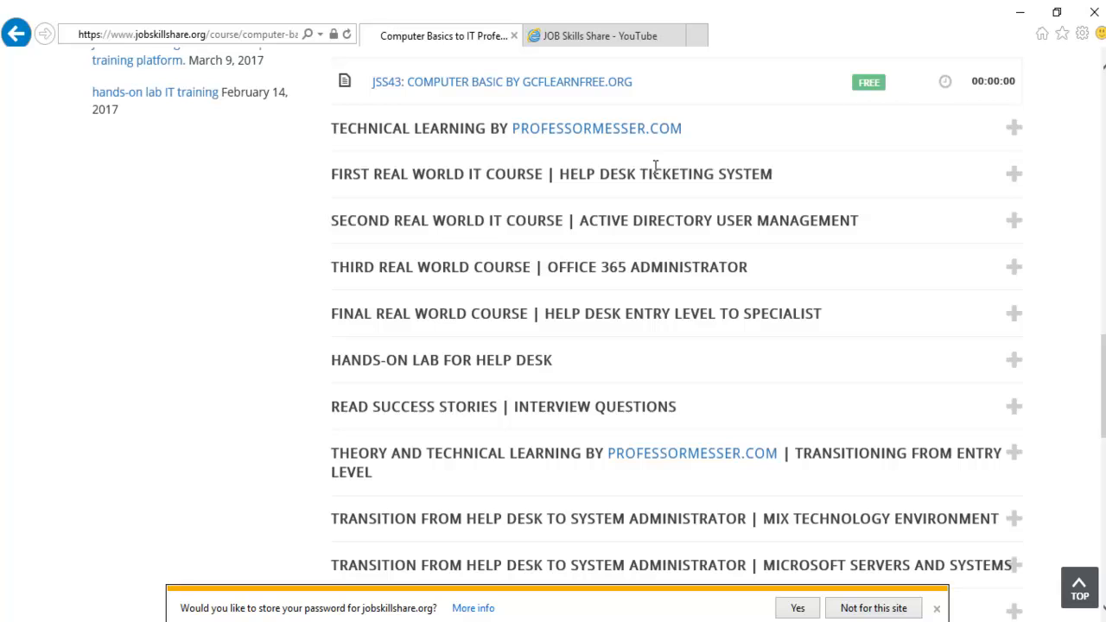
mouse_move(465, 132)
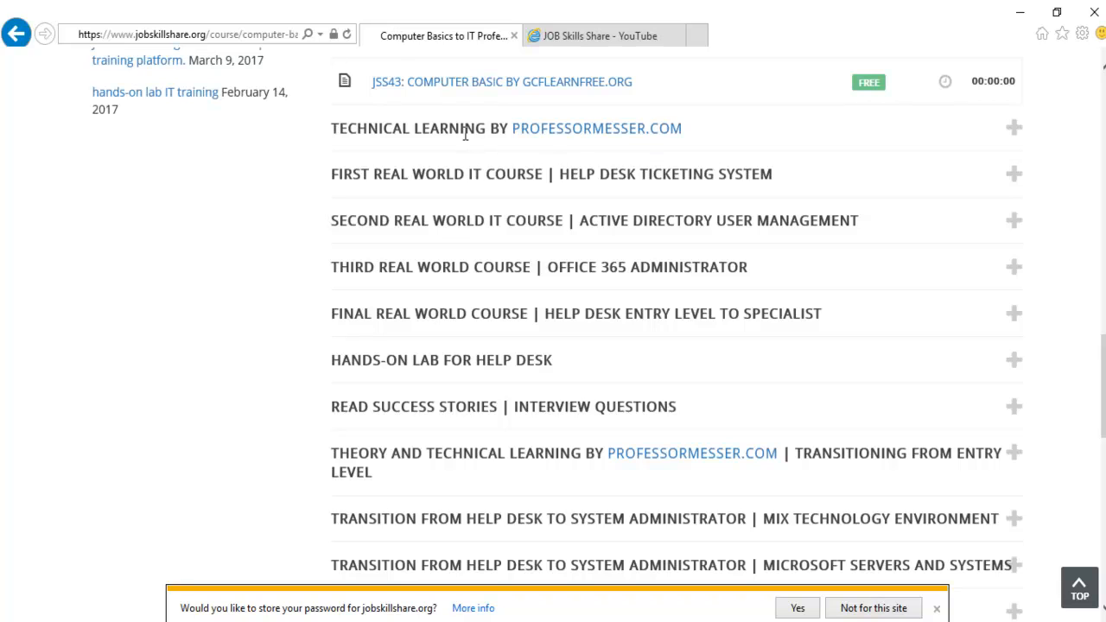
mouse_move(597, 128)
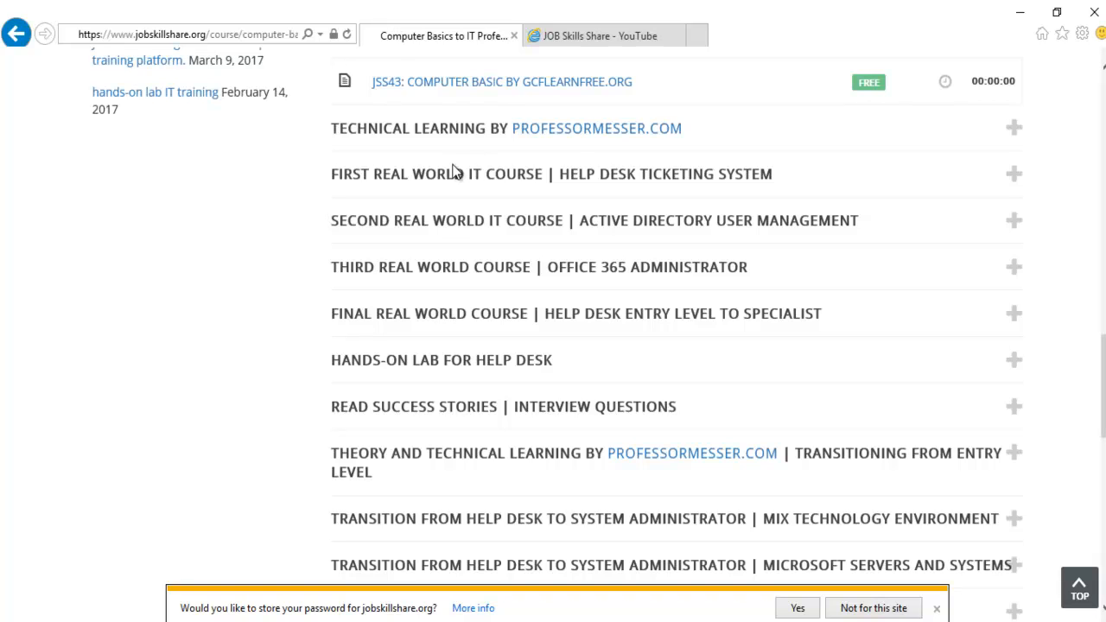
mouse_move(406, 180)
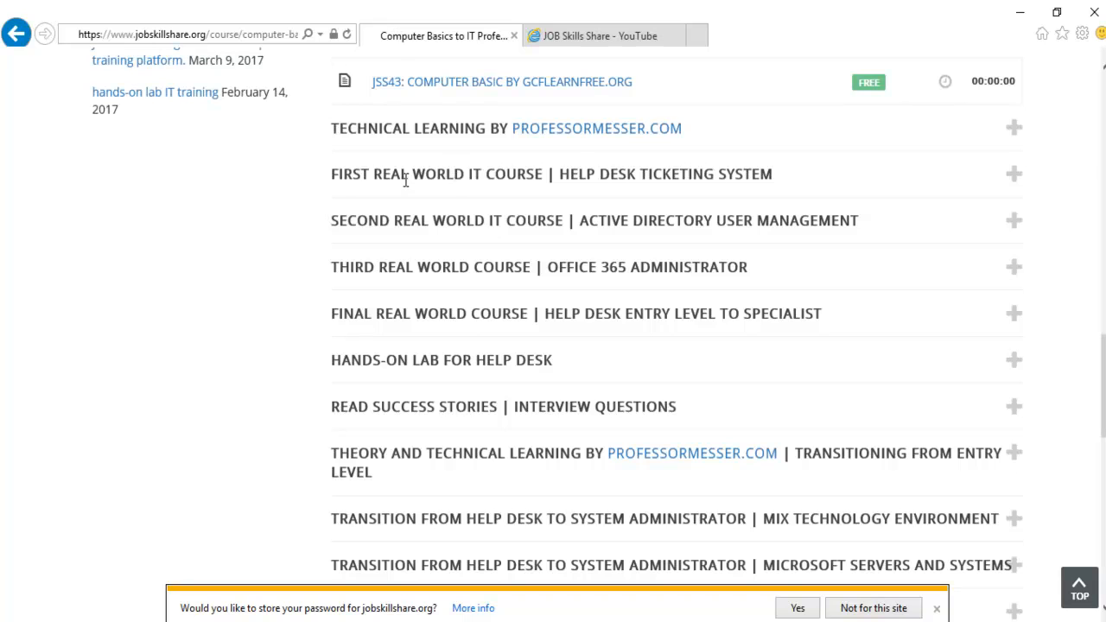
click(552, 174)
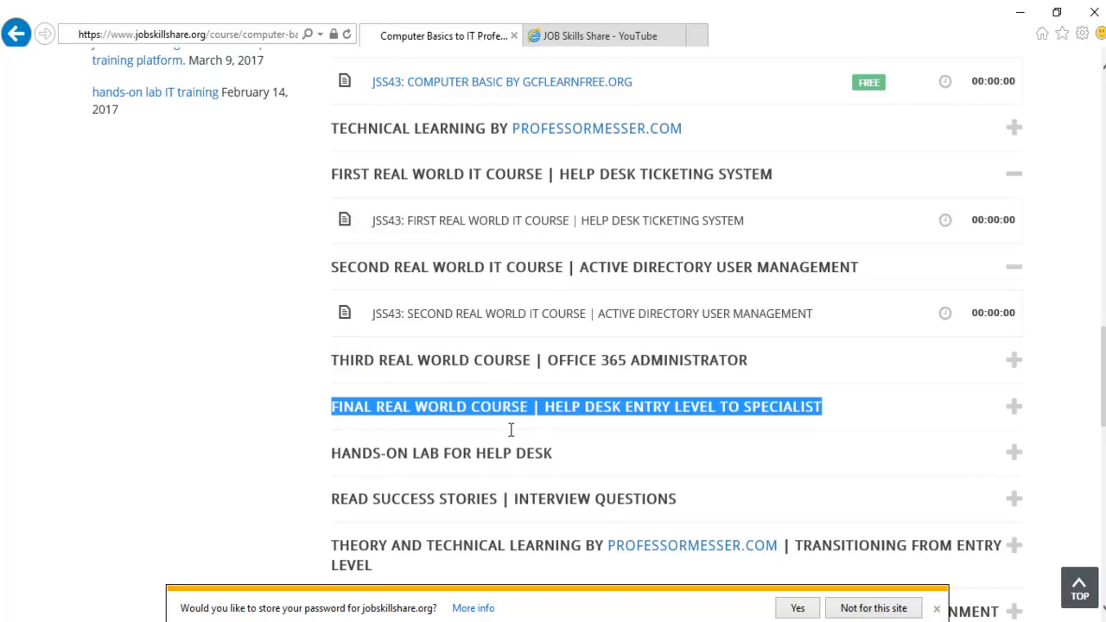
scroll(down, 3)
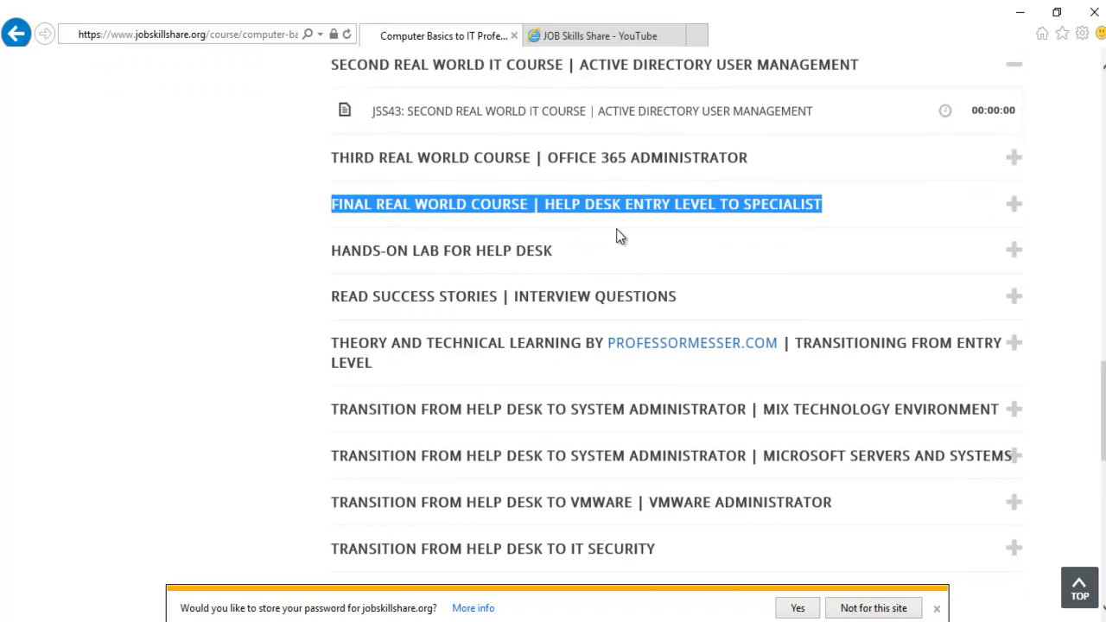
mouse_move(569, 229)
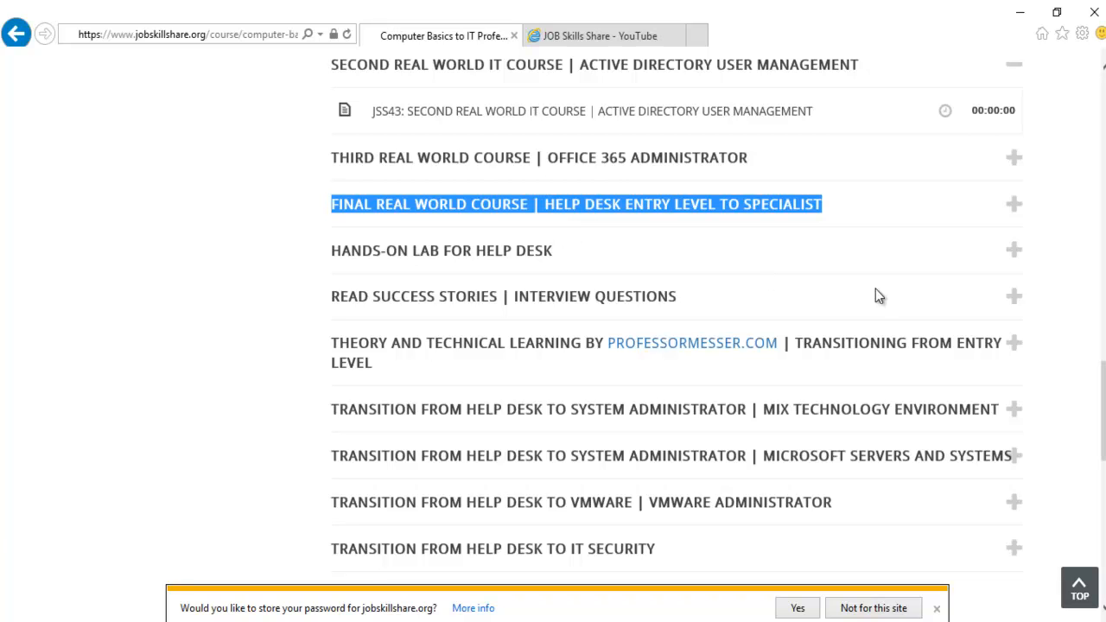
mouse_move(540, 418)
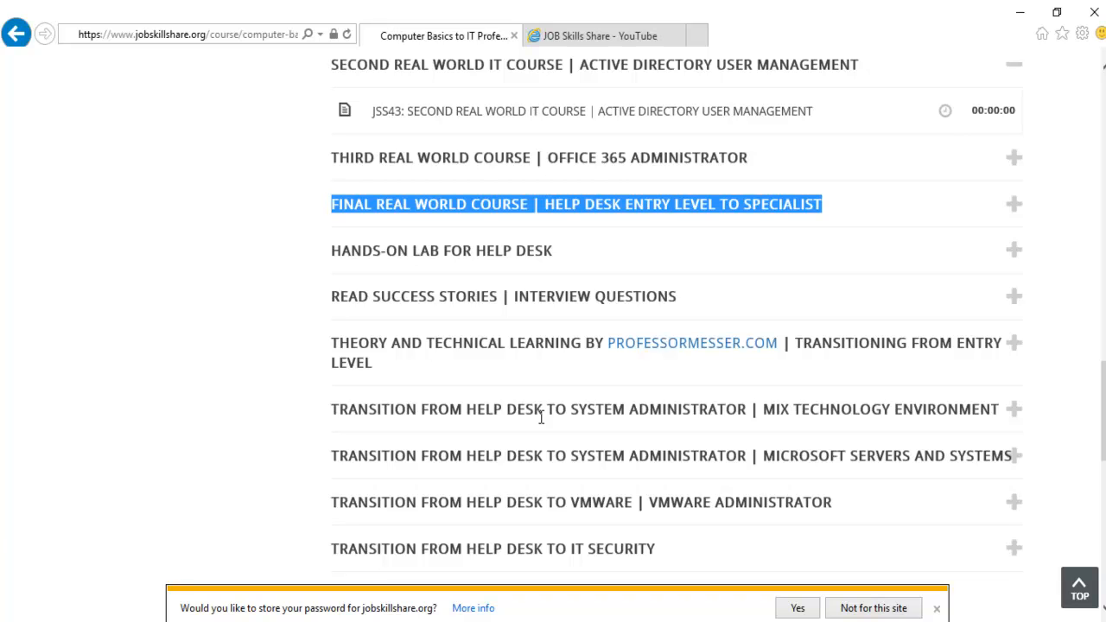
mouse_move(586, 409)
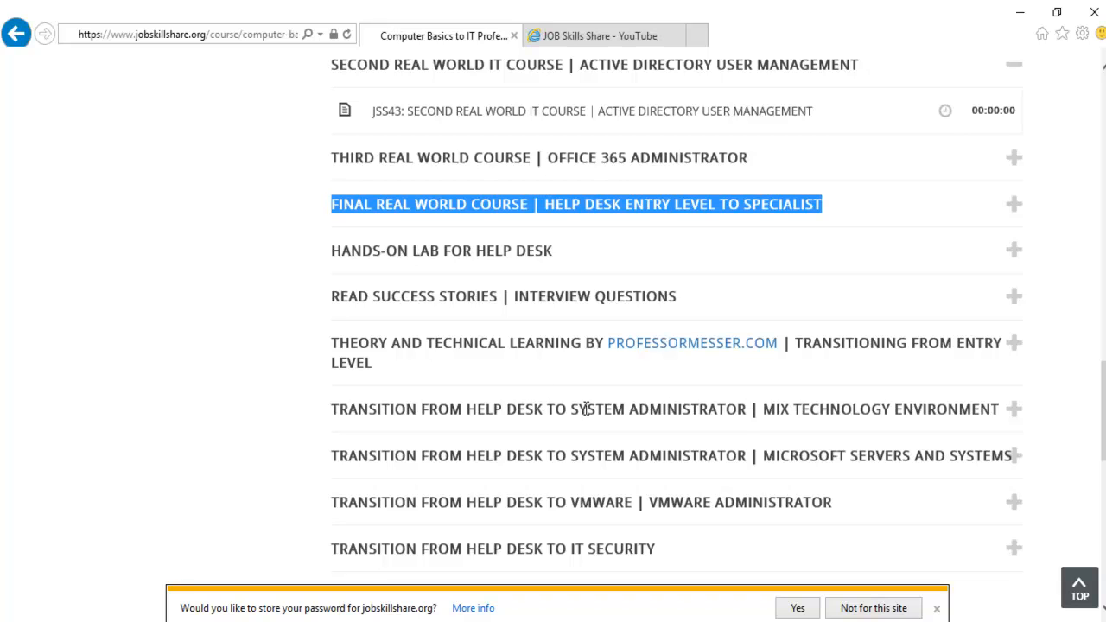
mouse_move(735, 429)
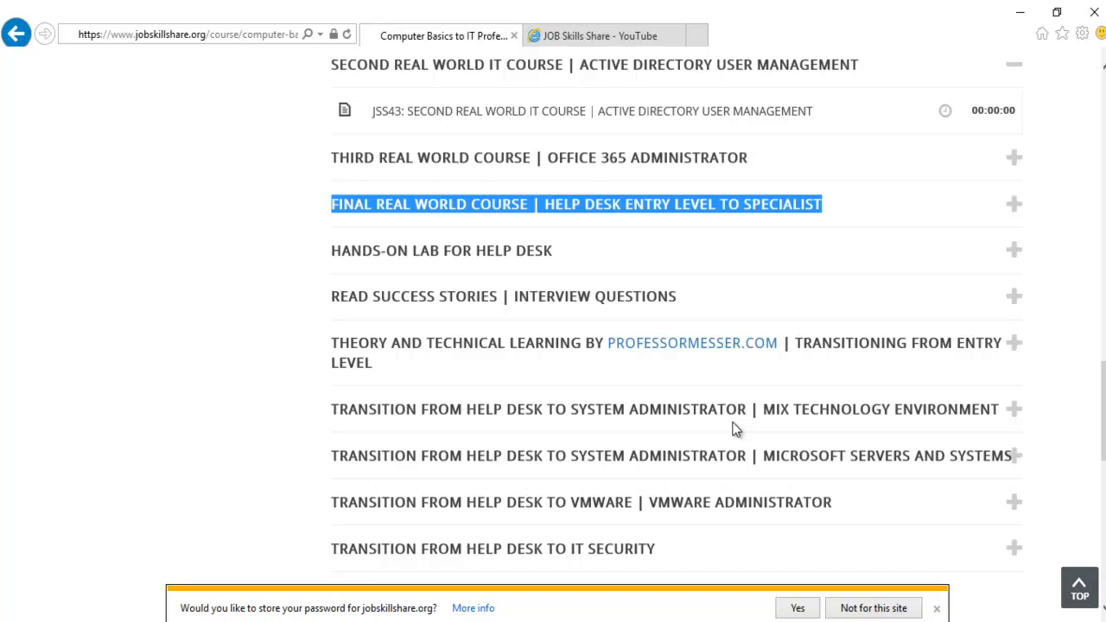
mouse_move(853, 461)
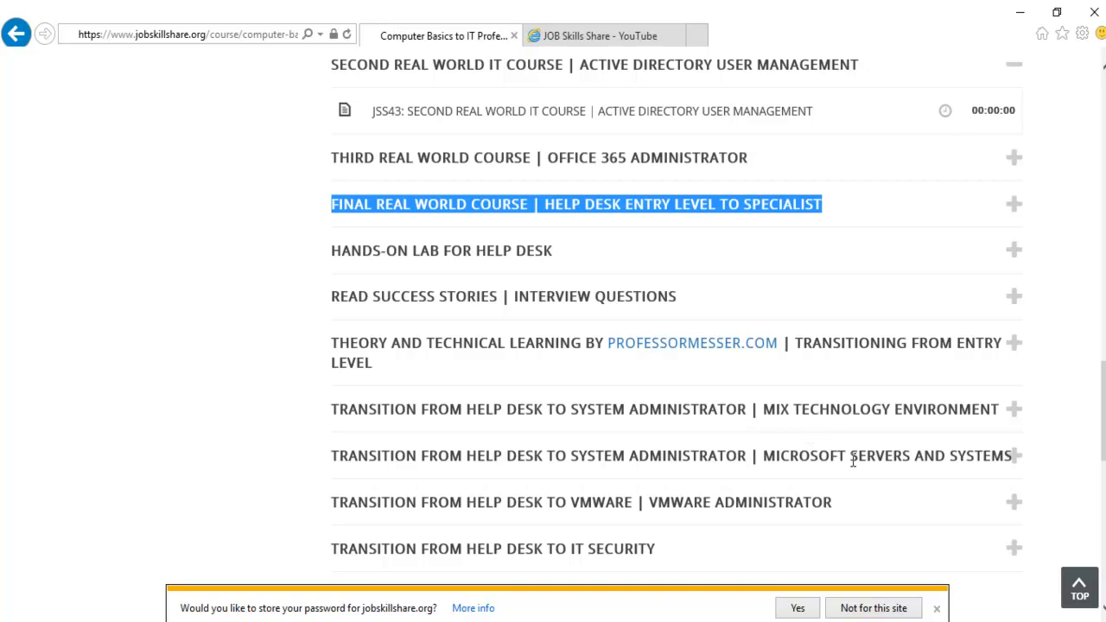
scroll(down, 3)
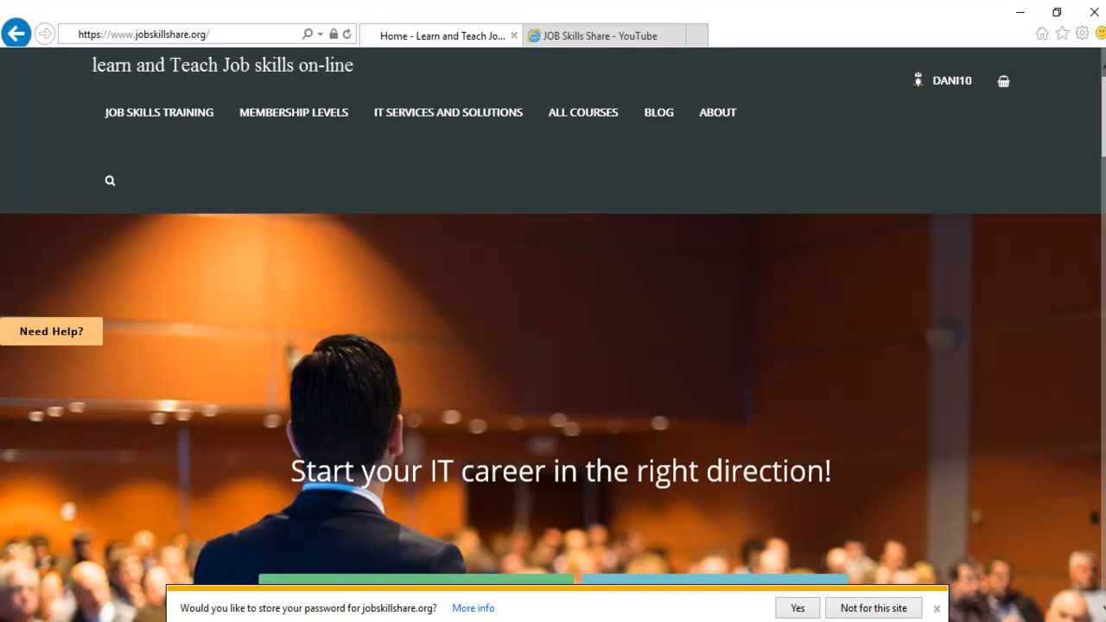
- Scroll the homepage to the Virtual Instructor-Led and Self-paced Training options
scroll(down, 3)
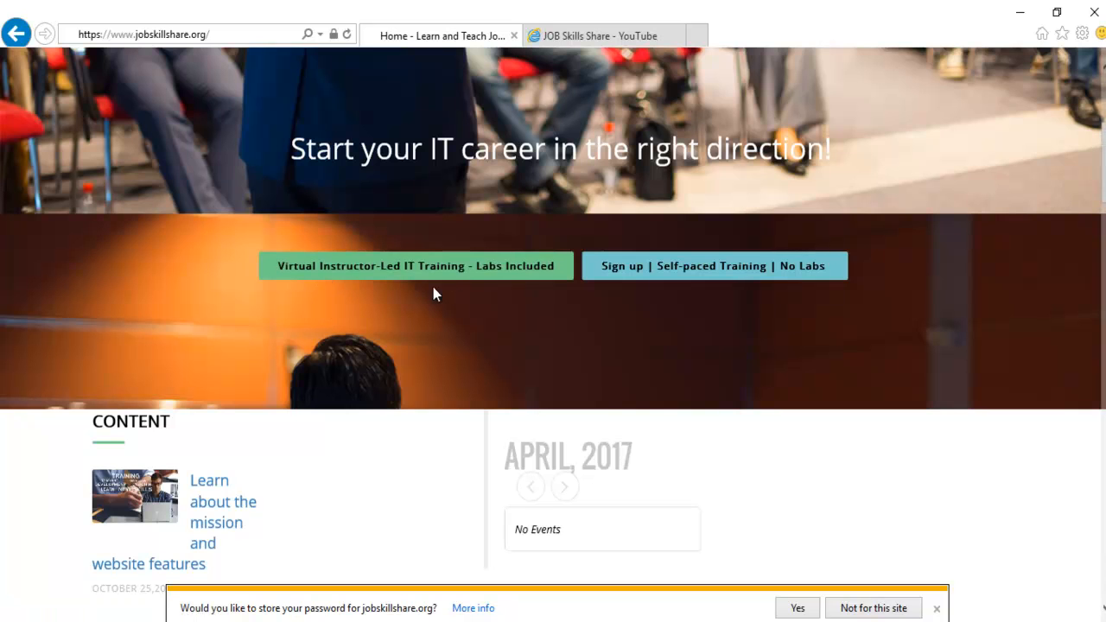
mouse_move(448, 274)
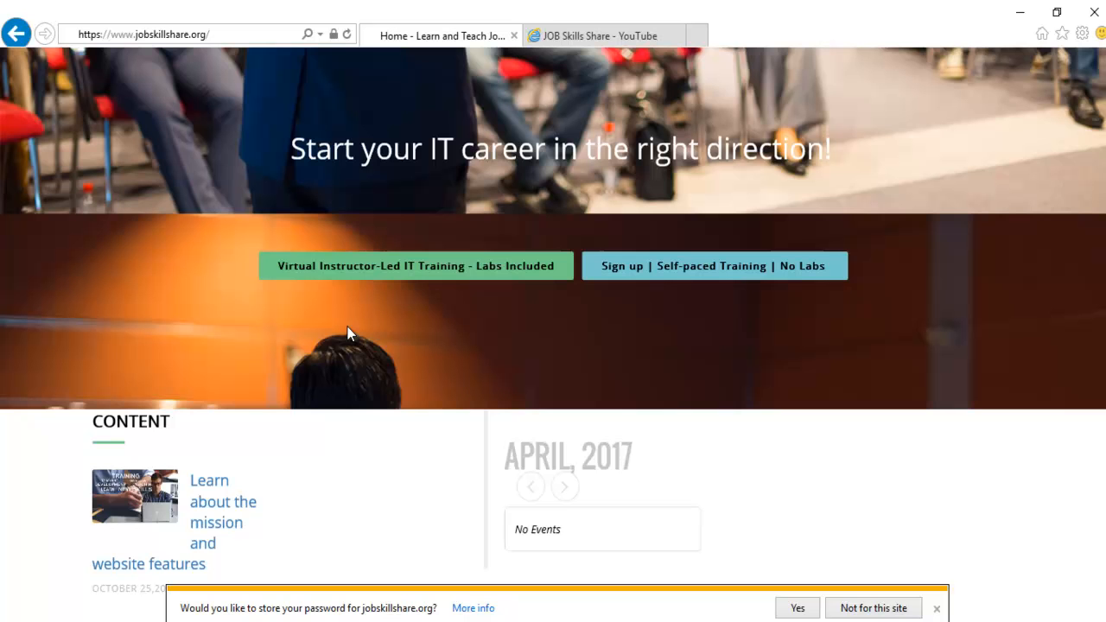
mouse_move(491, 528)
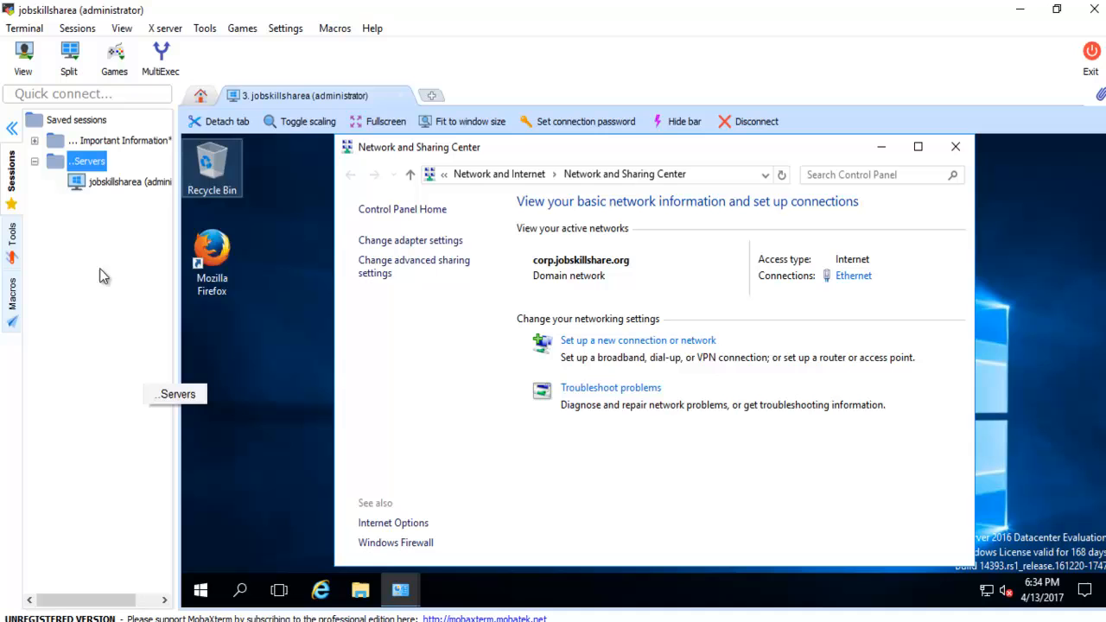
mouse_move(115, 182)
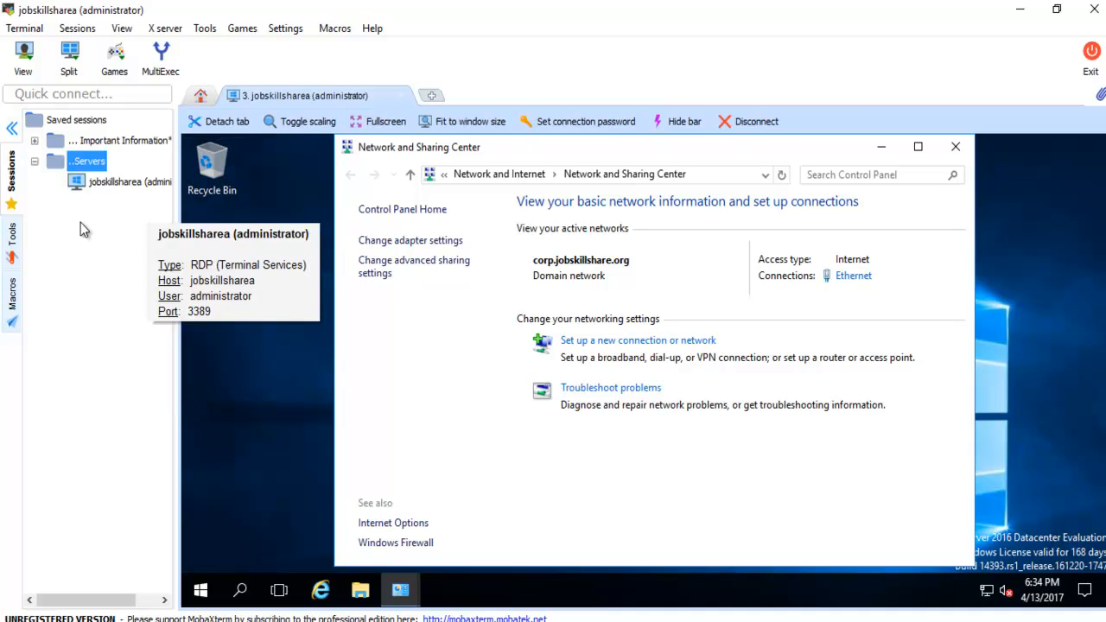
mouse_move(400, 320)
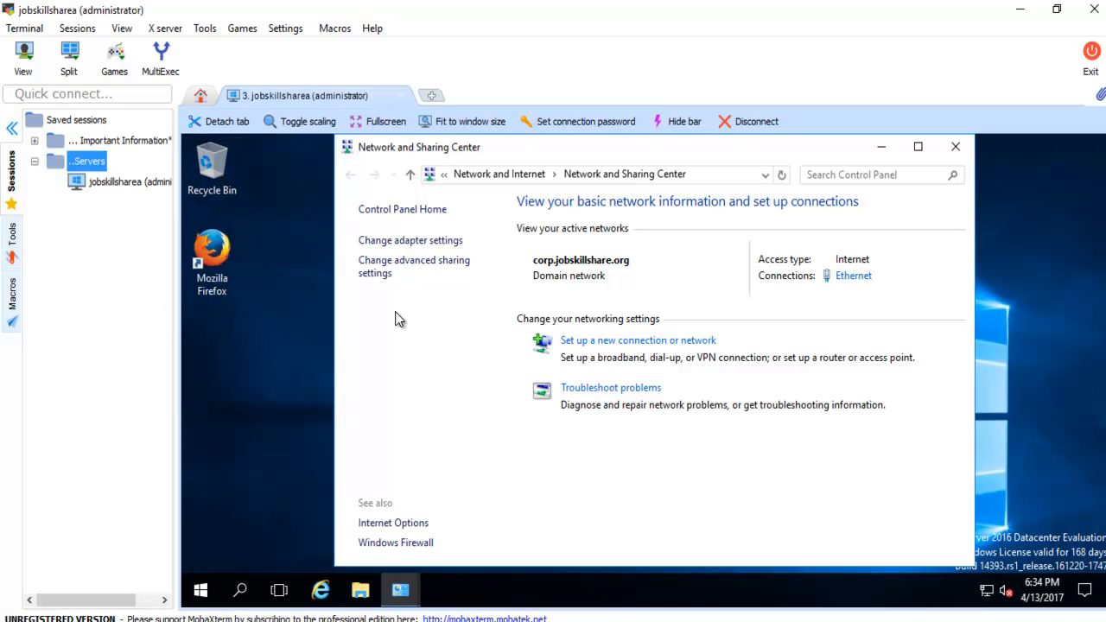
mouse_move(979, 437)
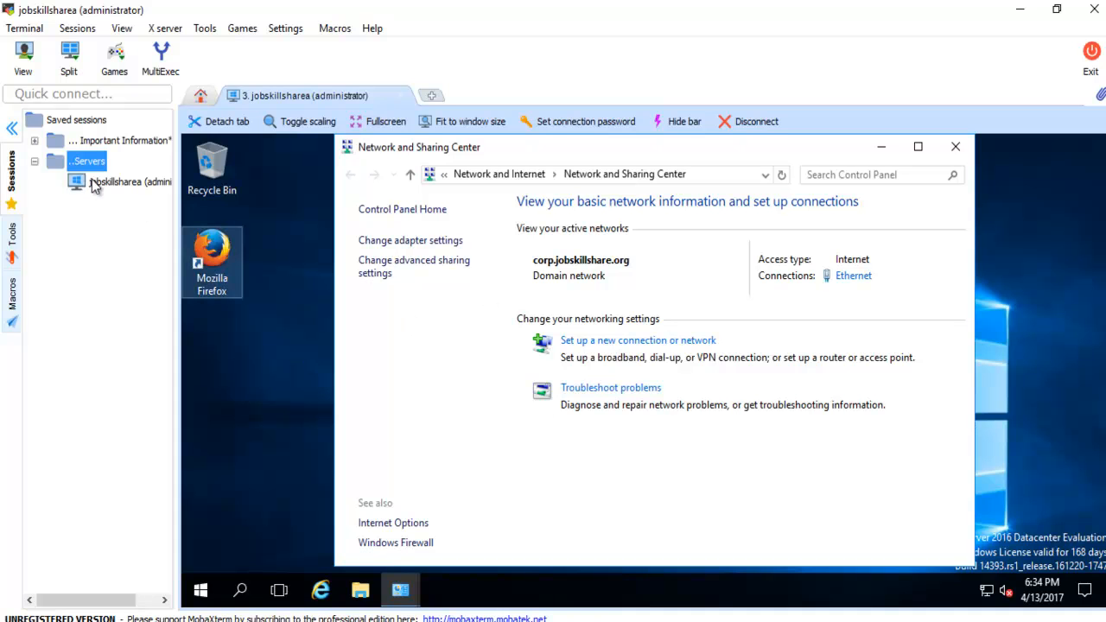
click(34, 140)
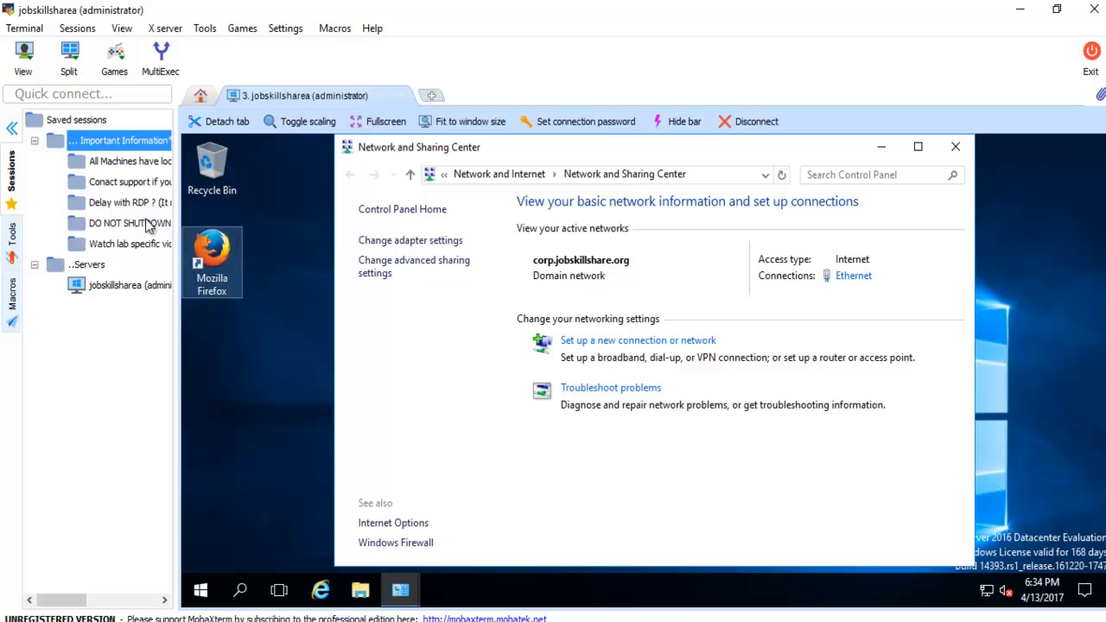
click(35, 140)
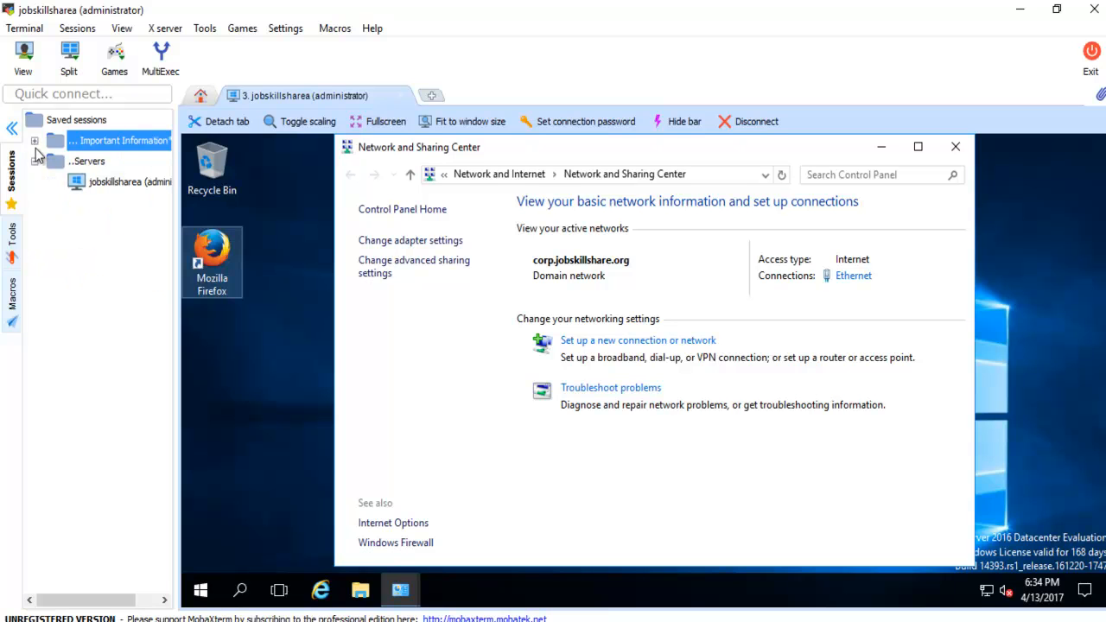
mouse_move(130, 181)
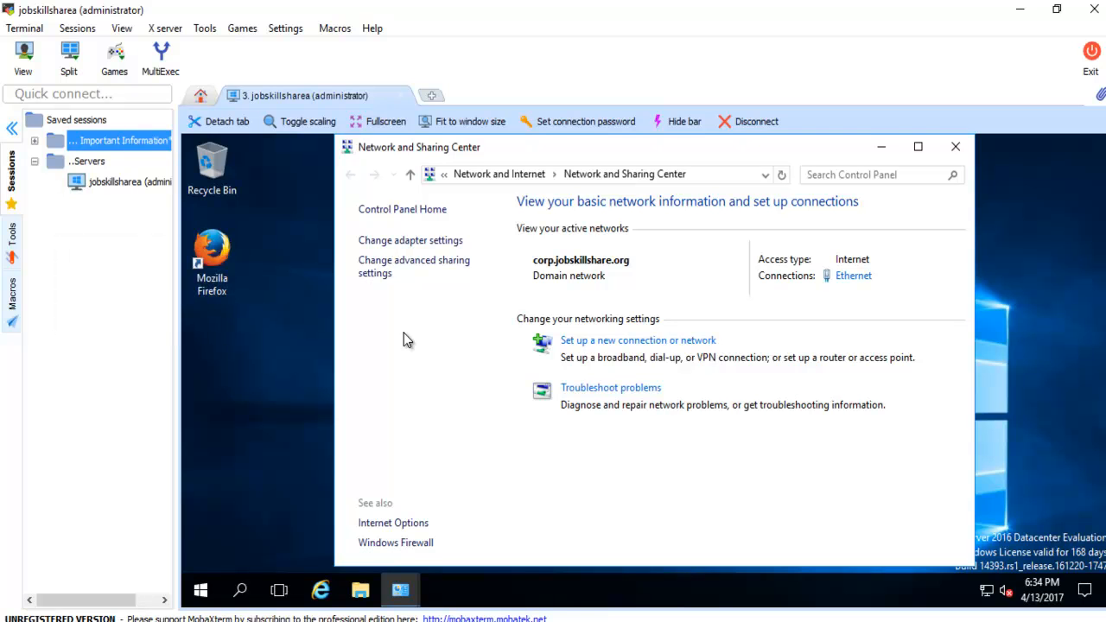
mouse_move(926, 171)
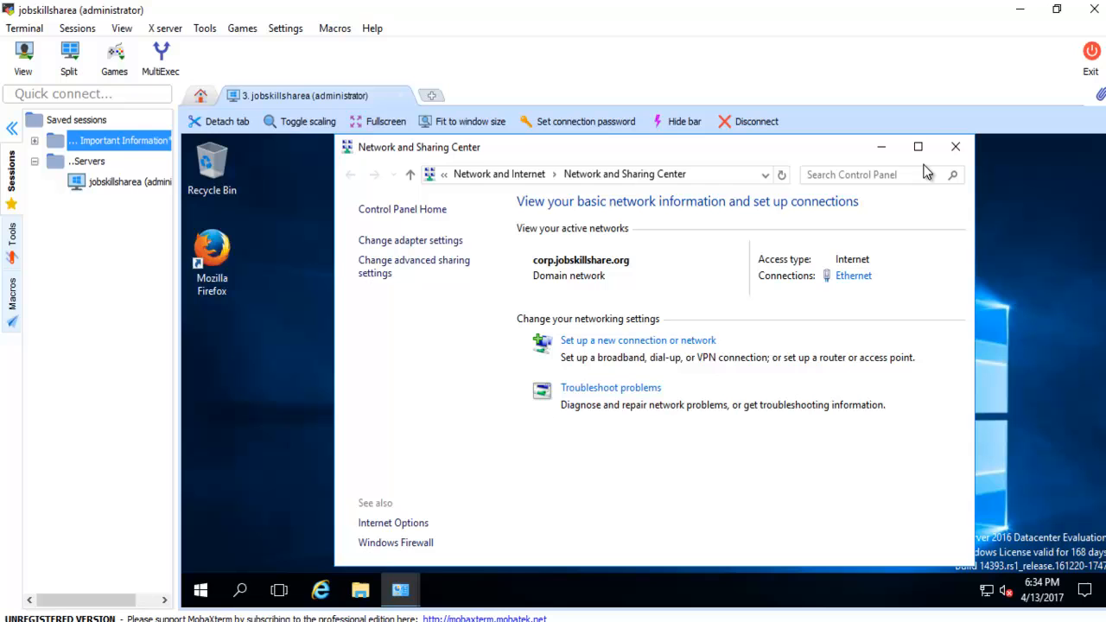
mouse_move(918, 146)
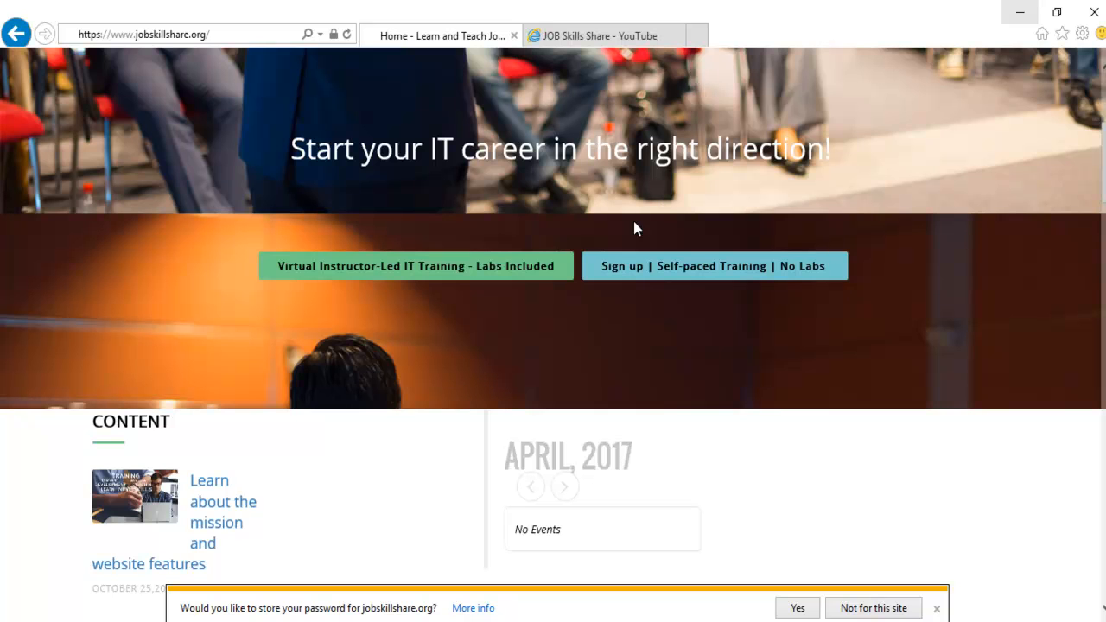
mouse_move(653, 285)
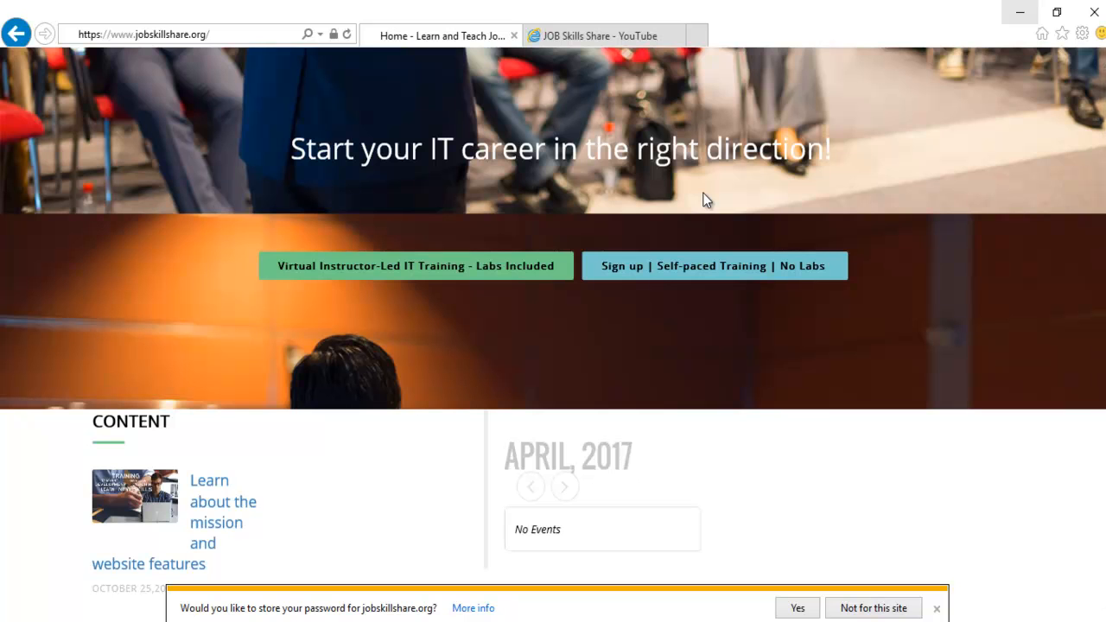
mouse_move(789, 195)
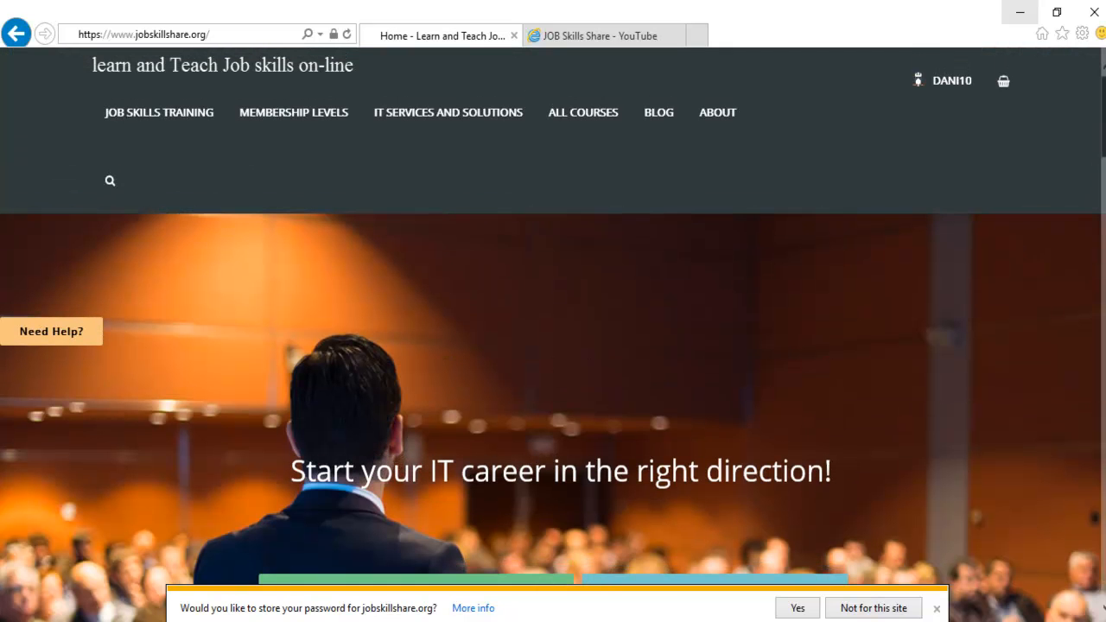
scroll(down, 3)
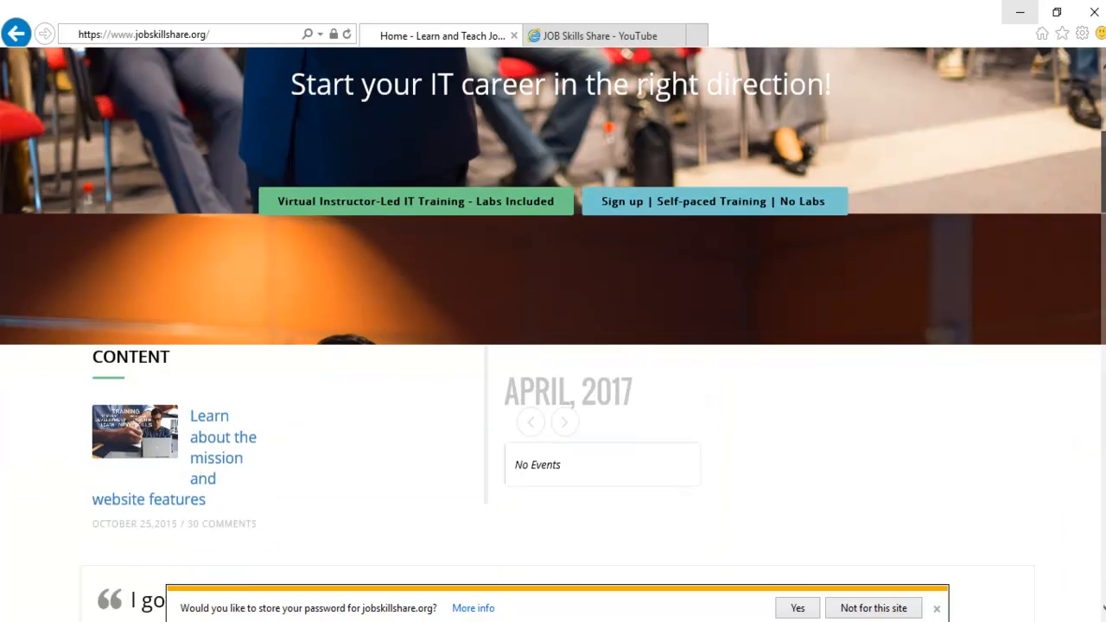